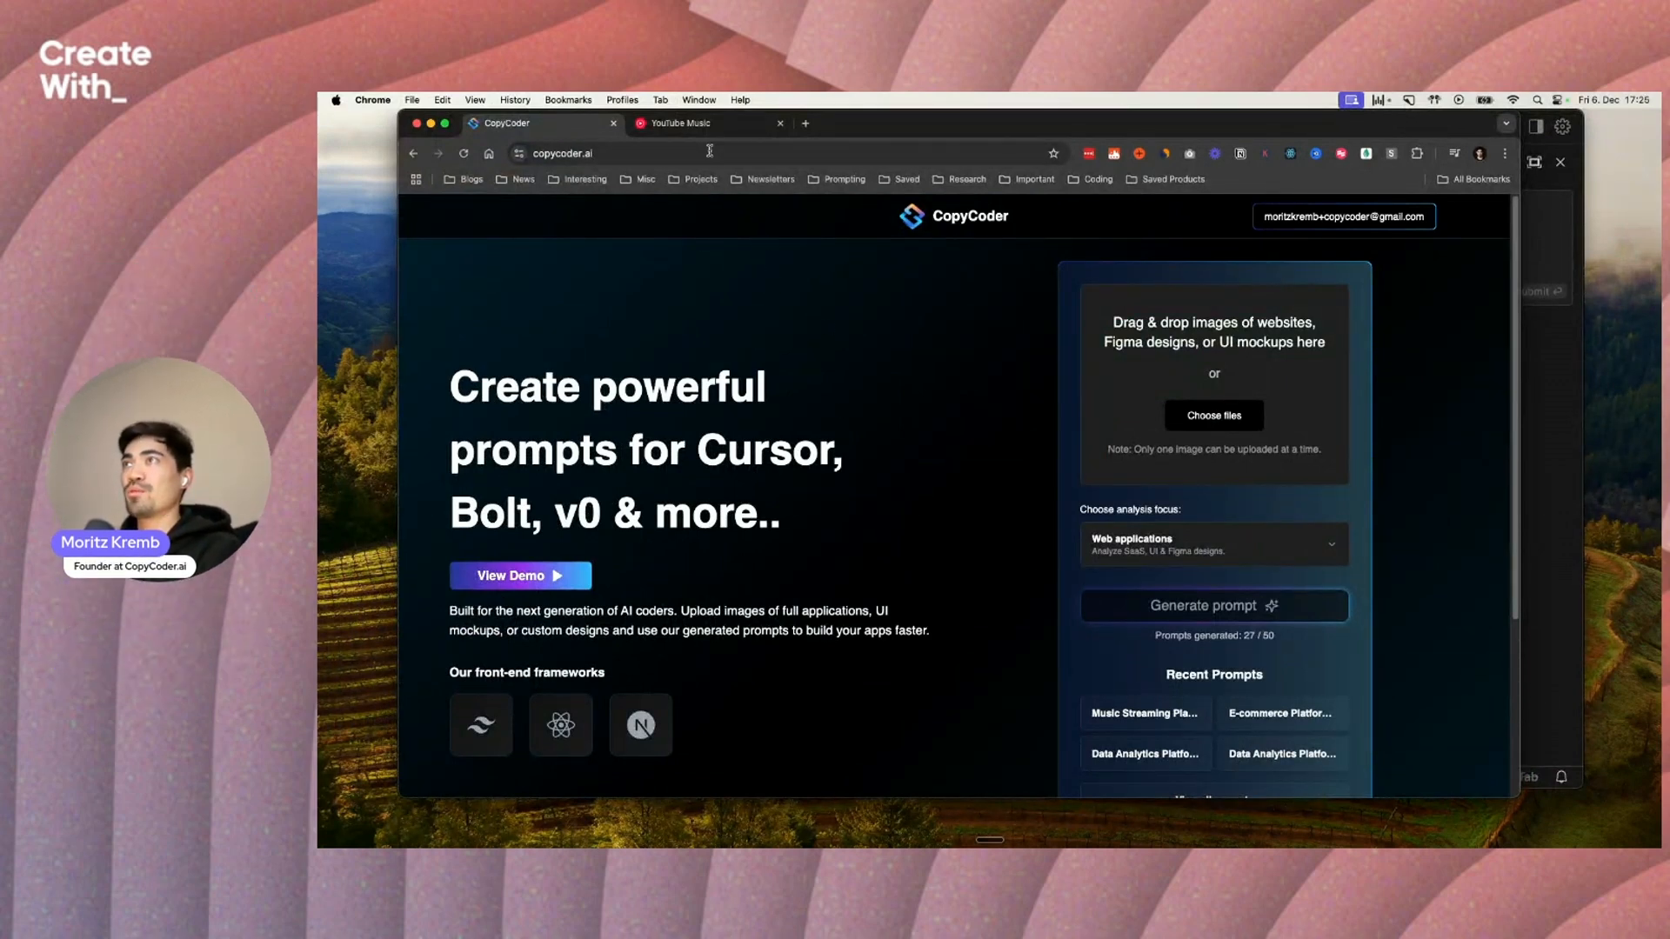
- Switch Chrome to the YouTube Music home page tab
click(681, 123)
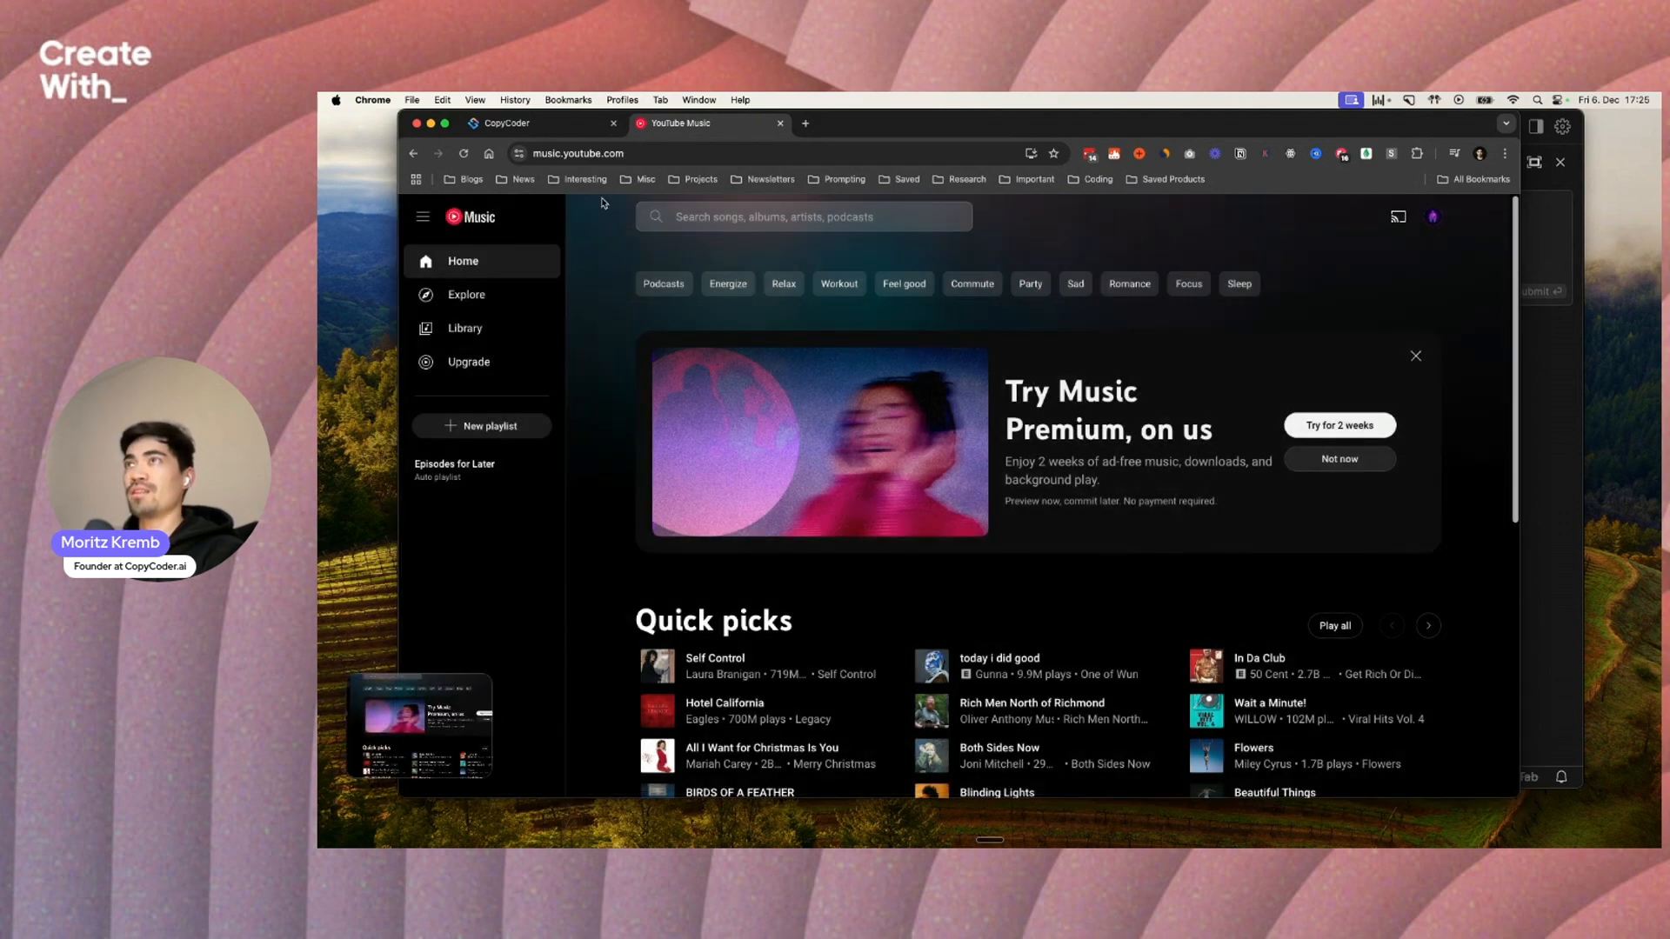
- Back in CopyCoder, generate a web-application prompt from the YouTube Music screenshot
click(506, 124)
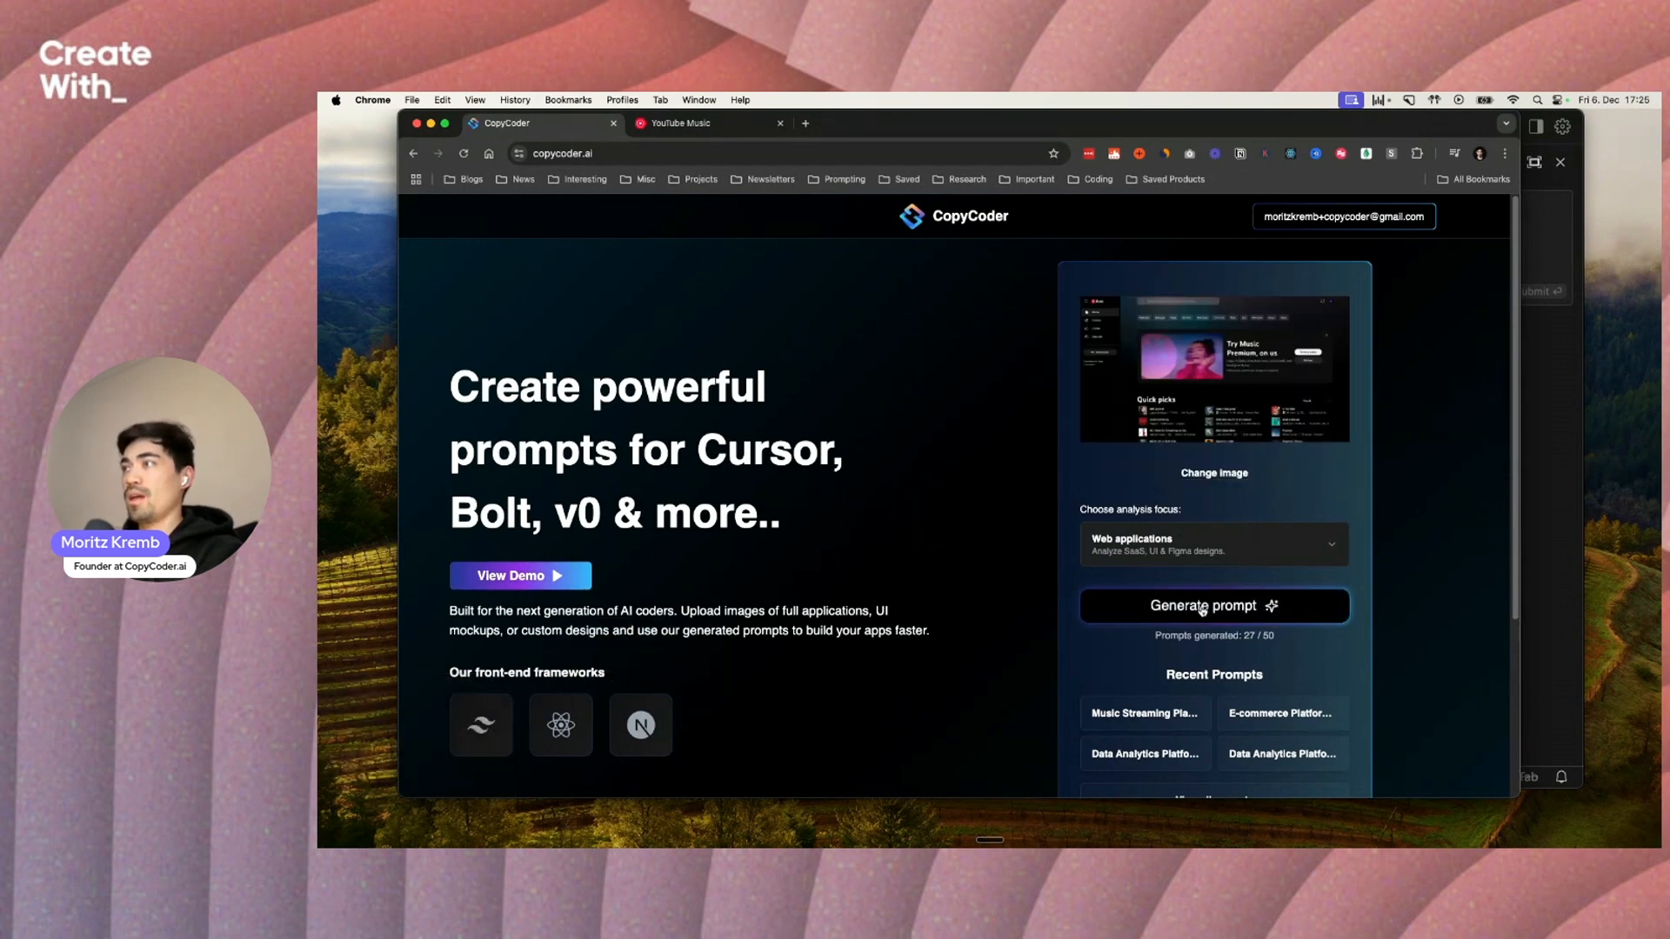
click(1214, 605)
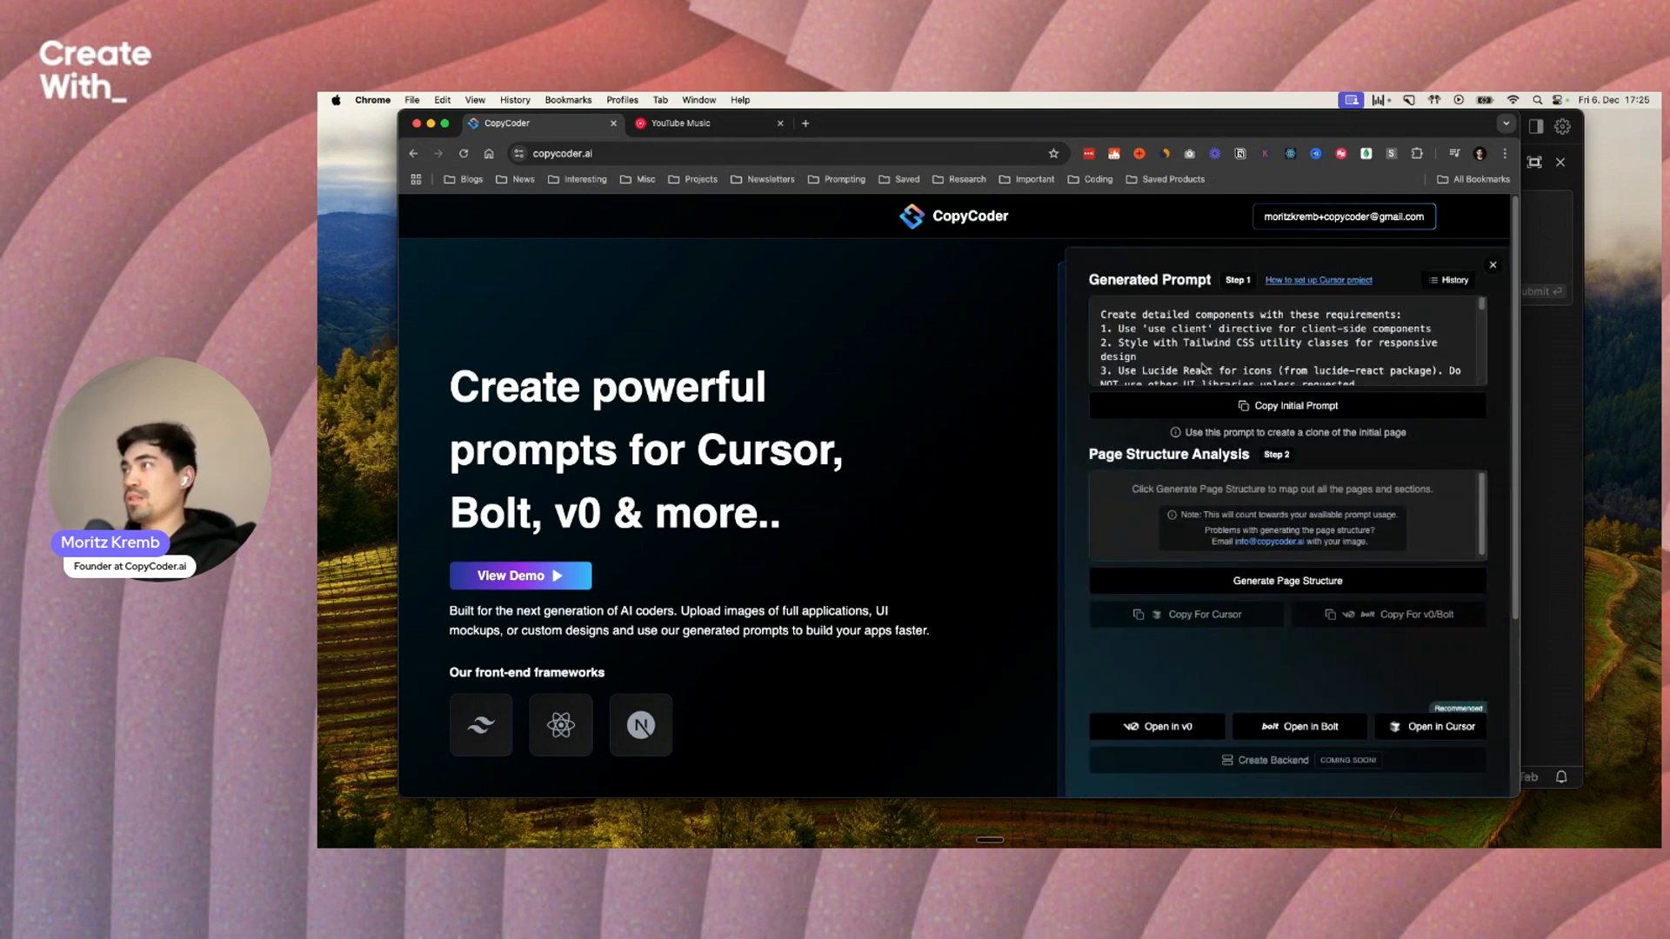
mouse_move(883, 449)
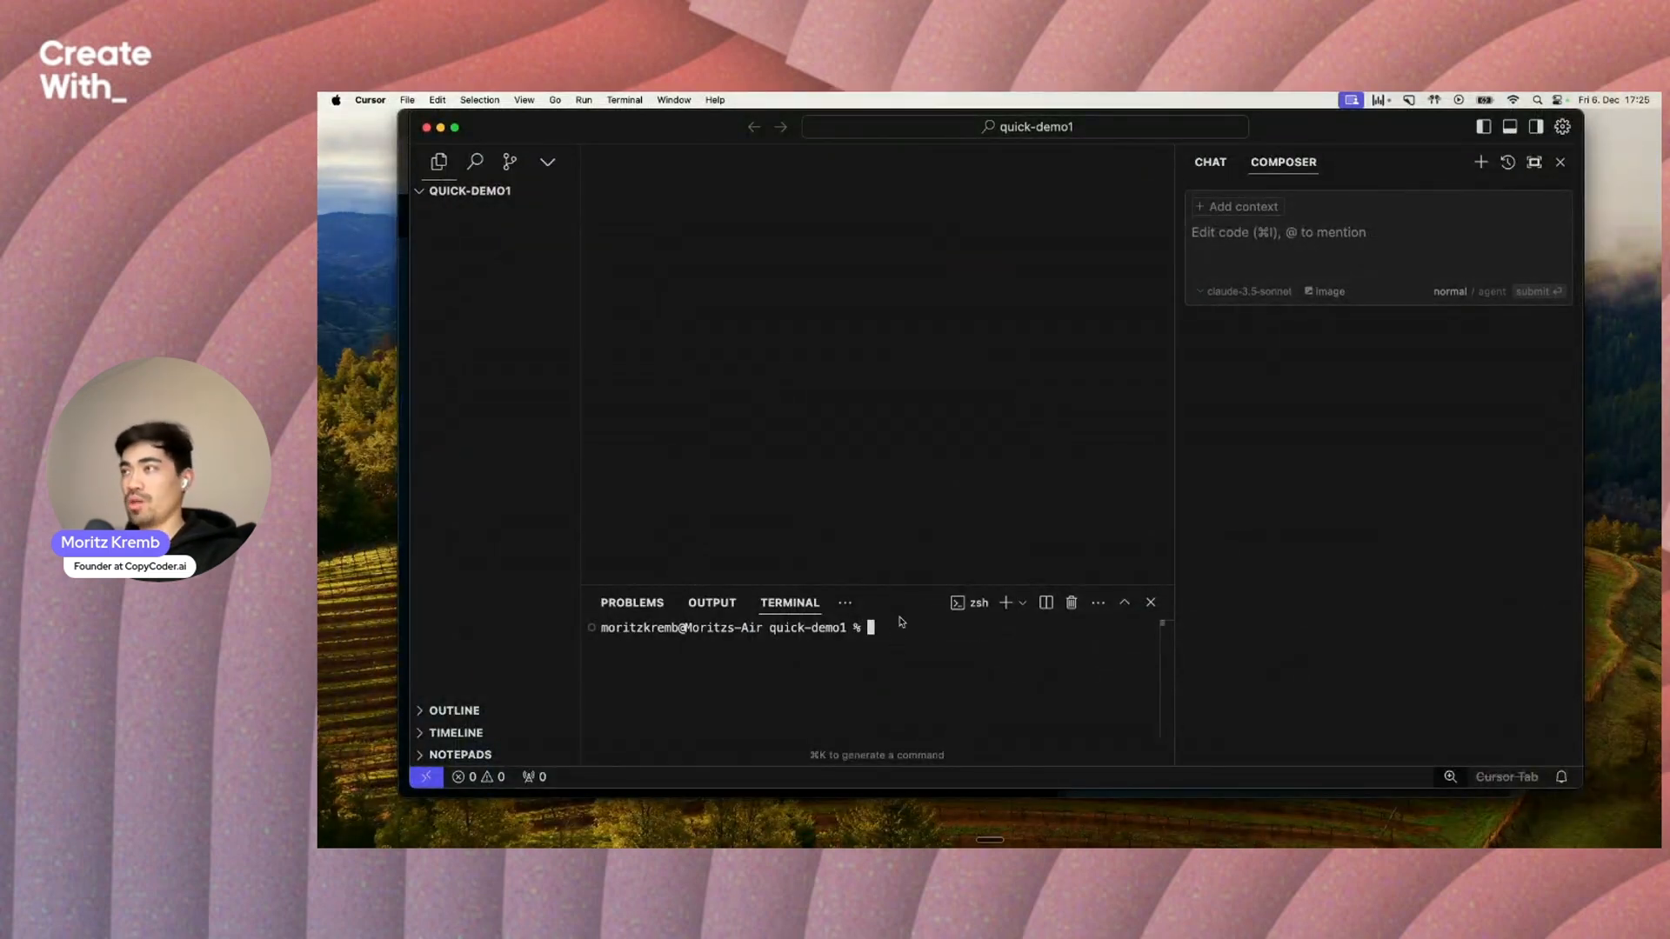
mouse_move(925, 664)
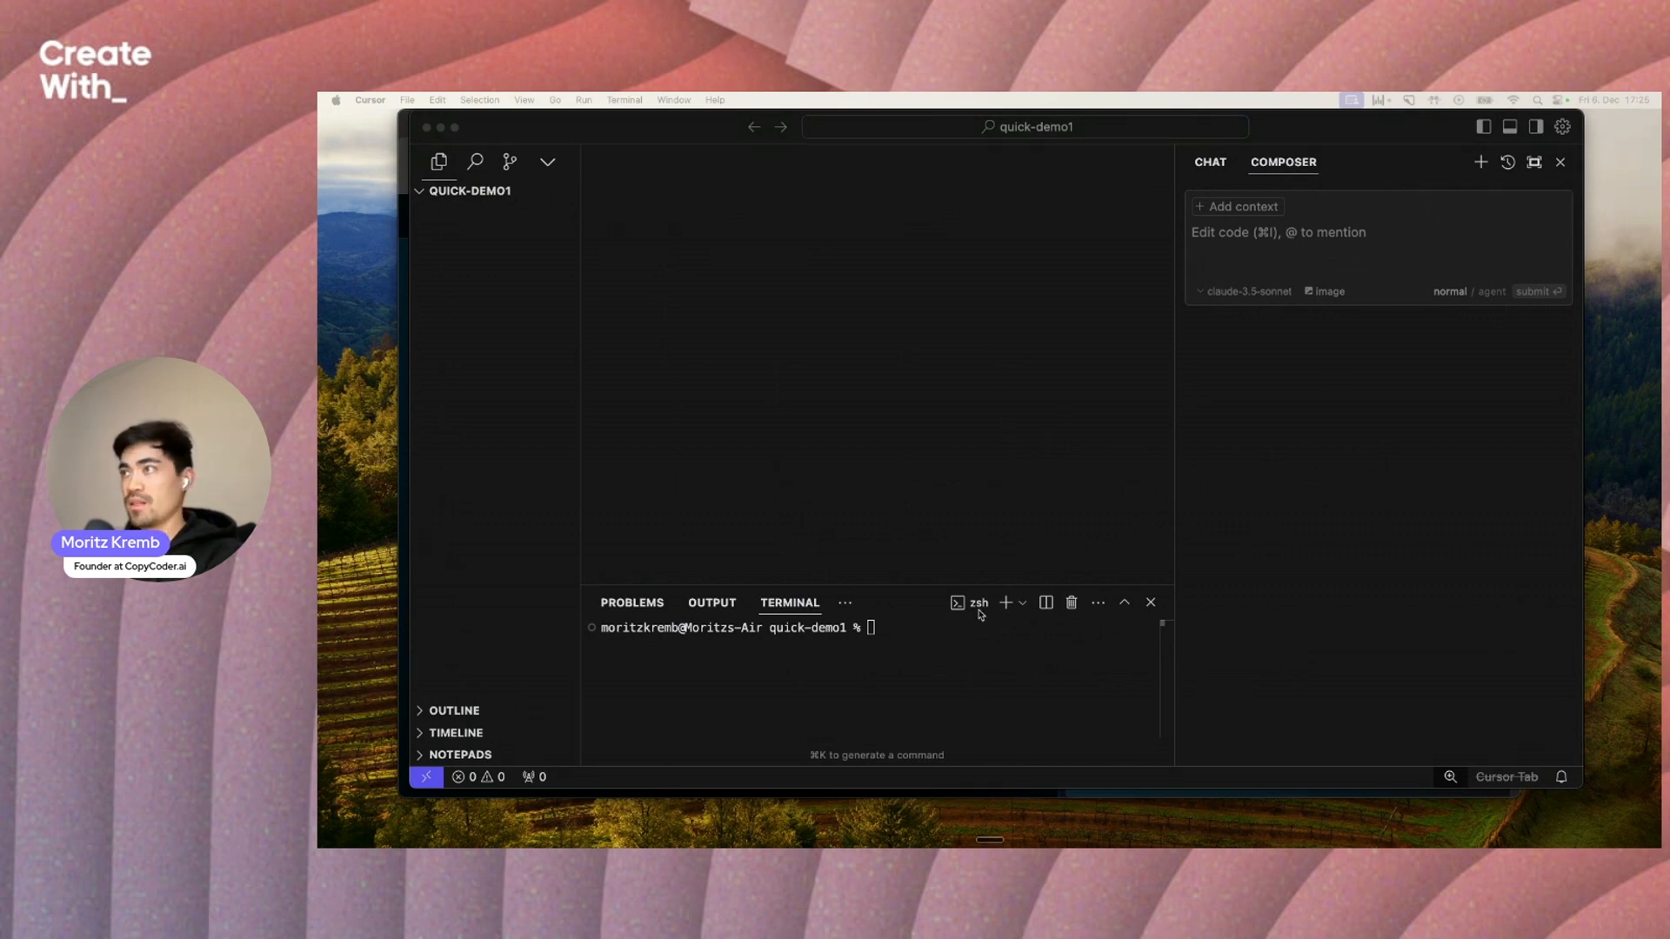
- Enter 'npx create-next-app@latest . && npx shadcn@latest init' in Cursor's terminal
text(npx create-next-app@latest . && npx shadcn@latest init)
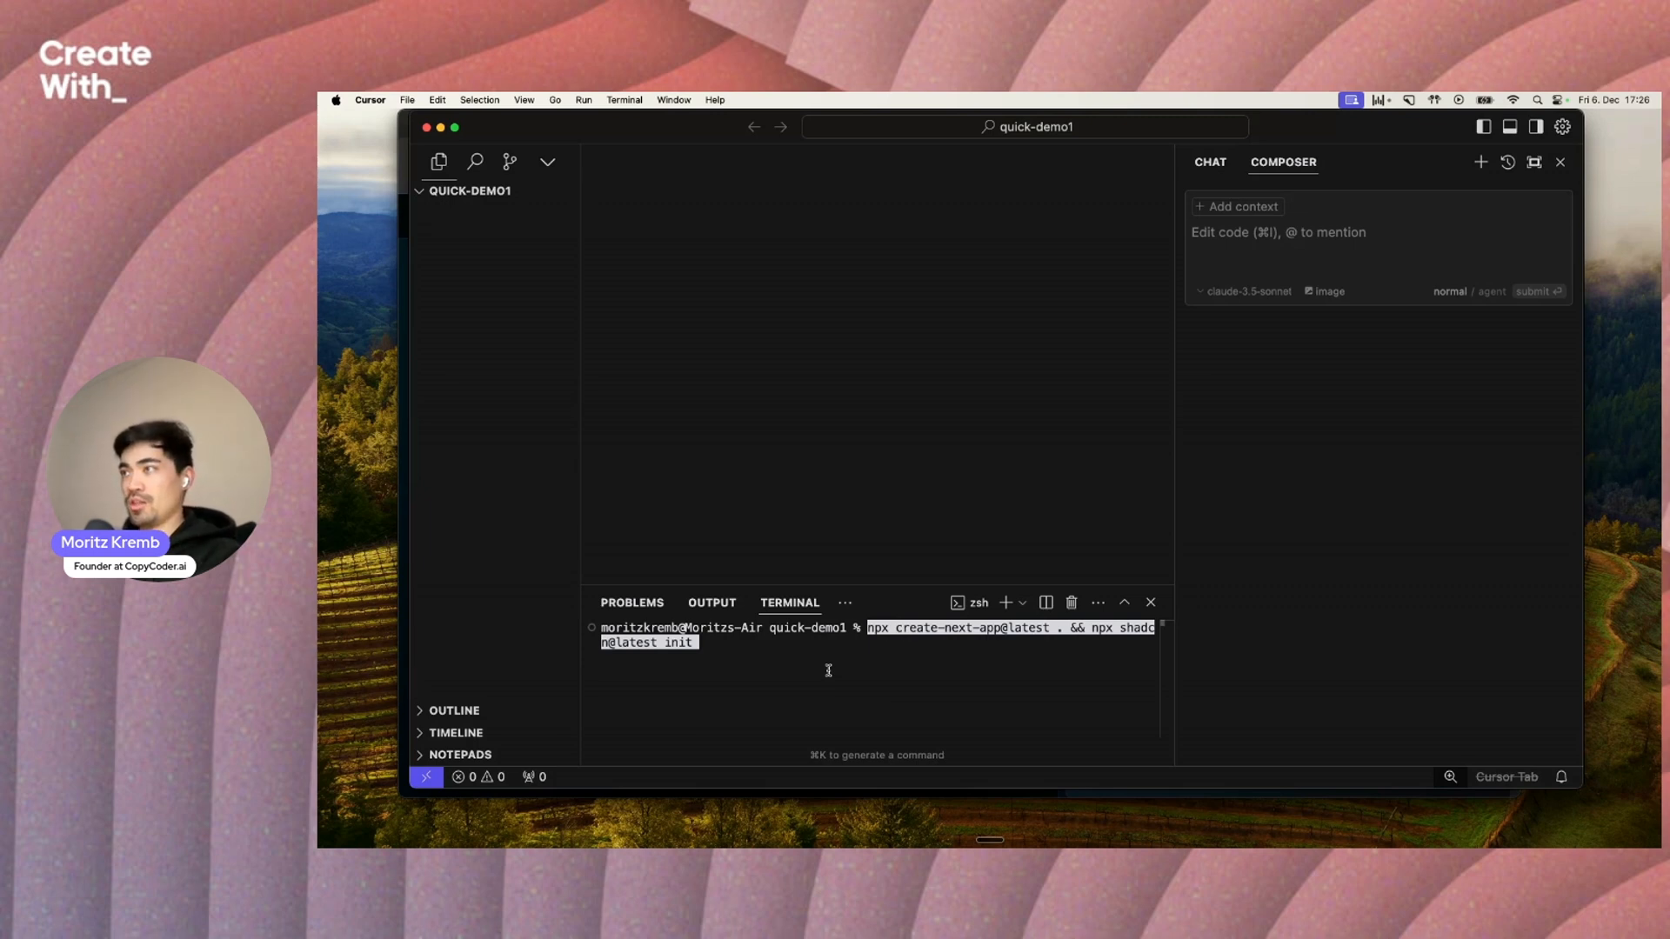
- Run the scaffold command, accepting TypeScript, src directory and Turbopack defaults
key(Enter)
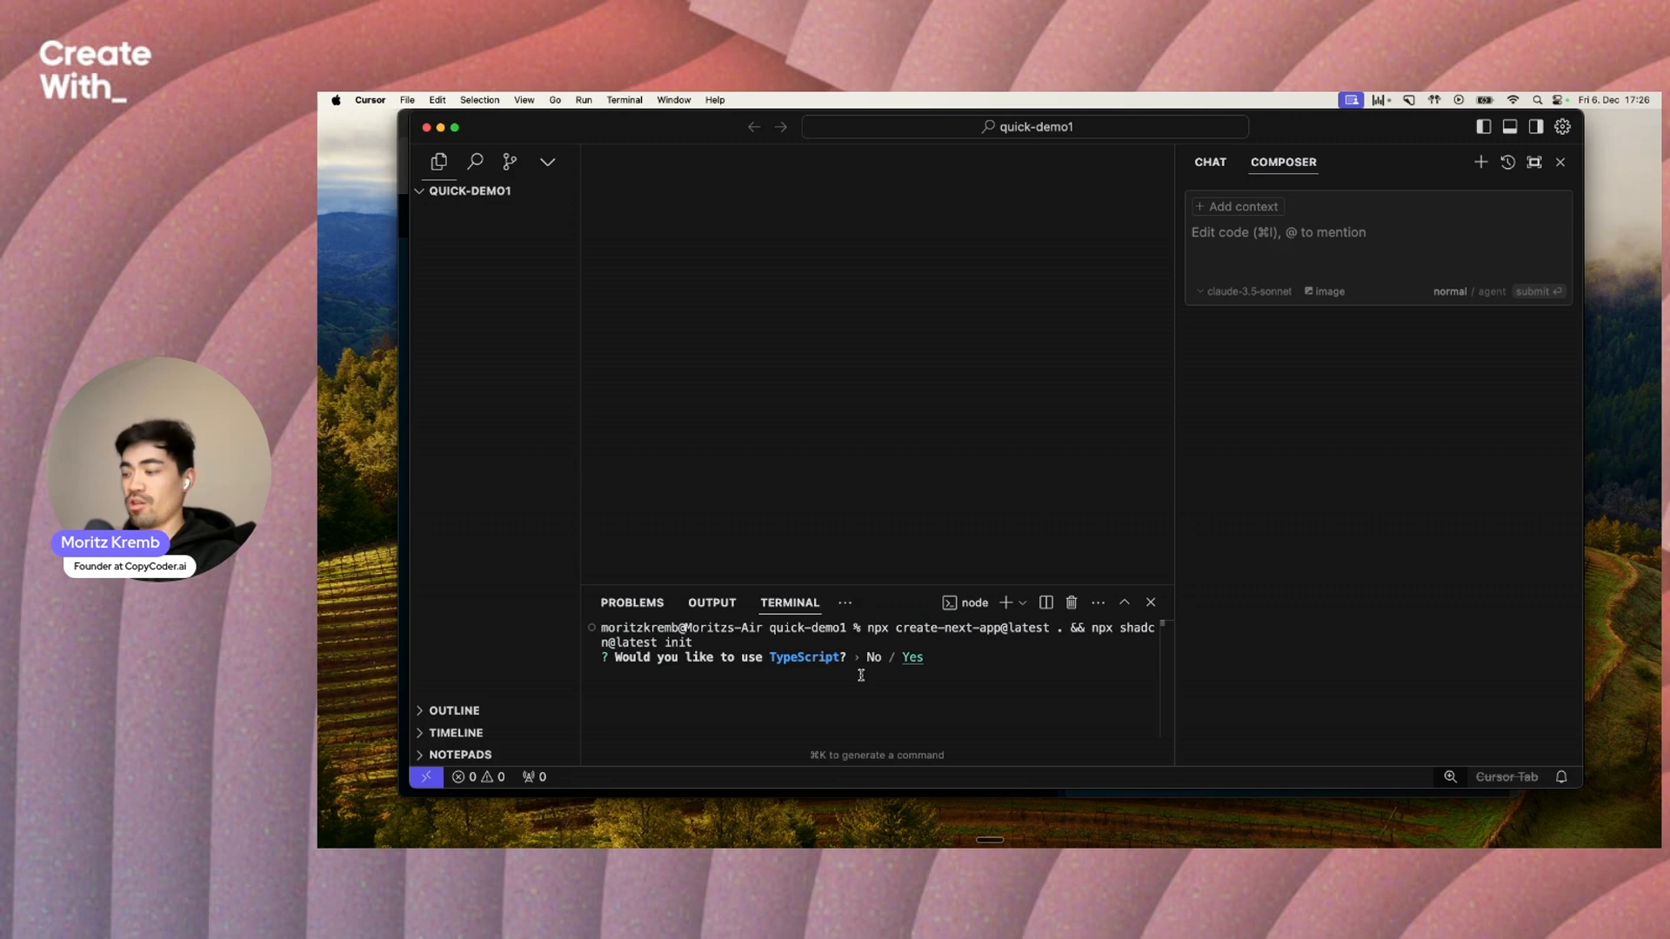
key(Enter)
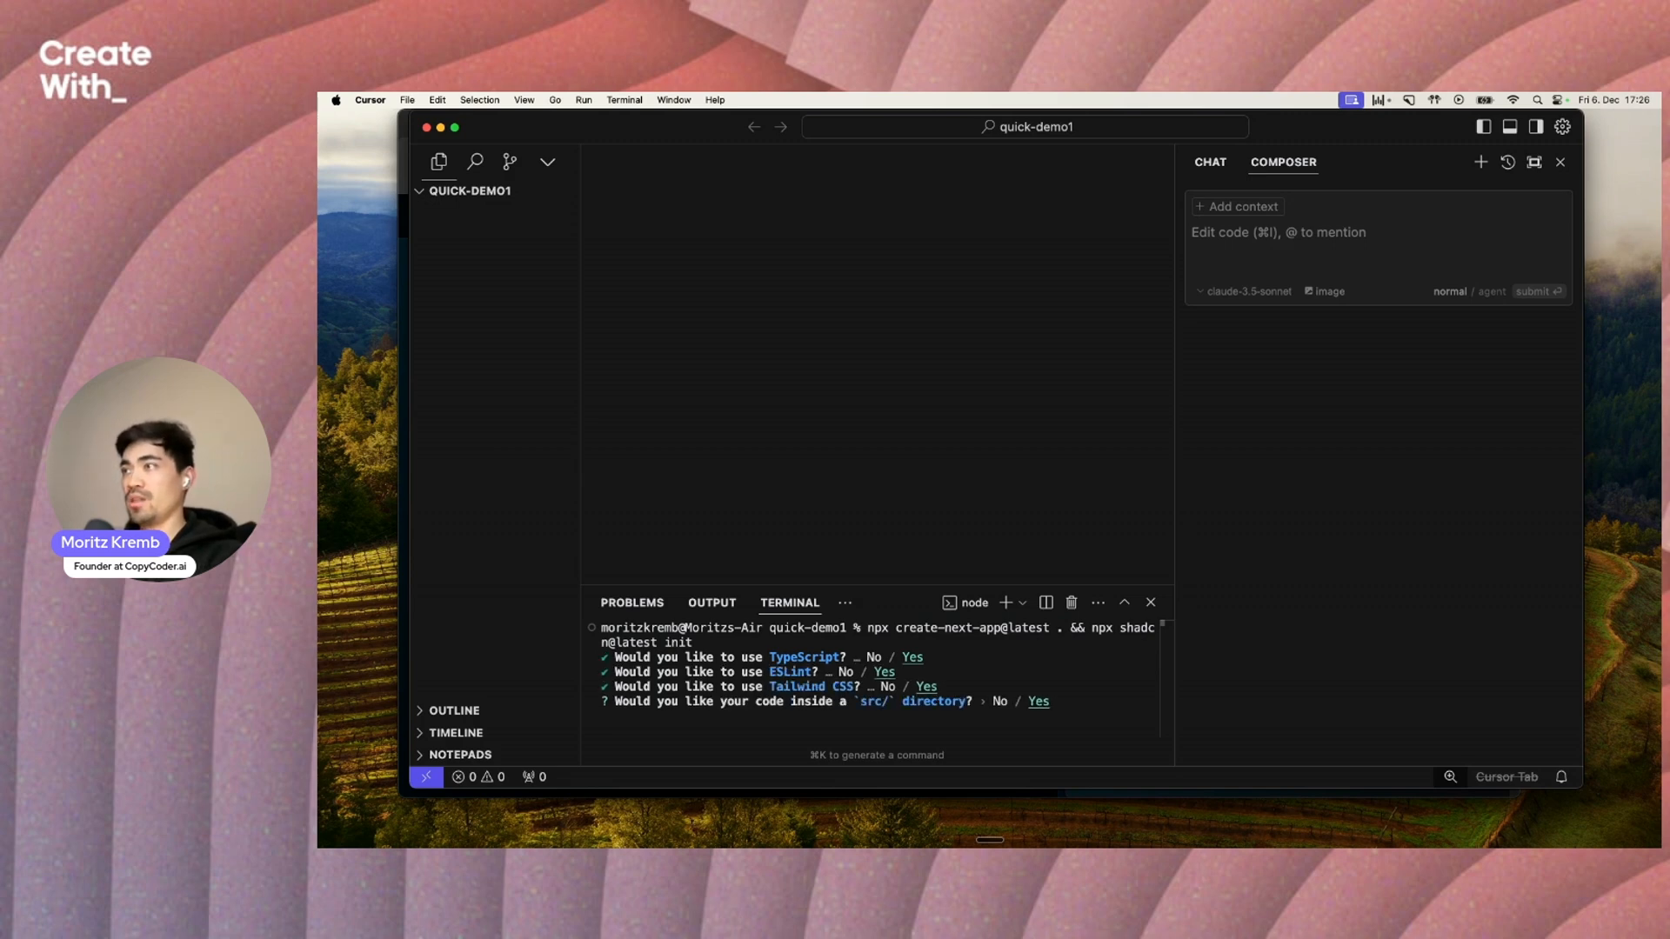
key(enter)
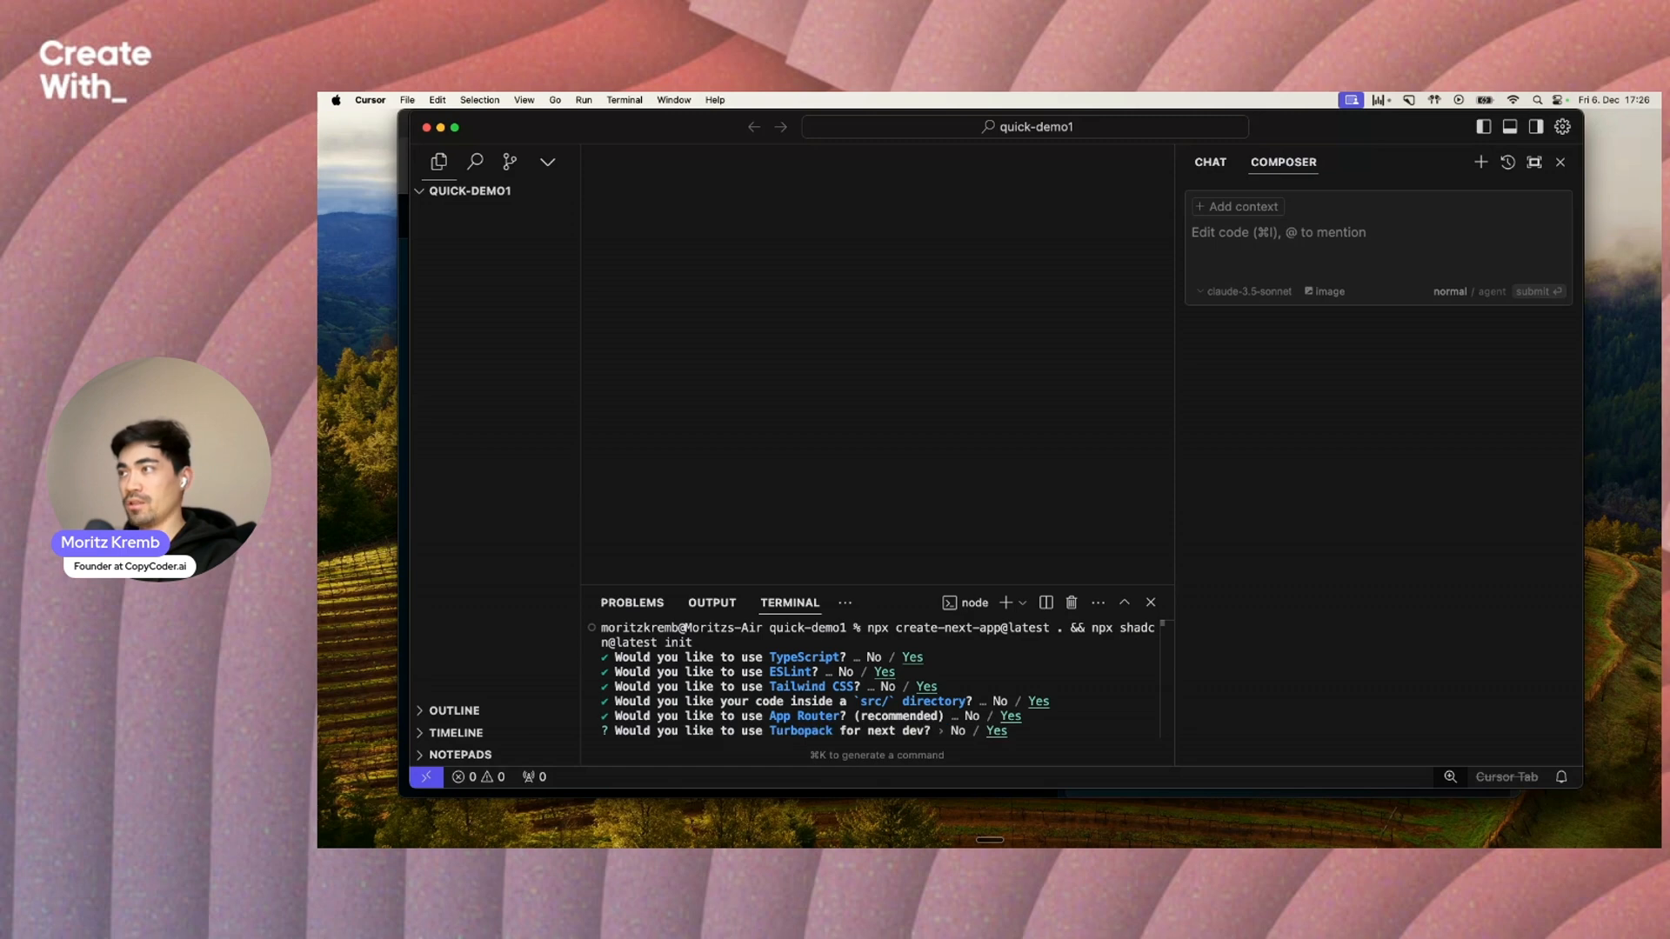
key(Enter)
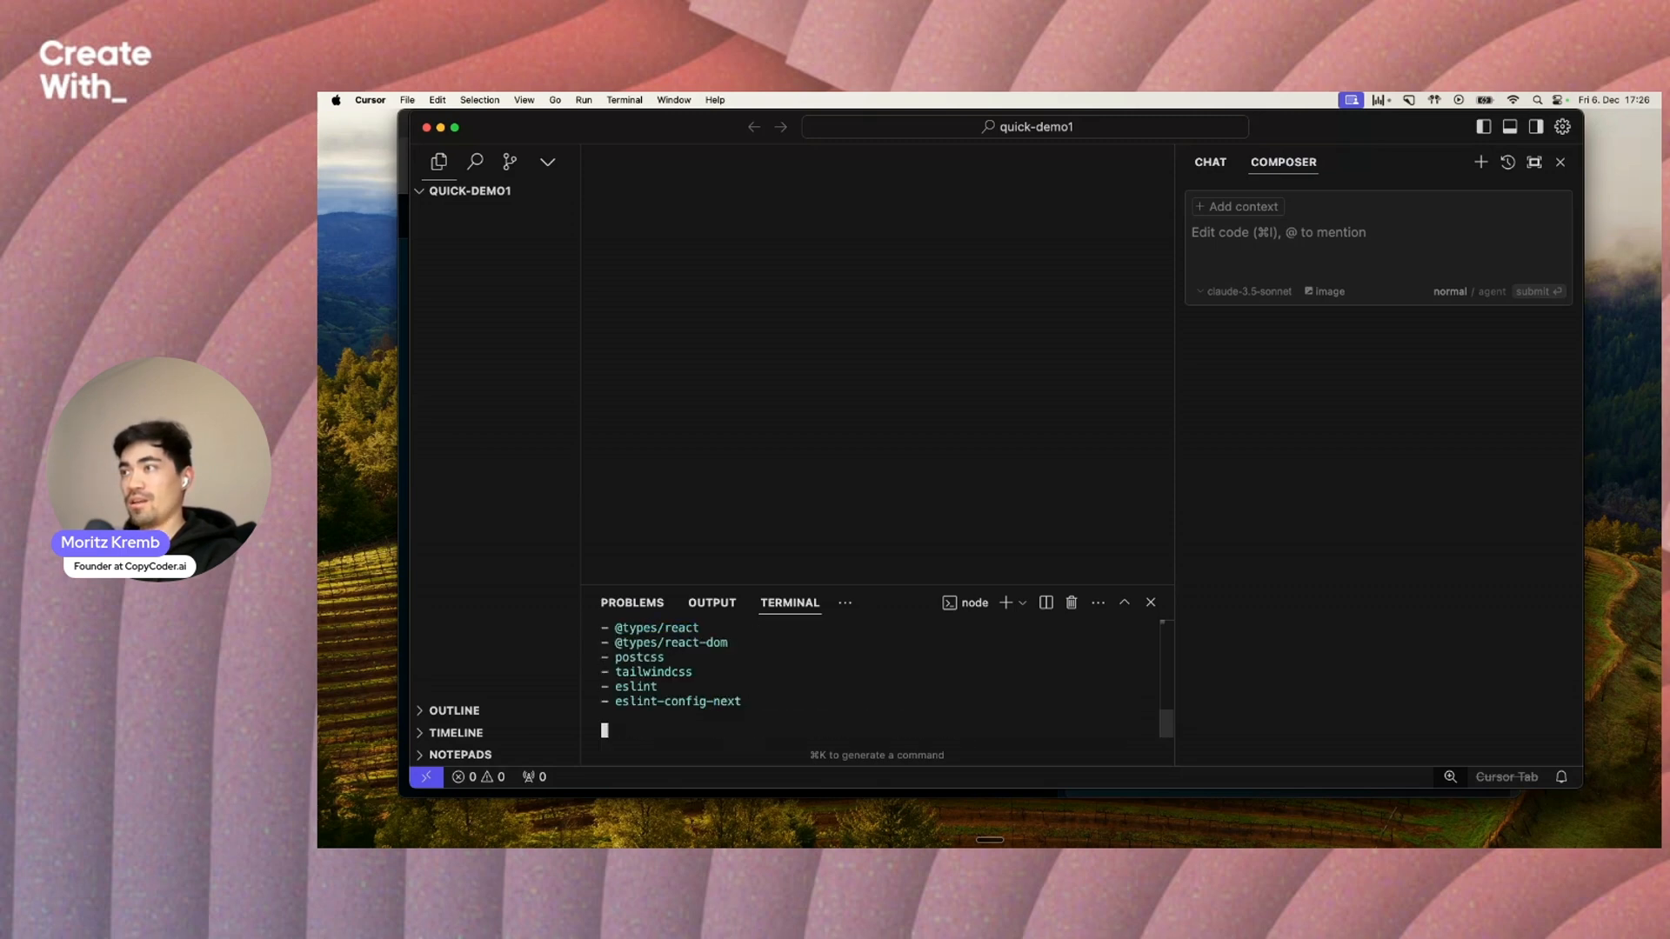
click(468, 191)
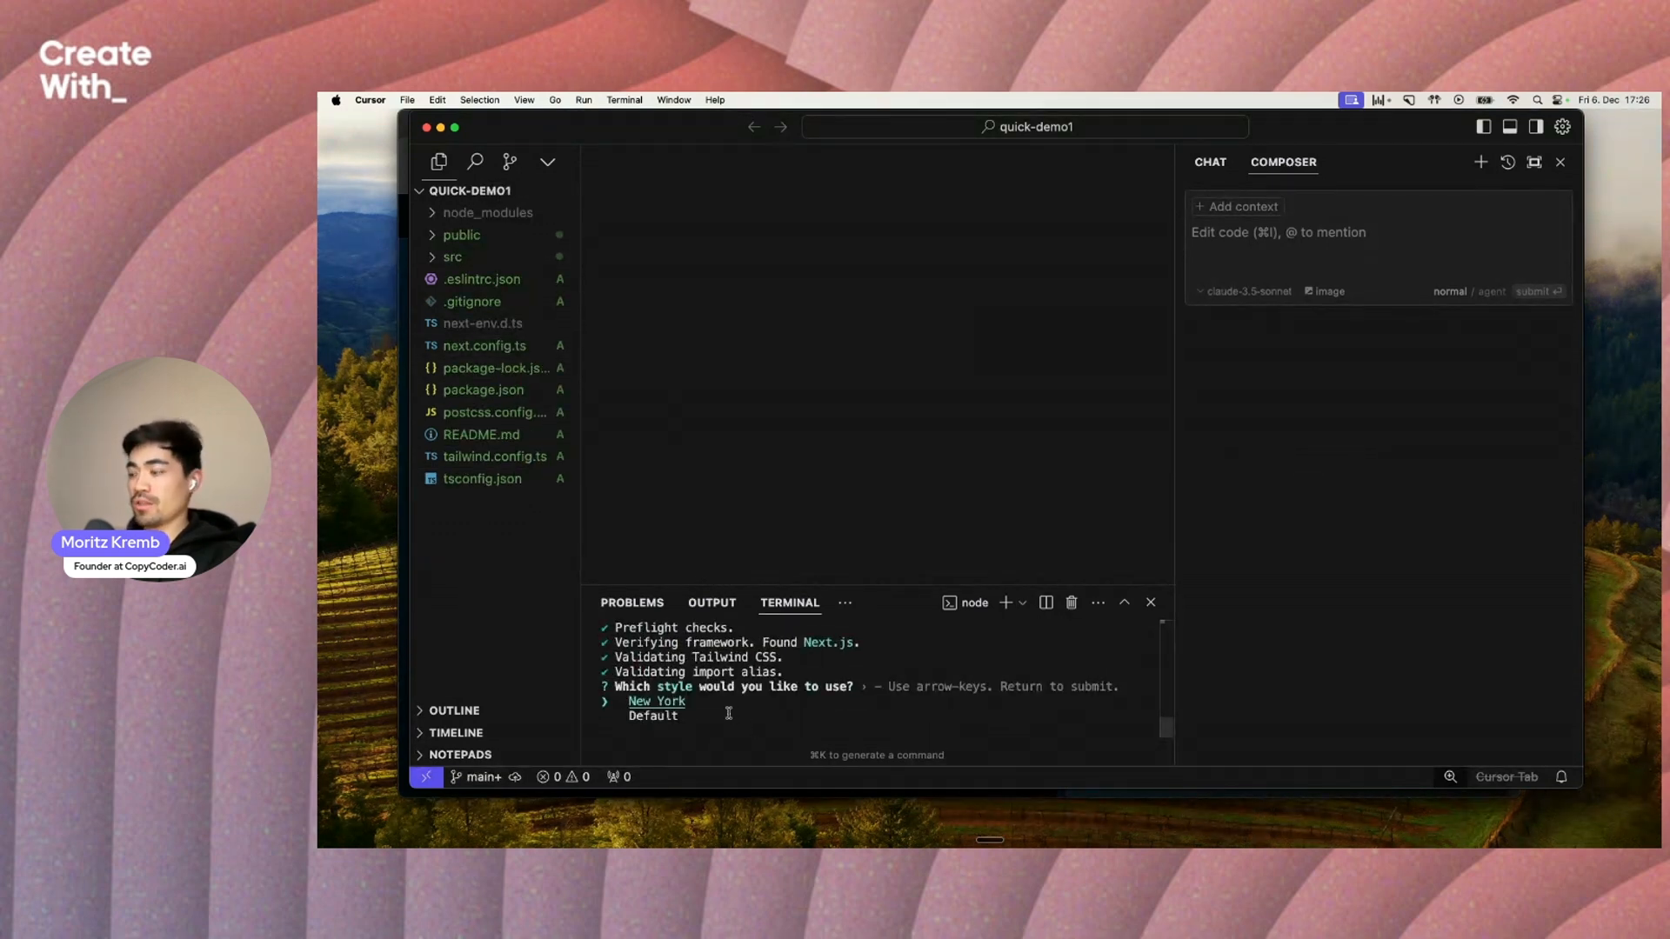
- Pick the New York style and Neutral base colour for shadcn
key(Enter)
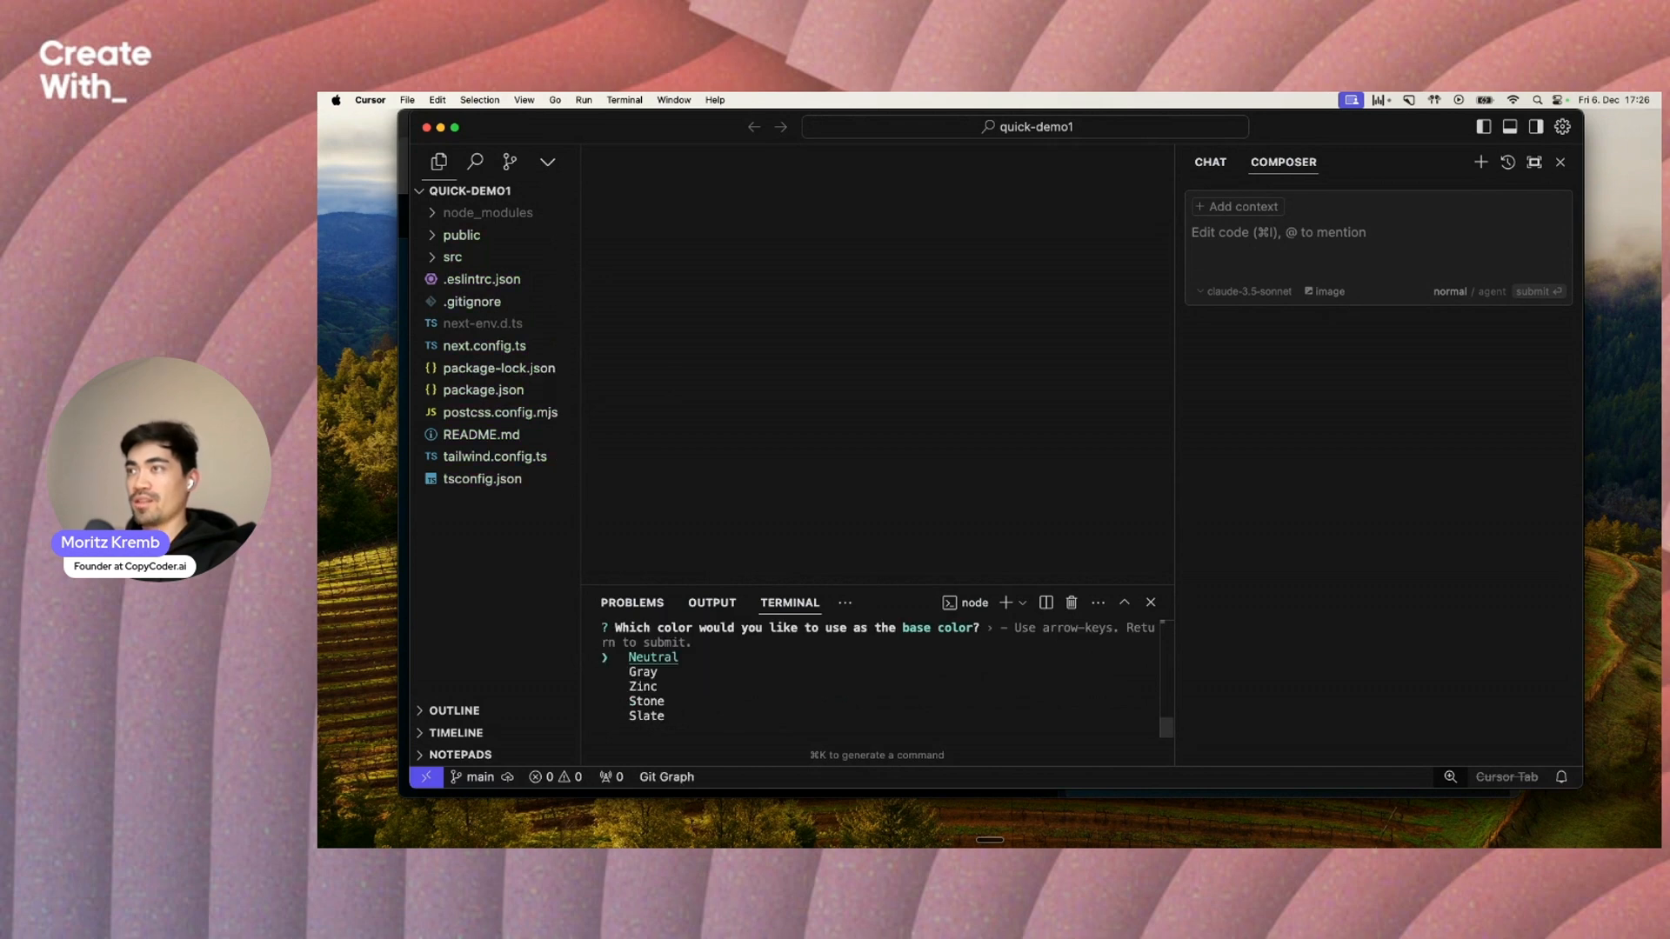
key(Enter)
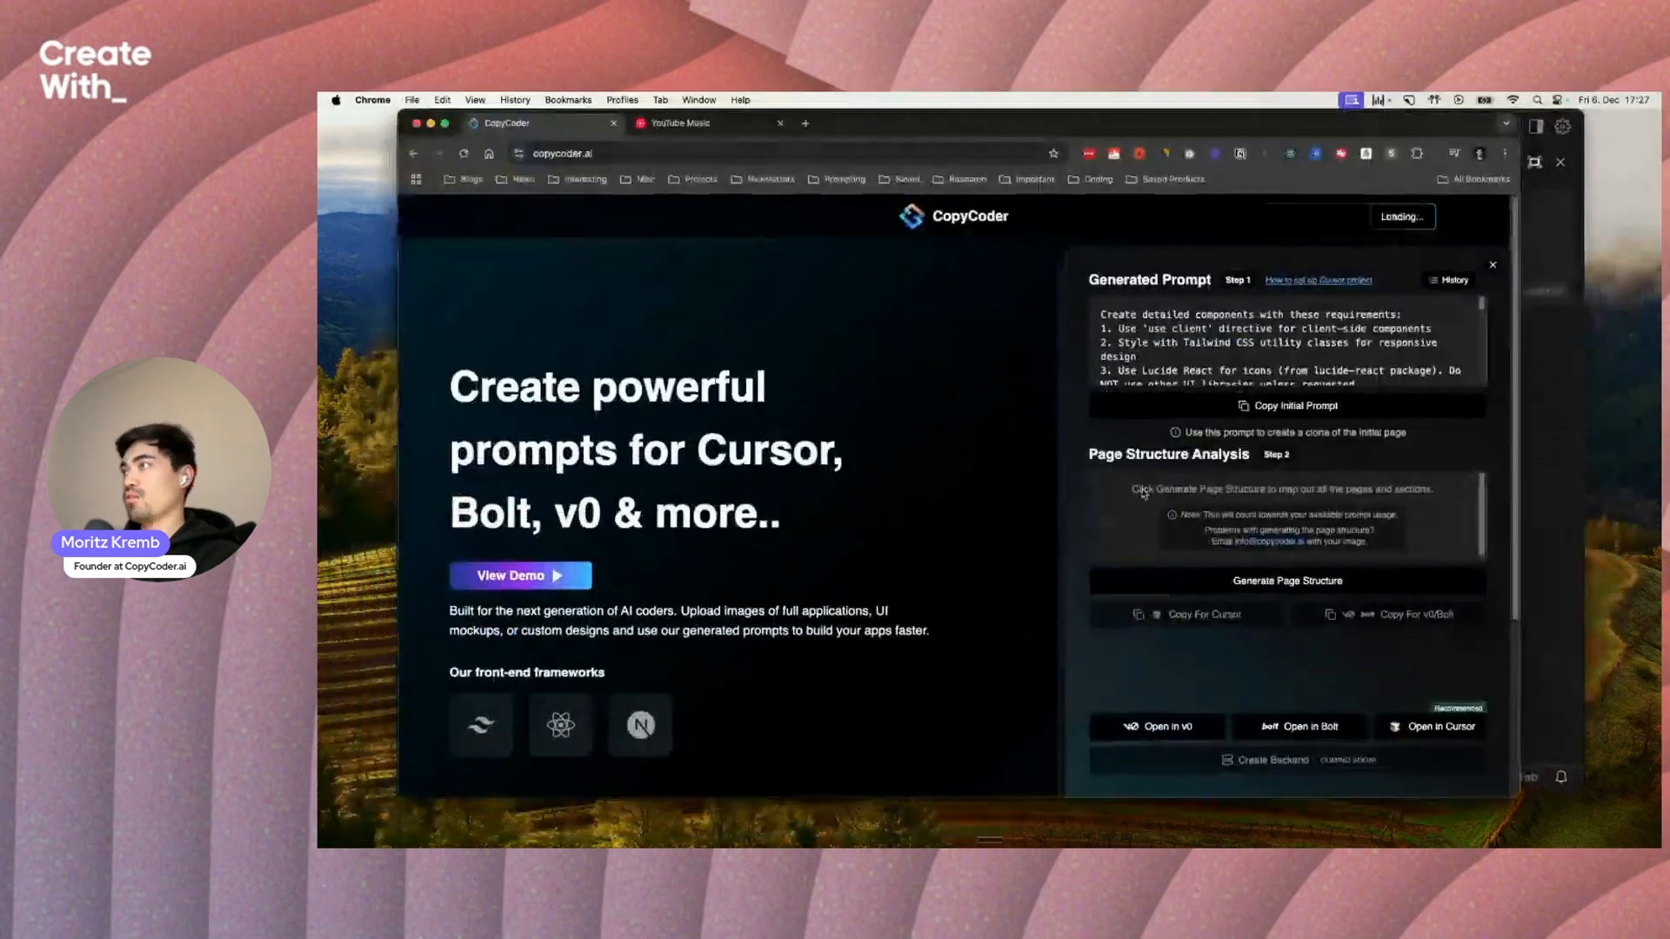
click(1288, 405)
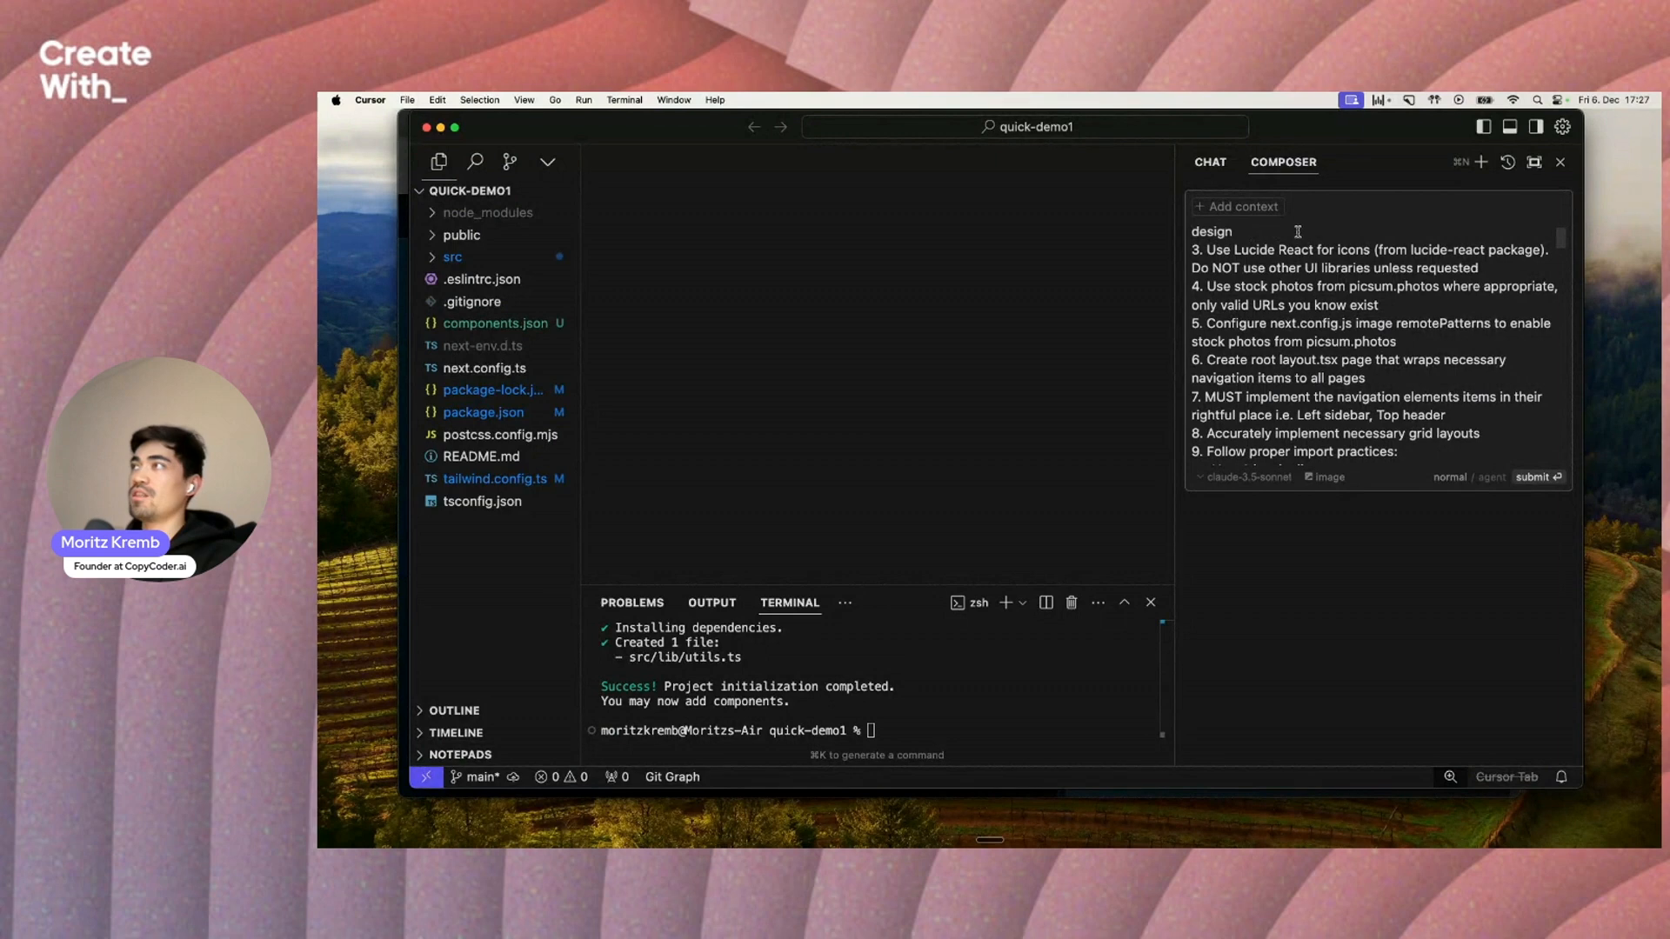
mouse_move(1300, 163)
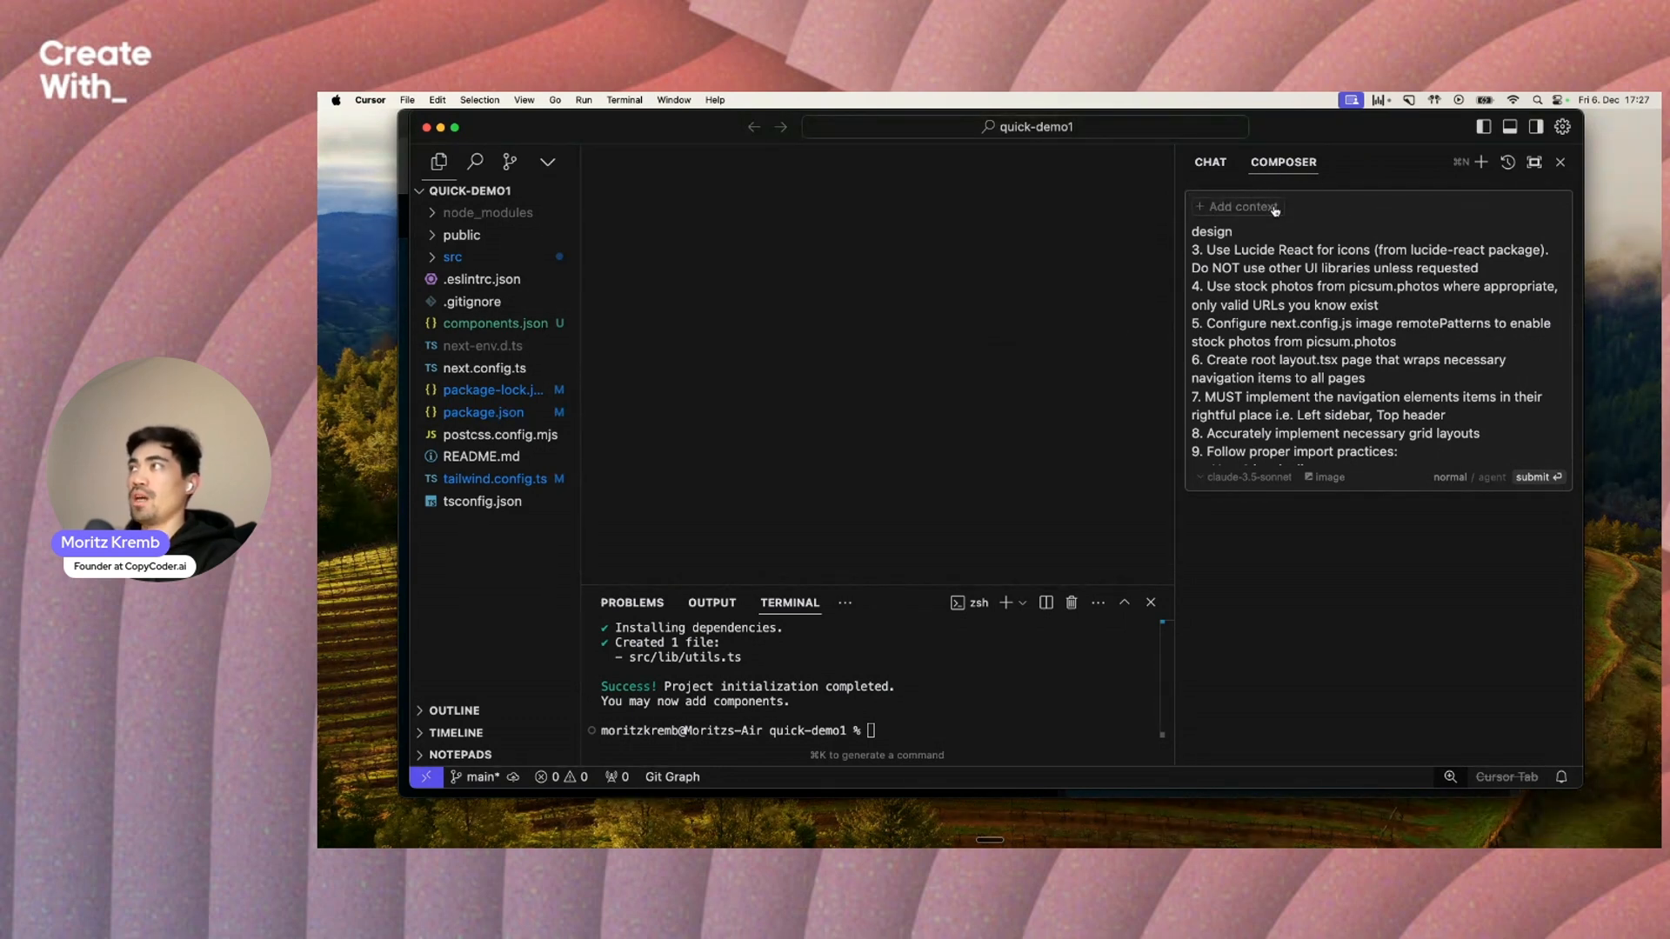
mouse_move(1301, 145)
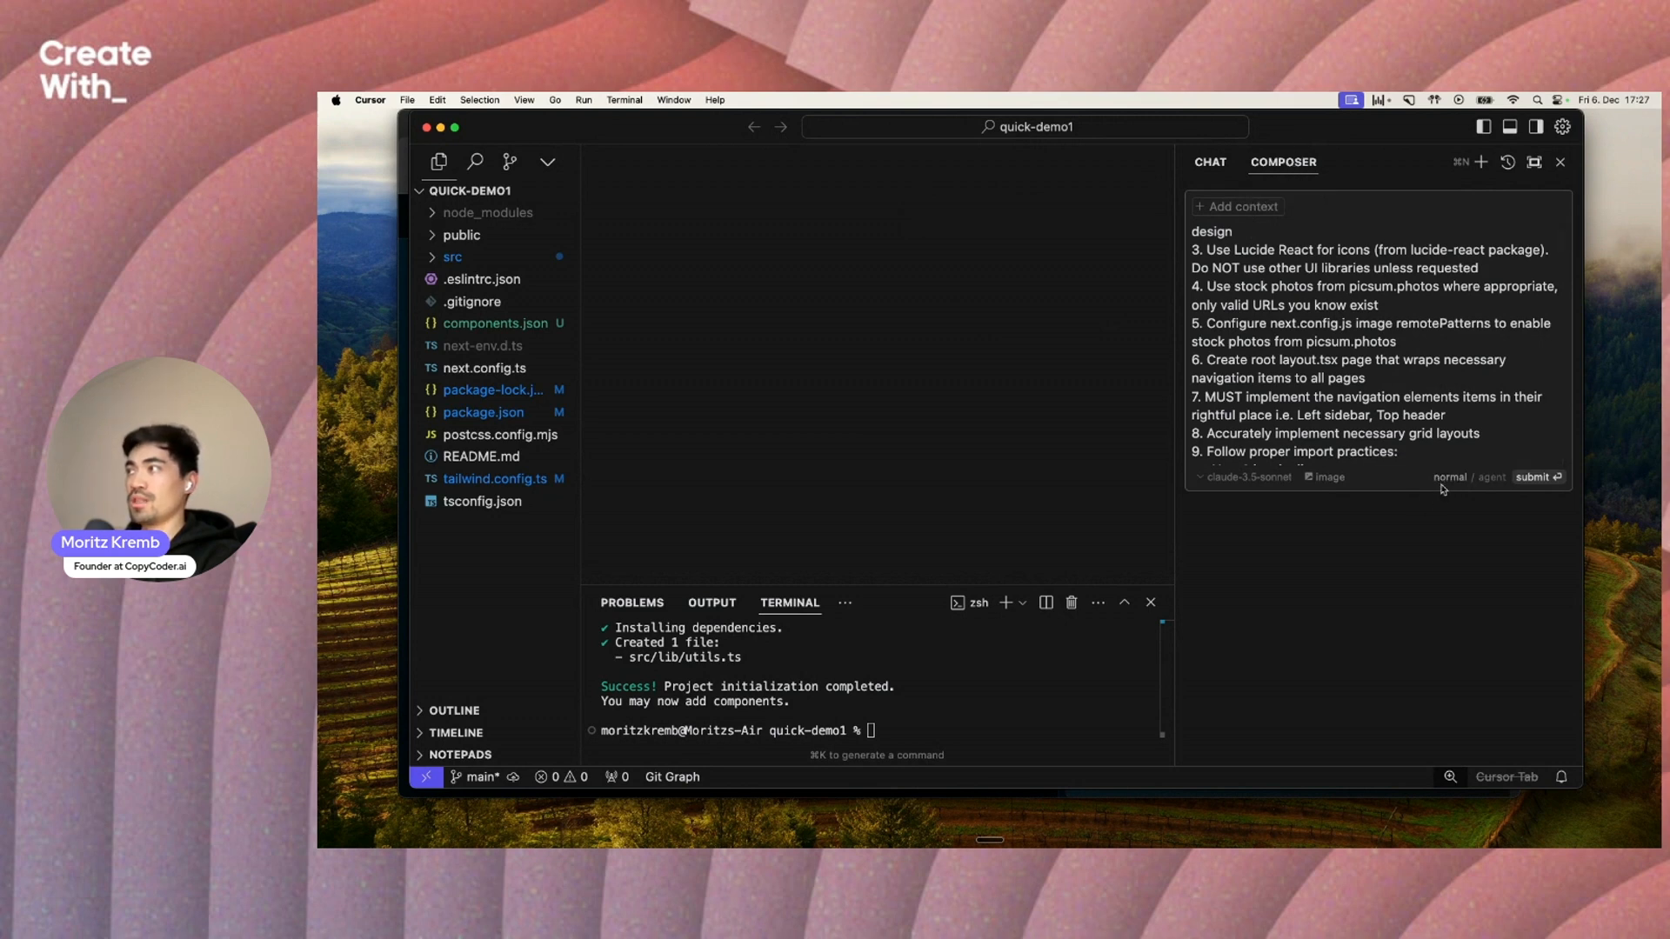
mouse_move(1491, 479)
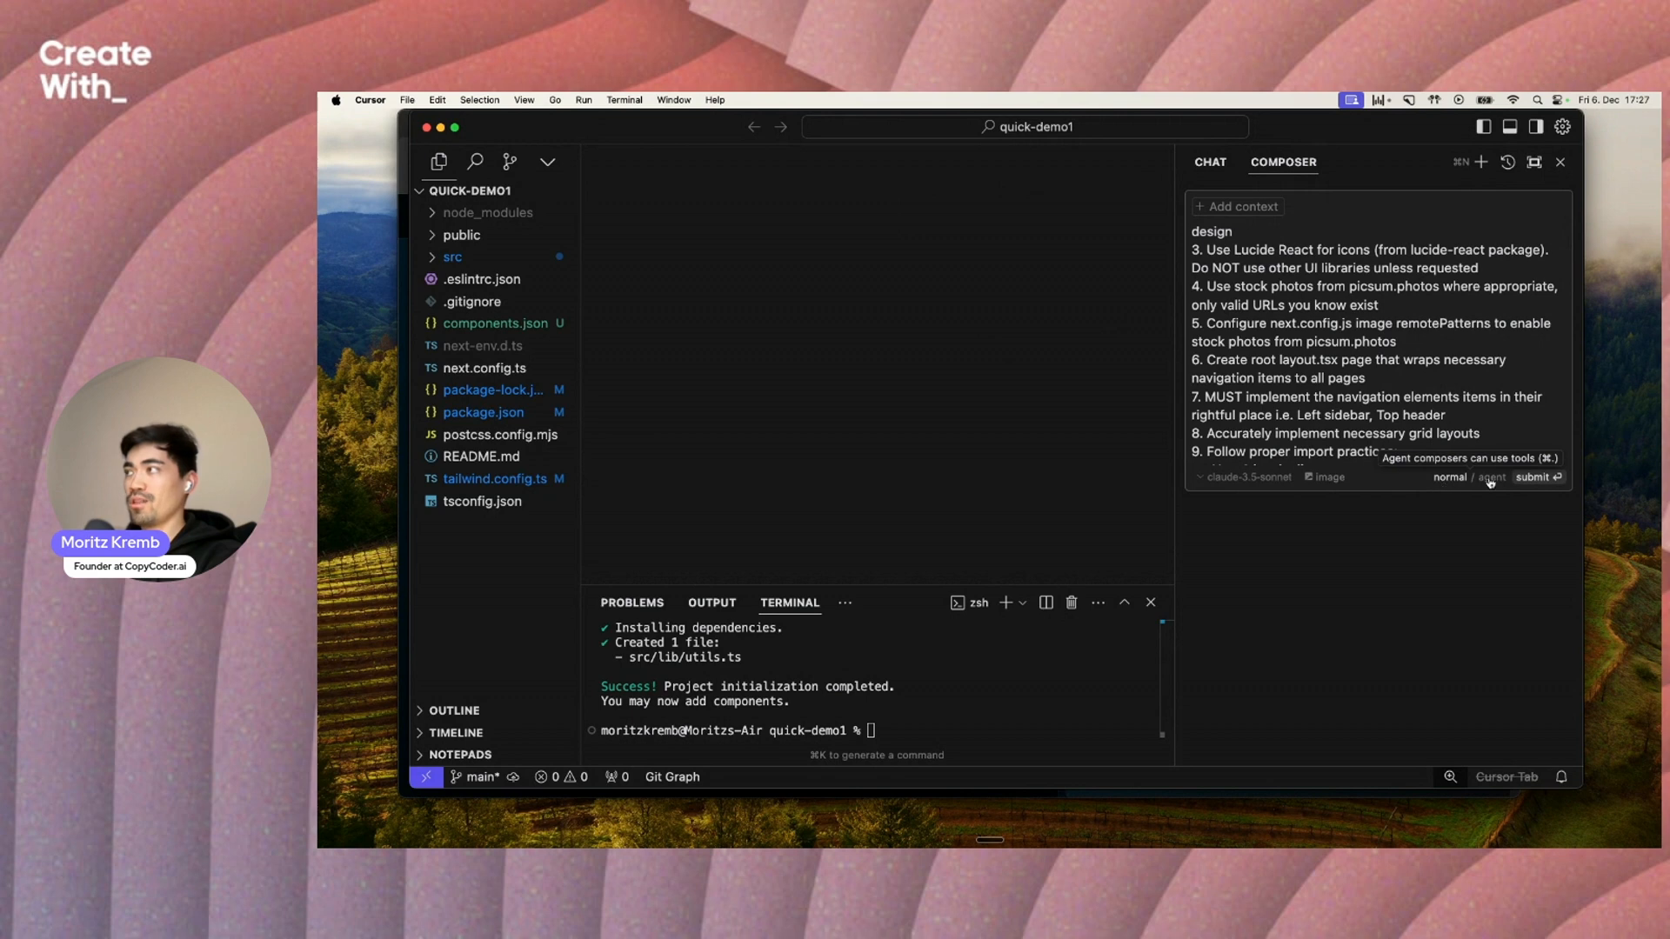
- Scroll the pasted clone prompt down to its development planning section
scroll(down, 3)
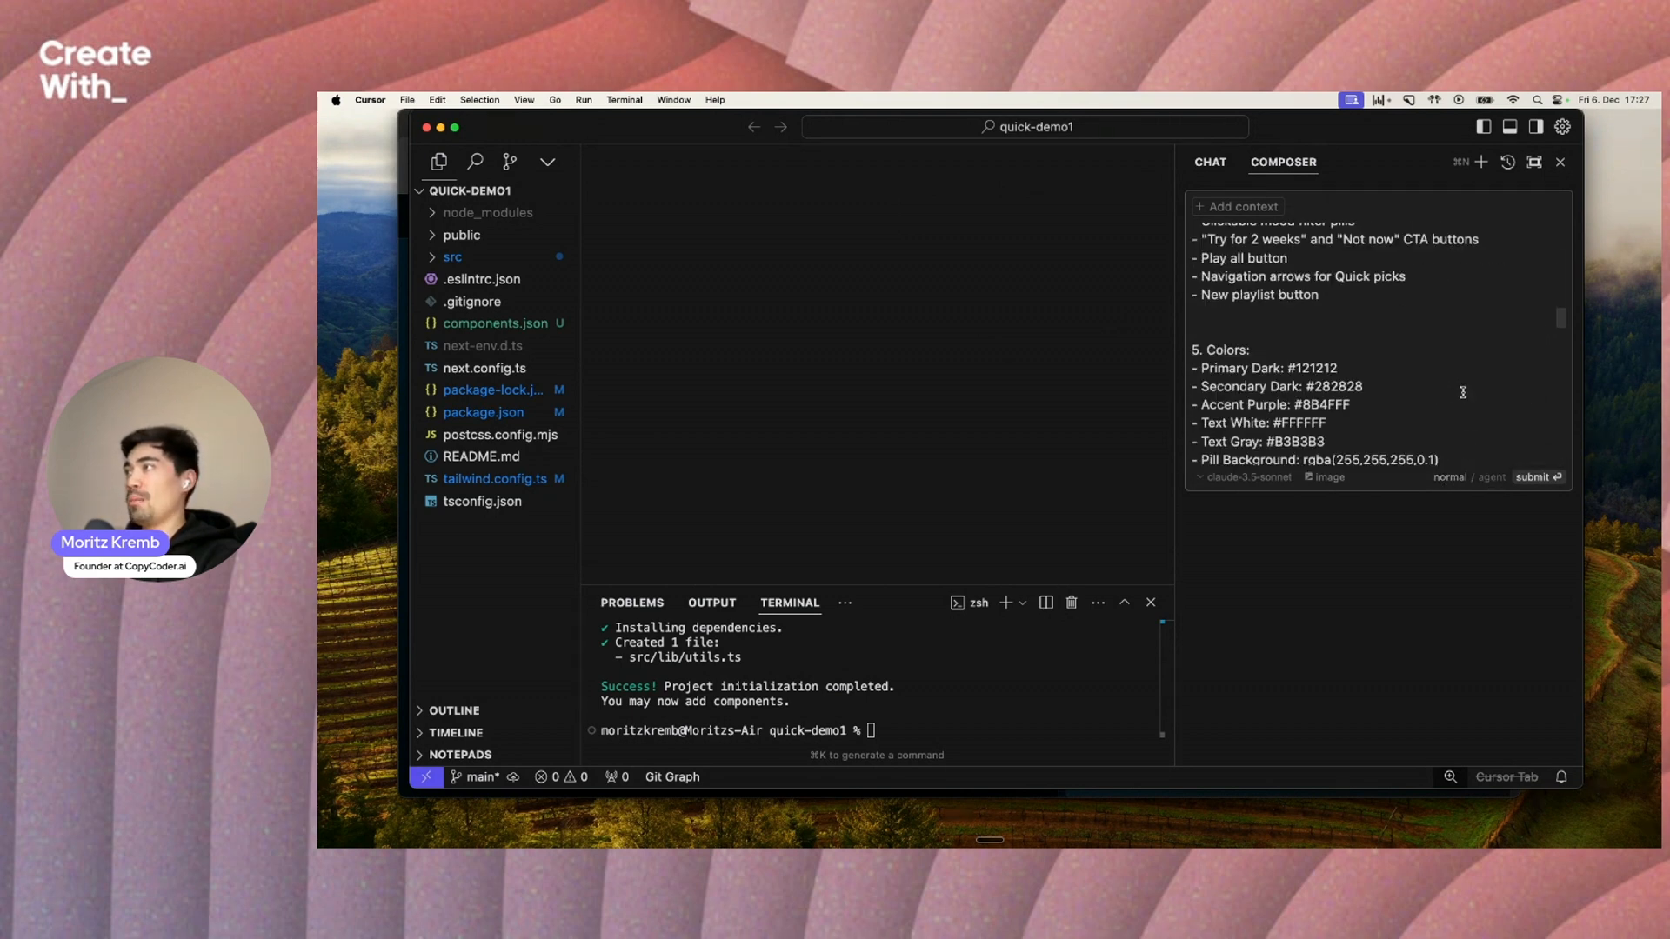
scroll(down, 3)
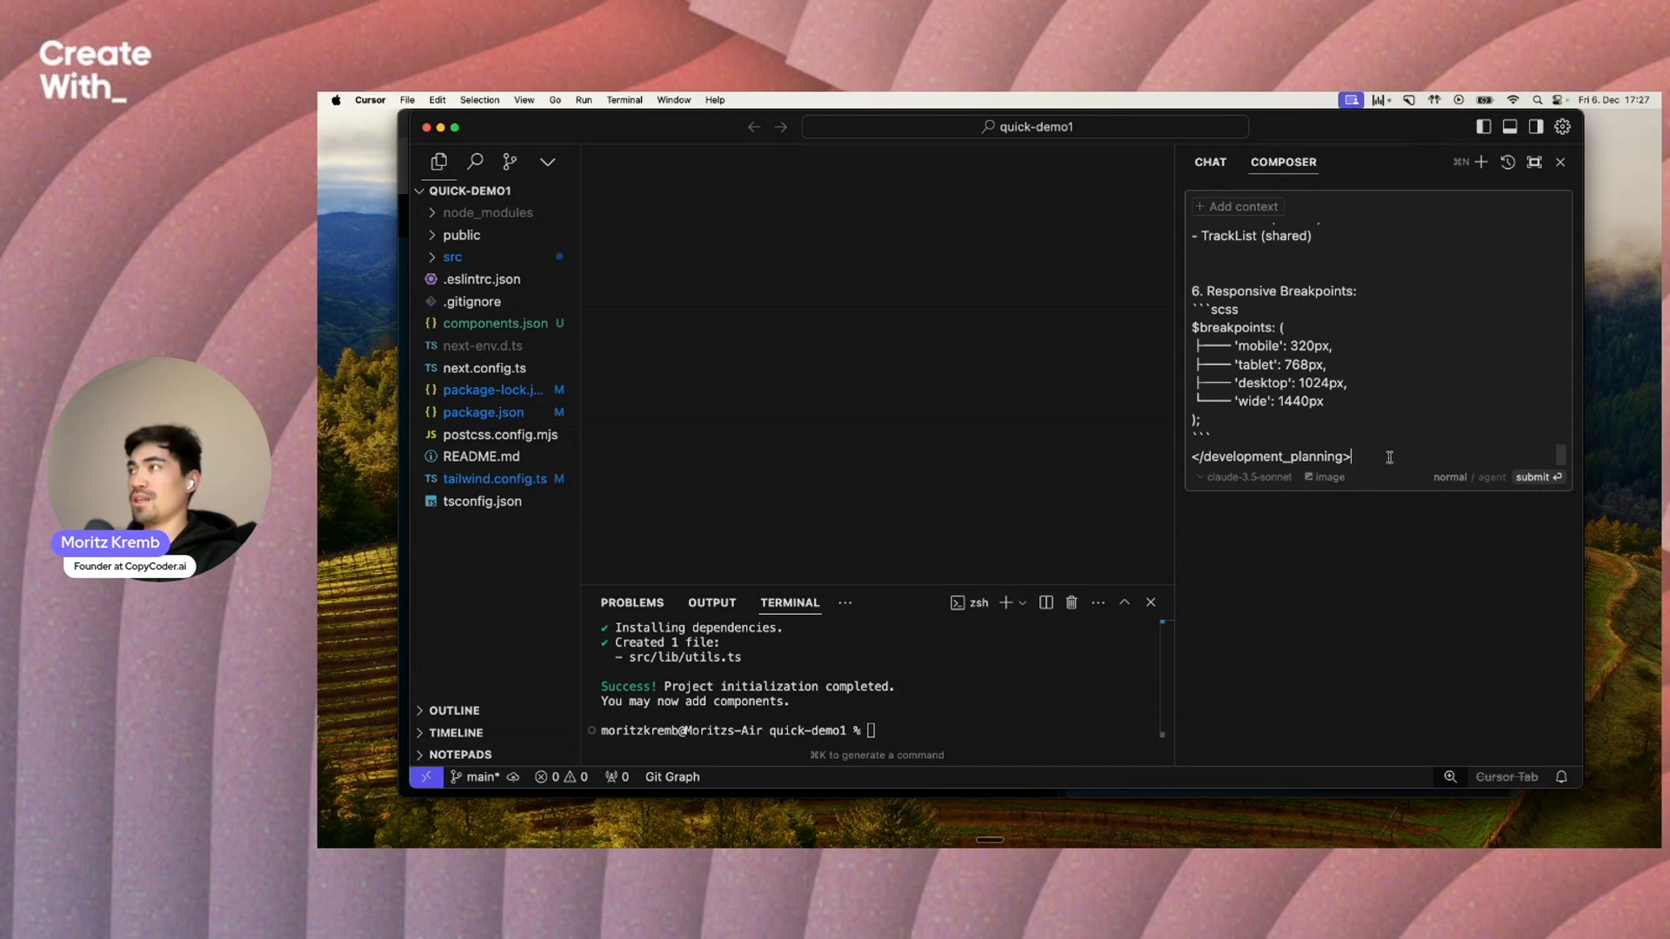
- Submit the YouTube Music clone prompt and follow Composer's component generation
click(1537, 477)
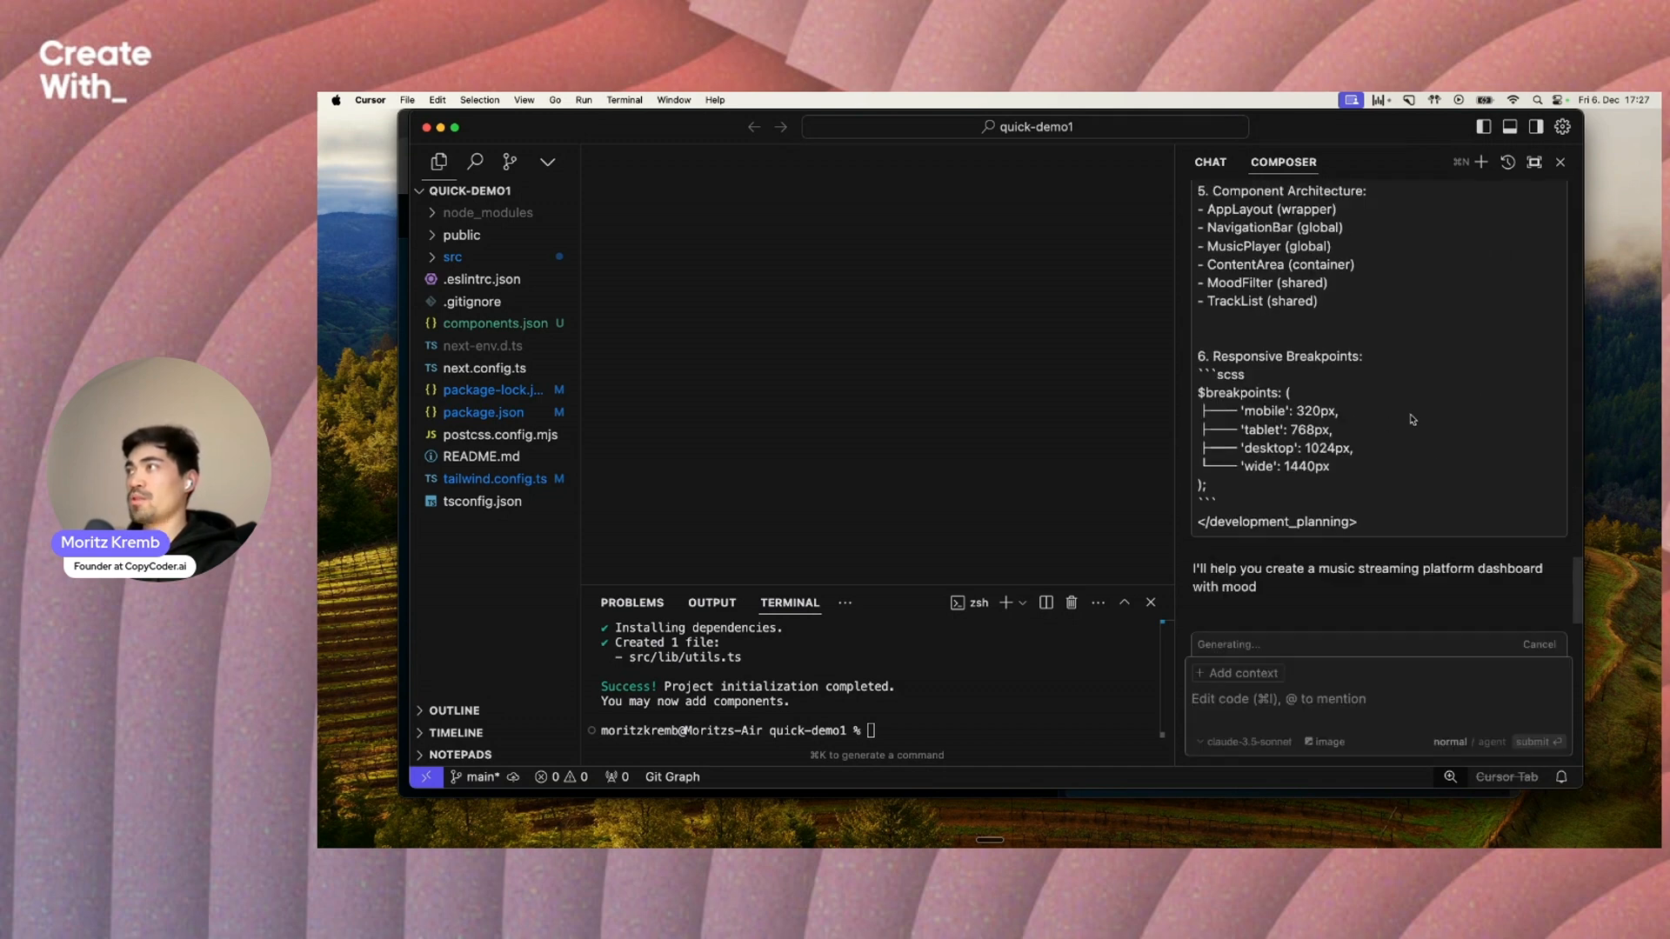
scroll(down, 3)
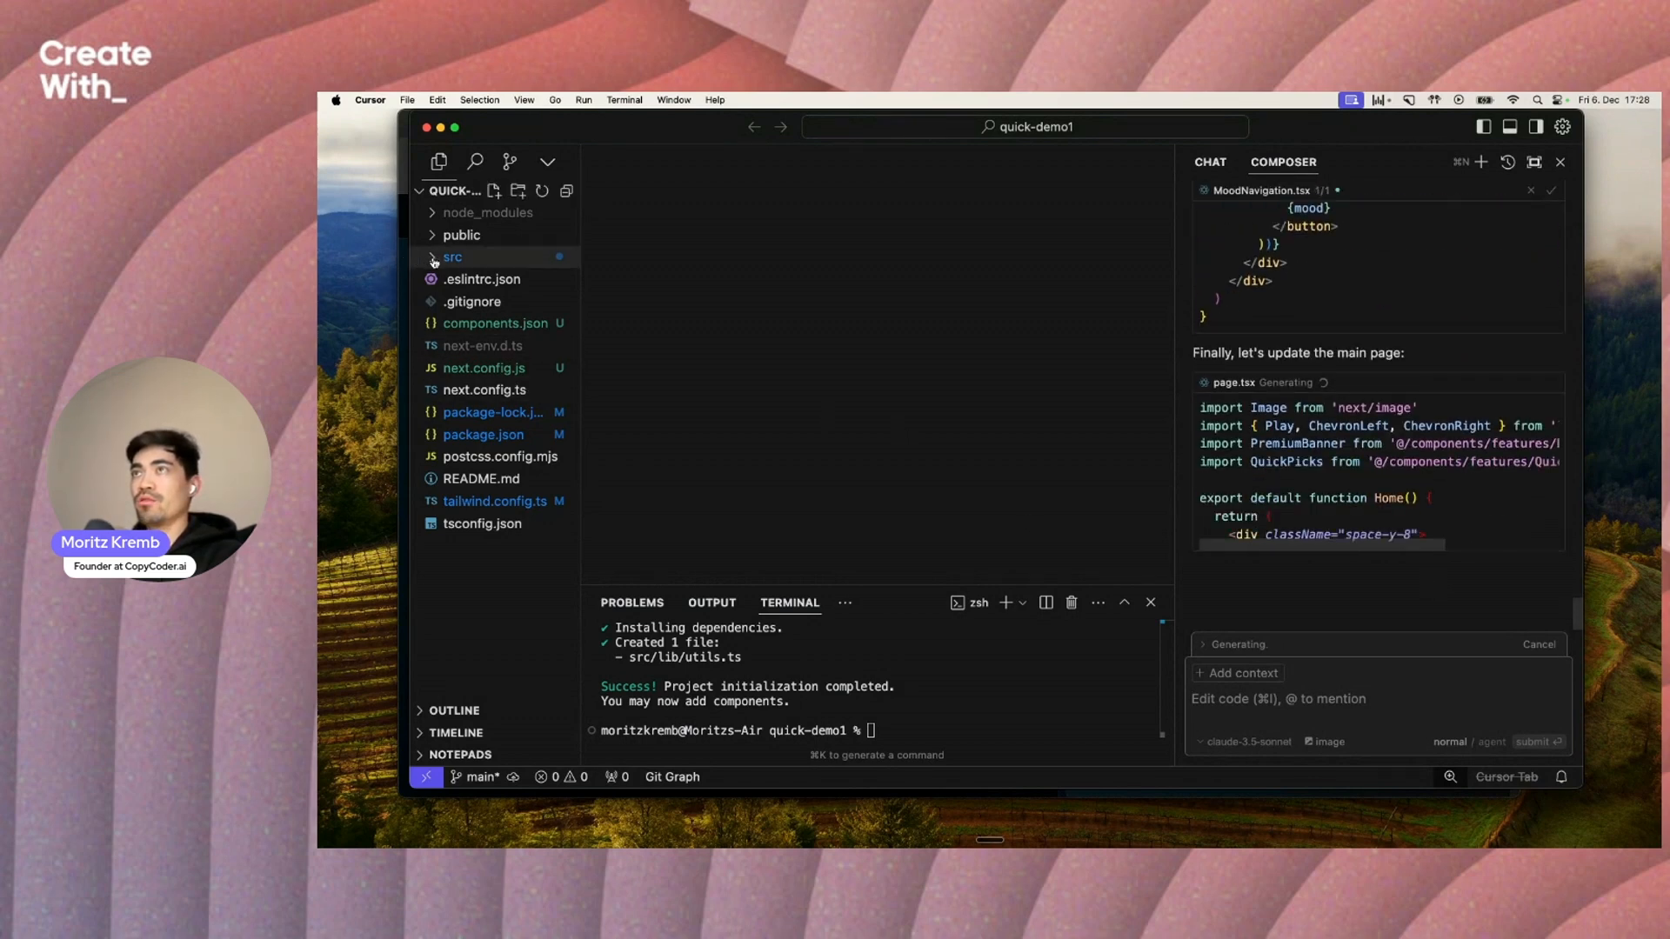
- Expand src and app in the Explorer to inspect the six changed files
click(451, 258)
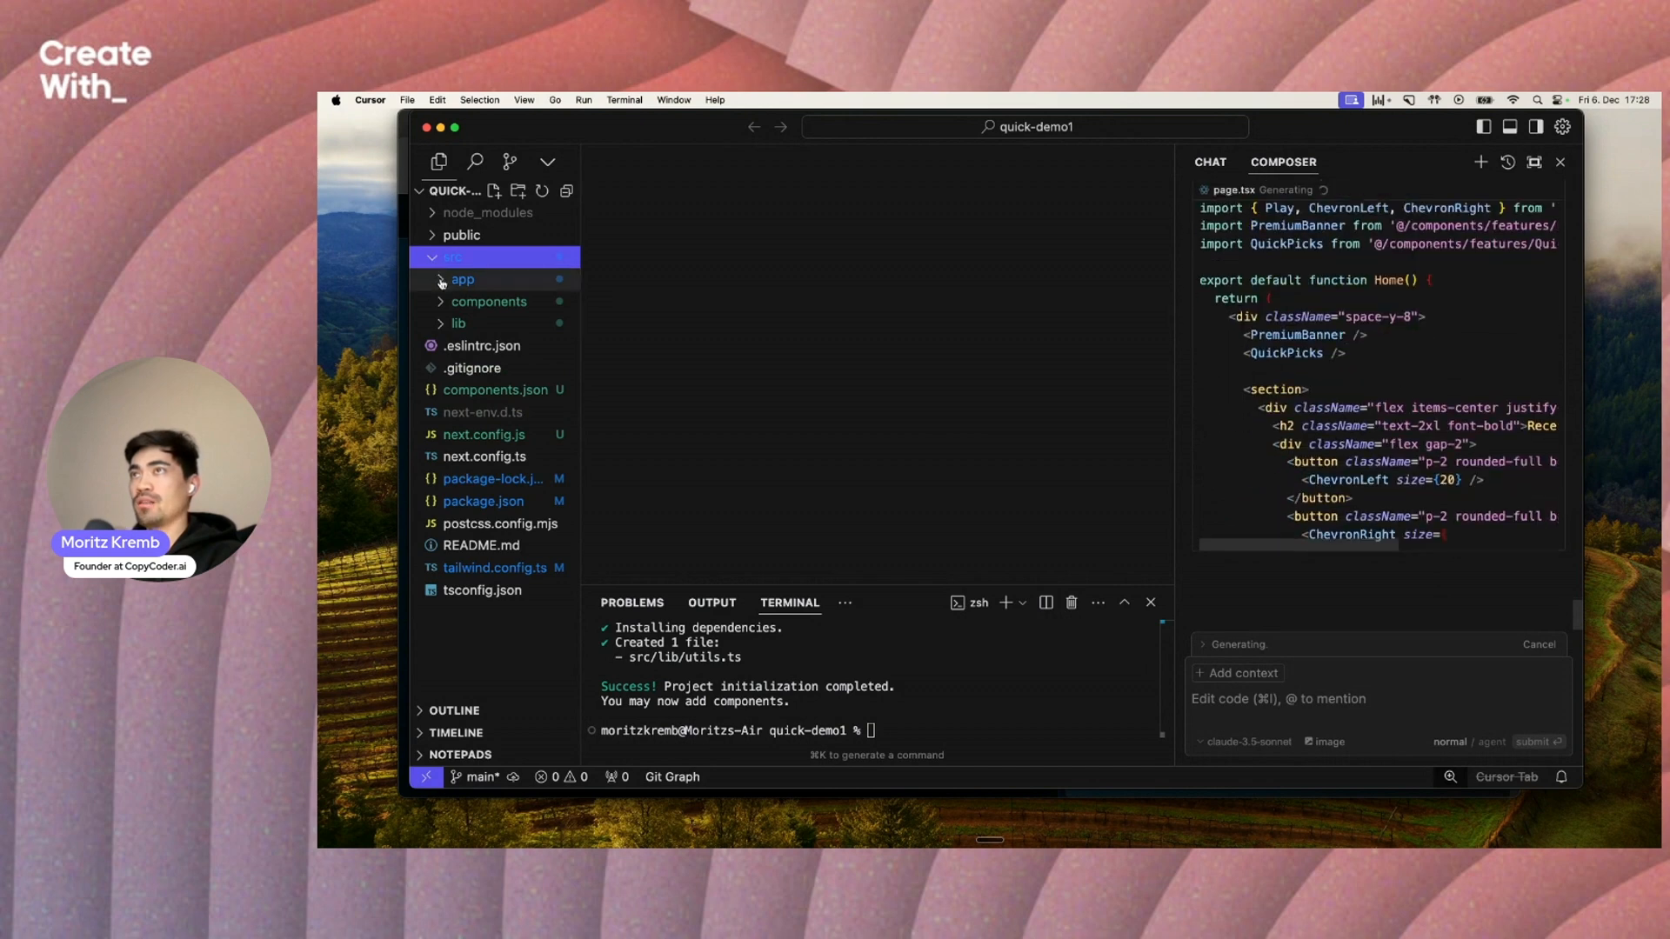
click(462, 279)
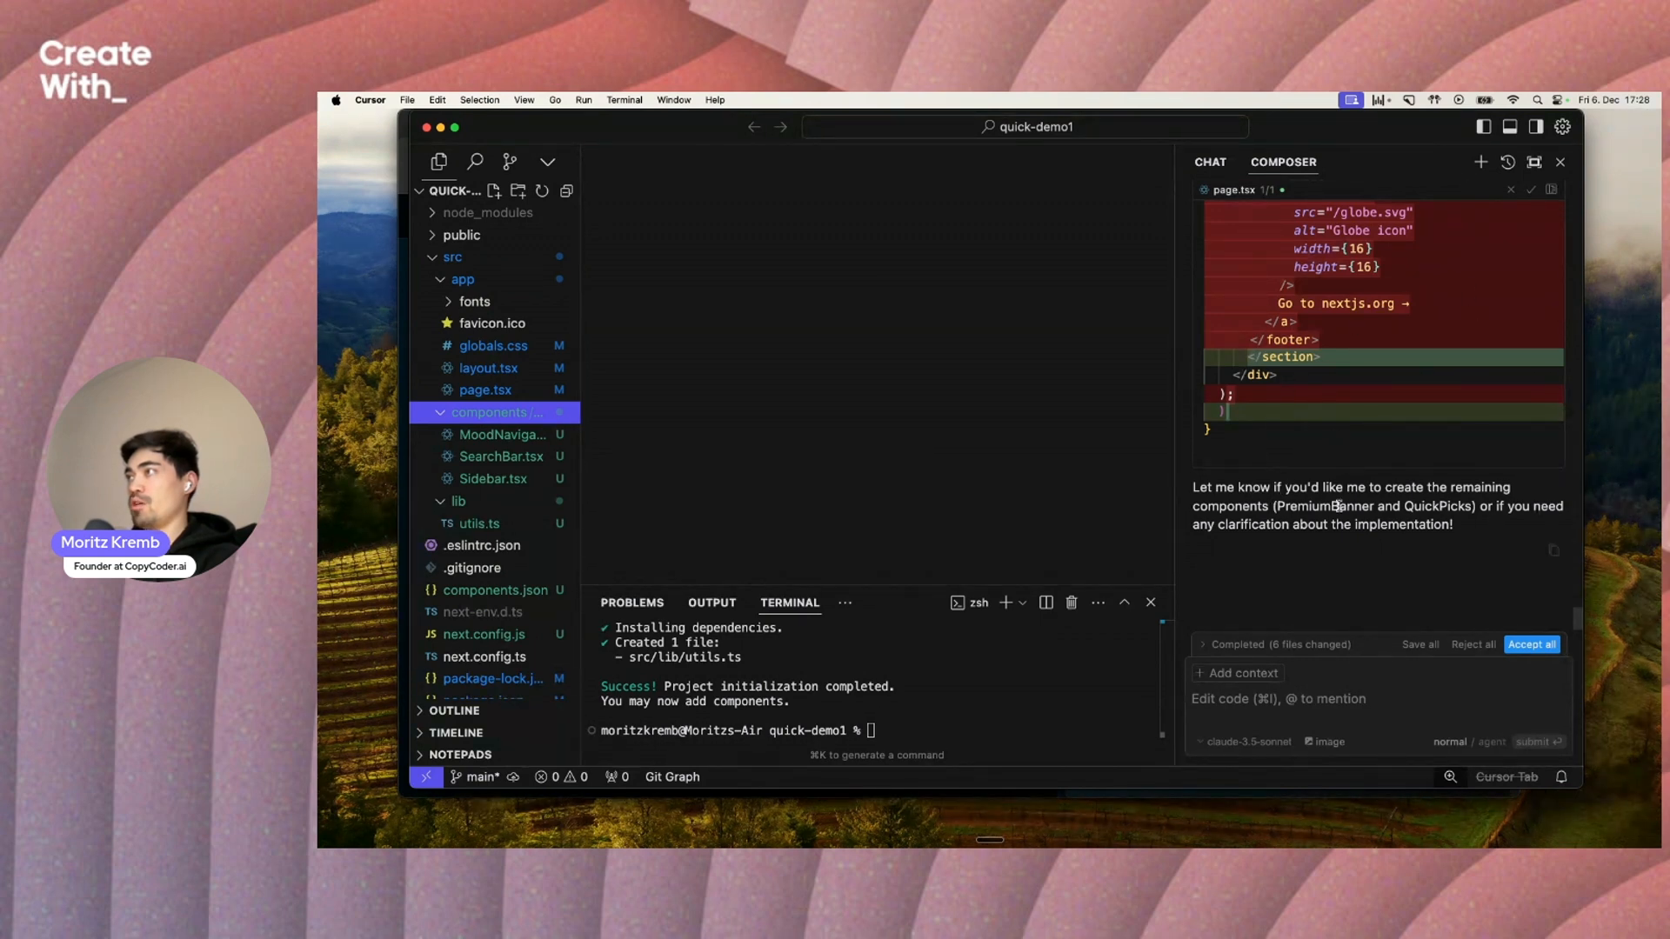
mouse_move(1281, 524)
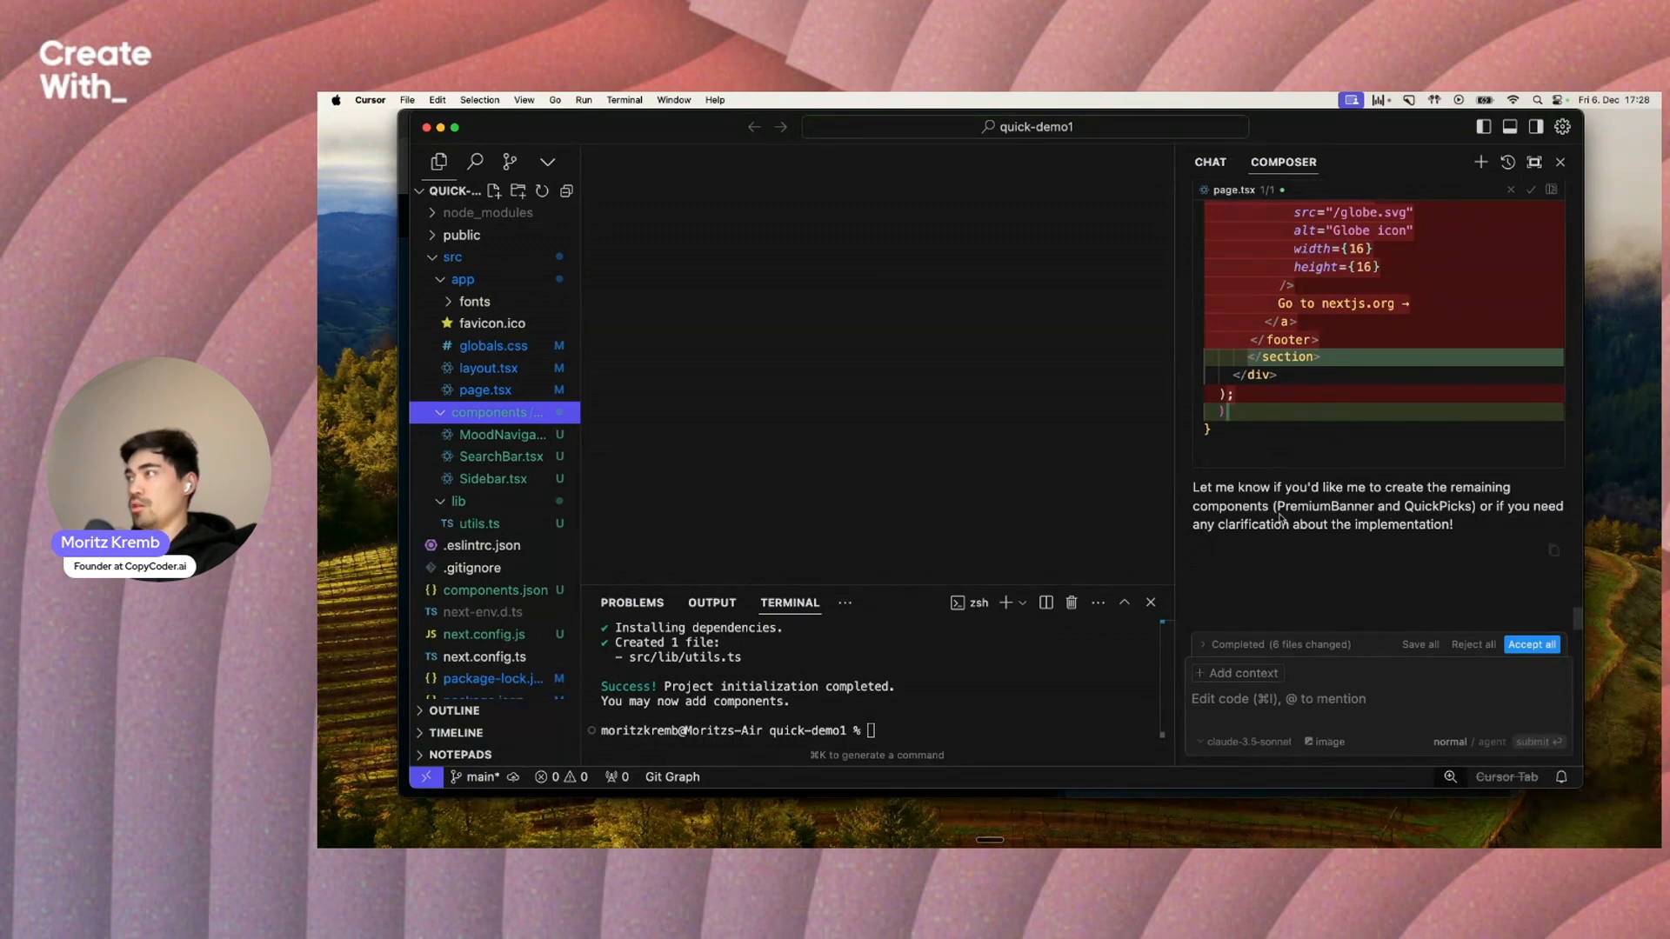
click(1352, 700)
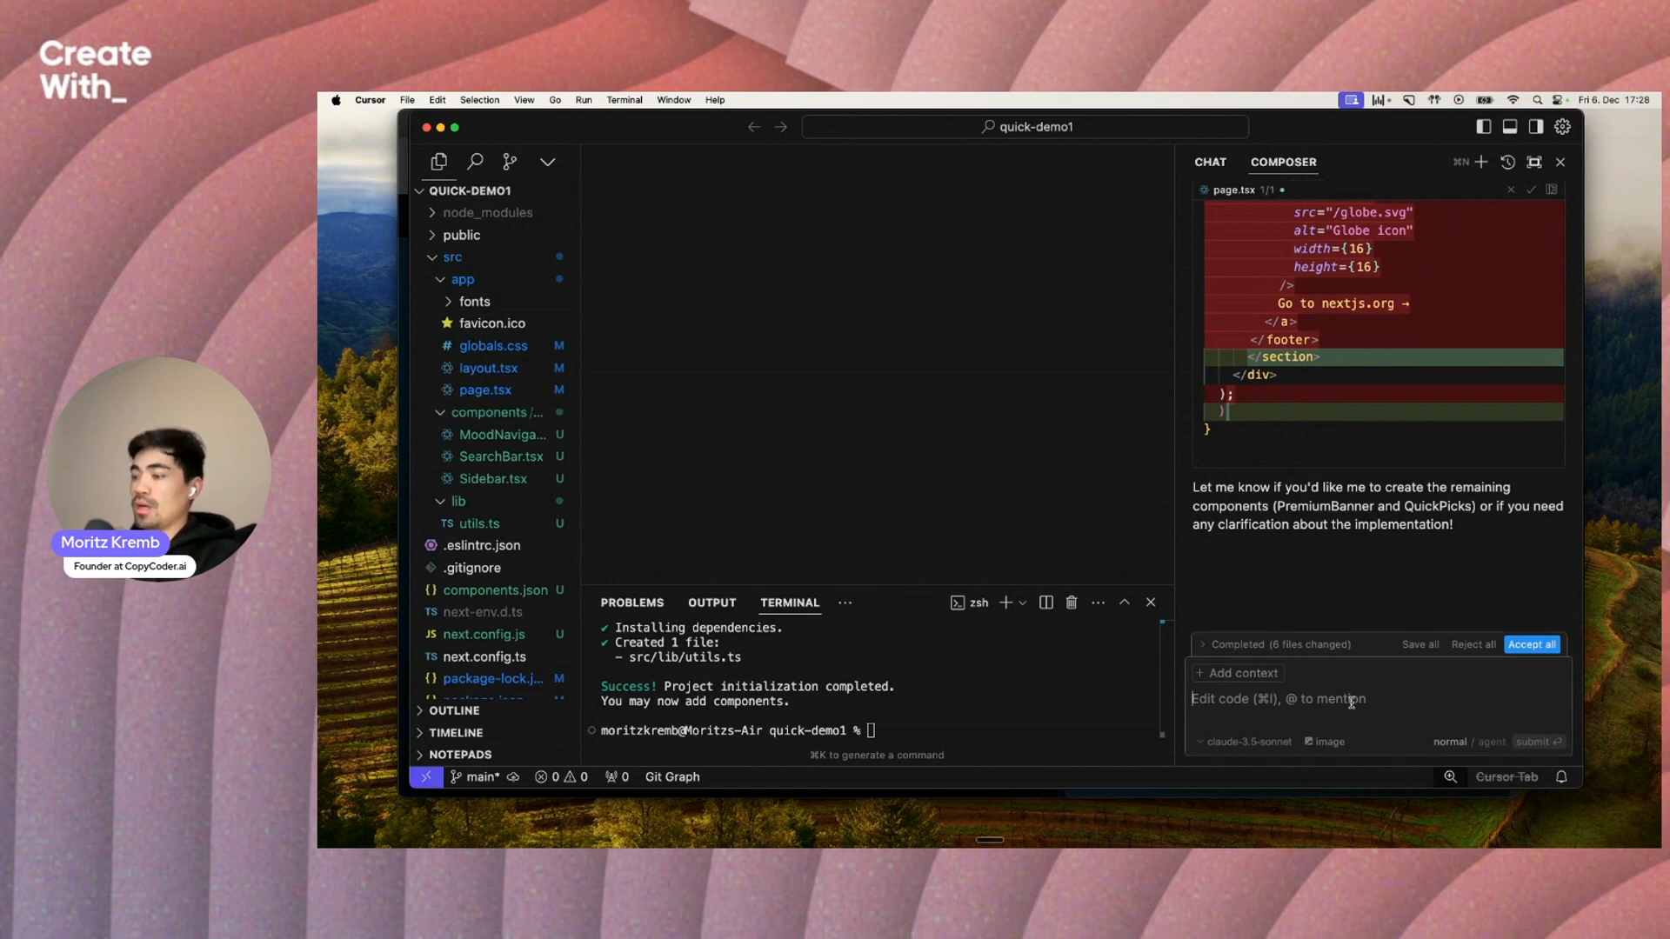
click(1532, 645)
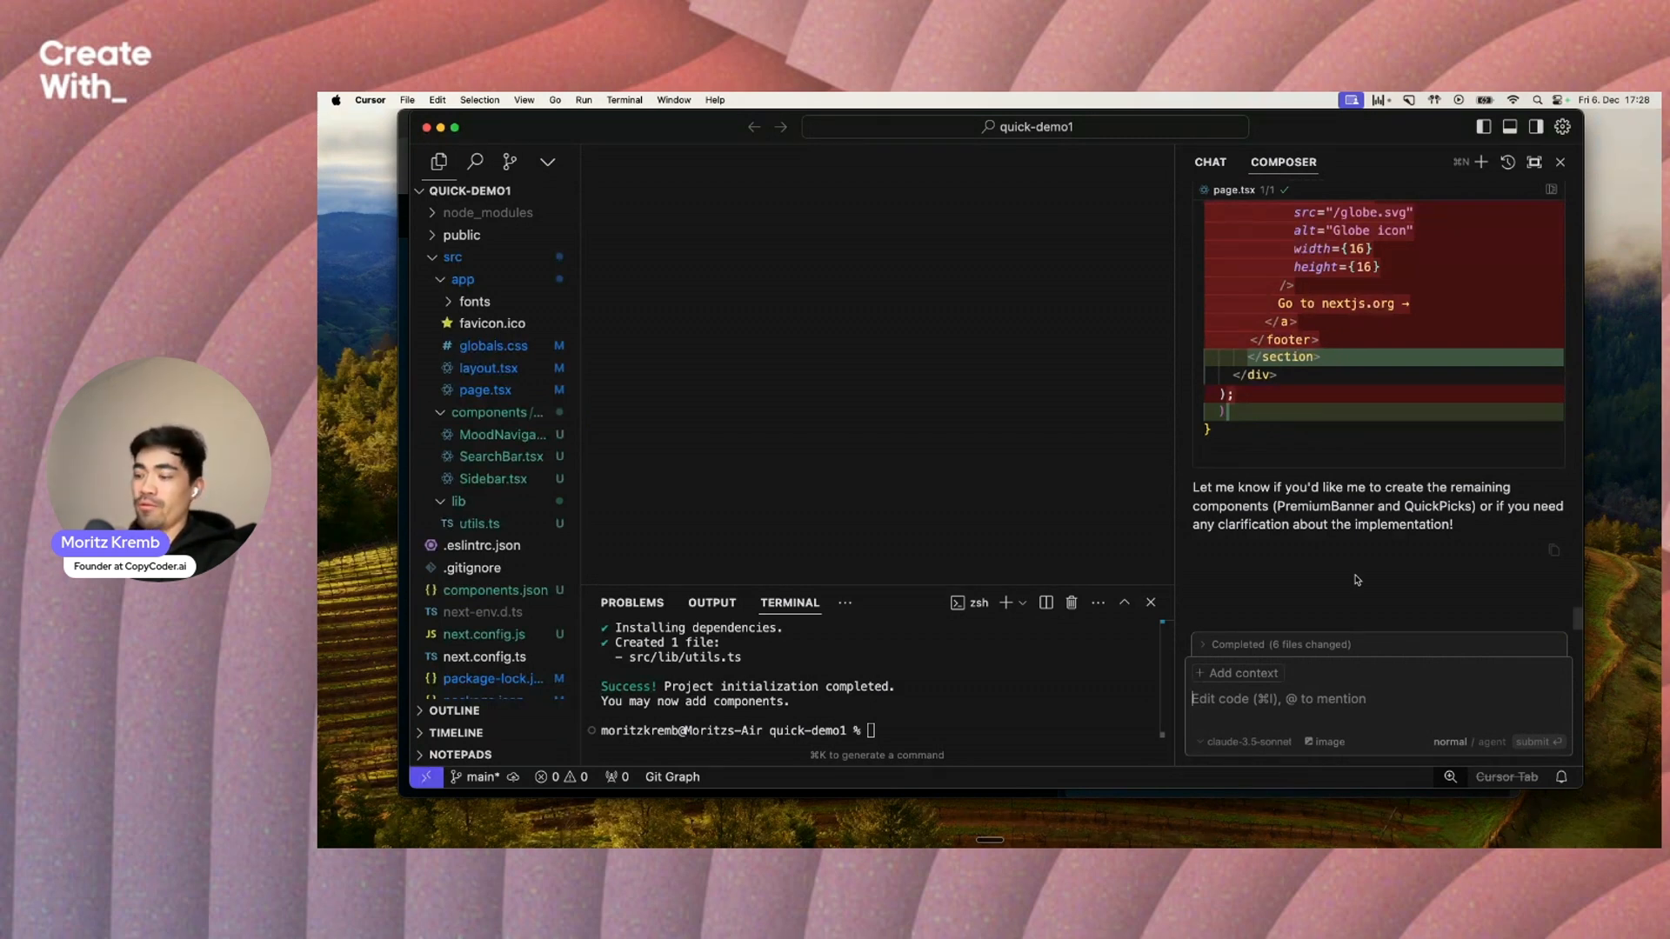
- Reply 'yes' to Composer, then collapse the components folder after generation
text(yes)
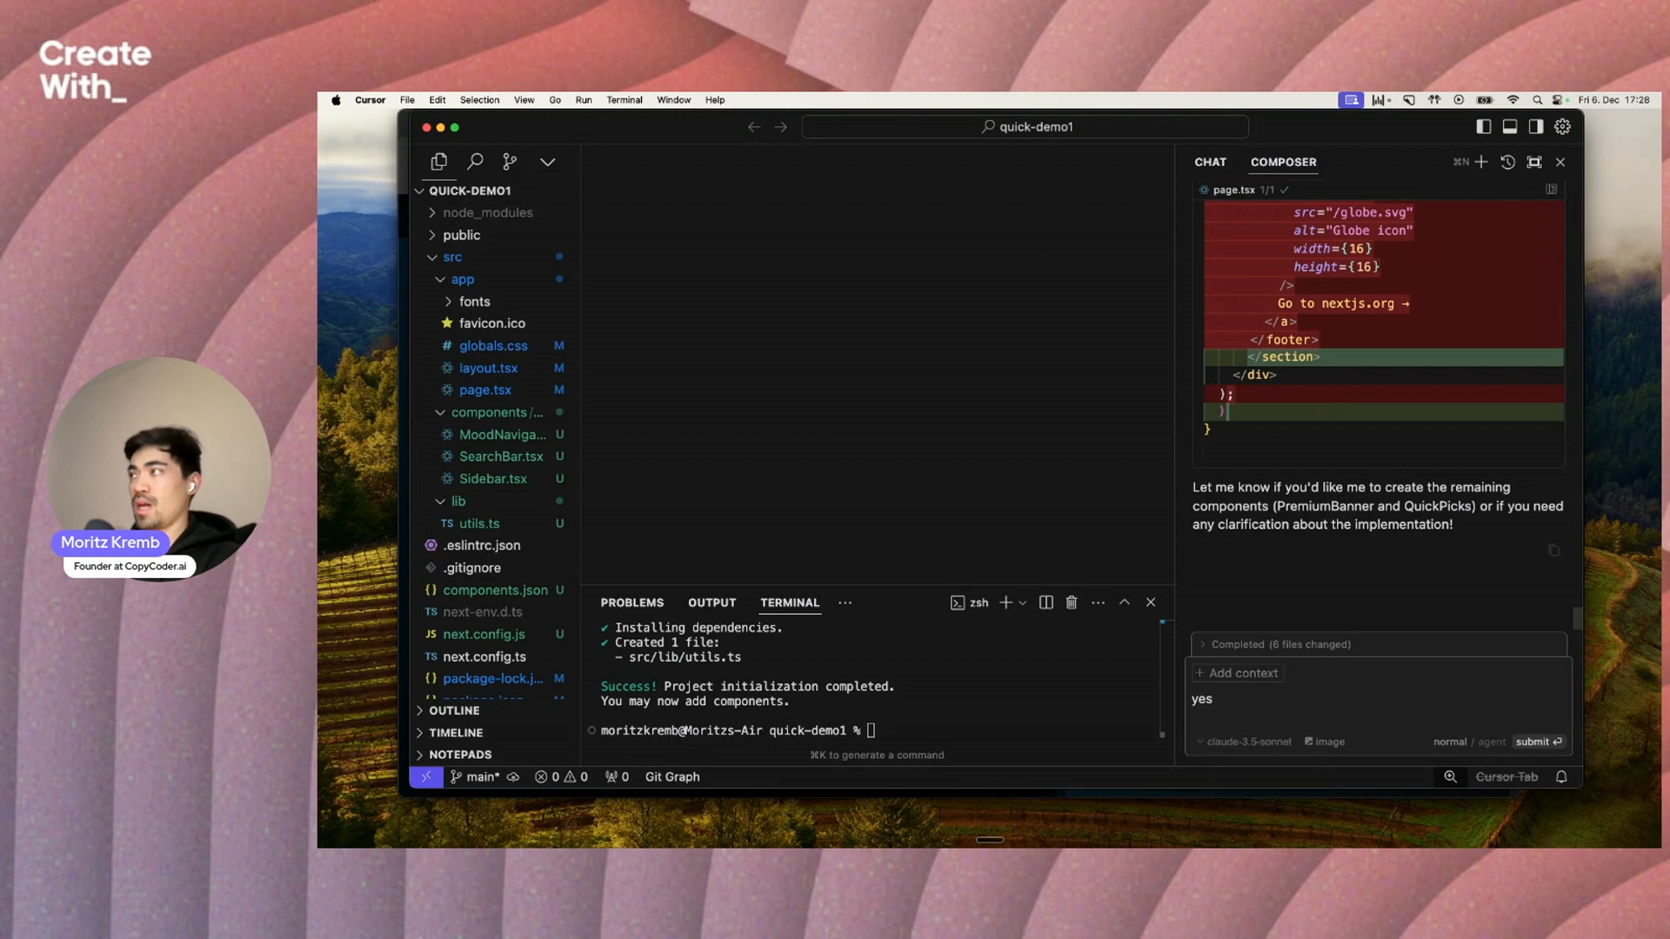
click(1537, 742)
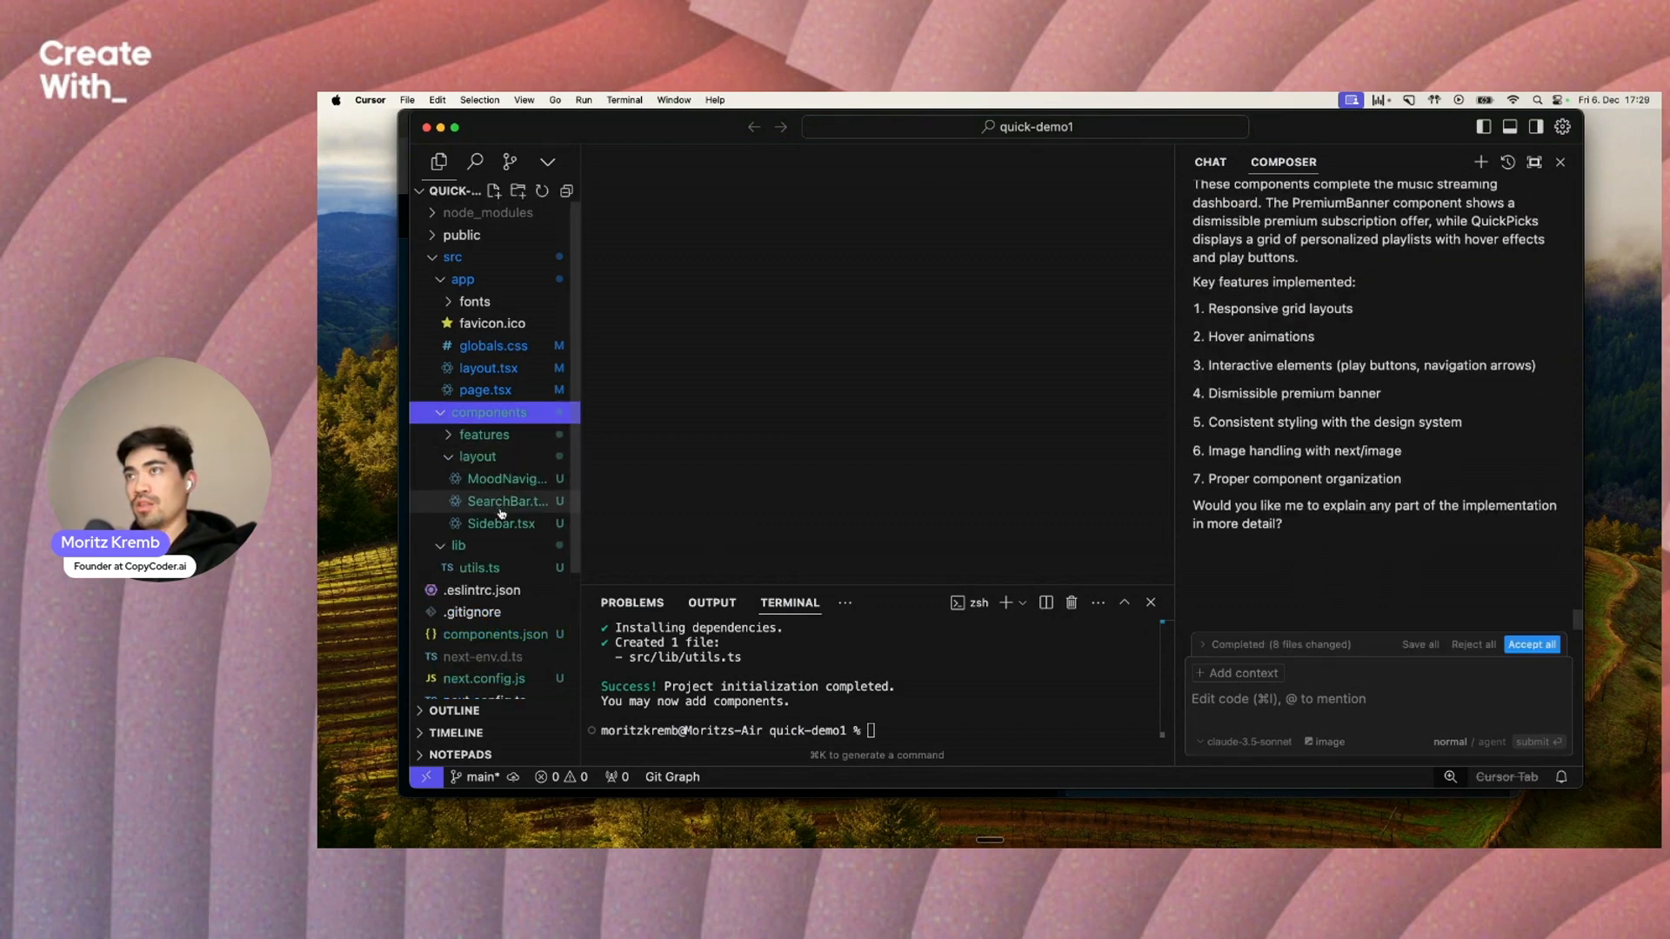
mouse_move(437, 412)
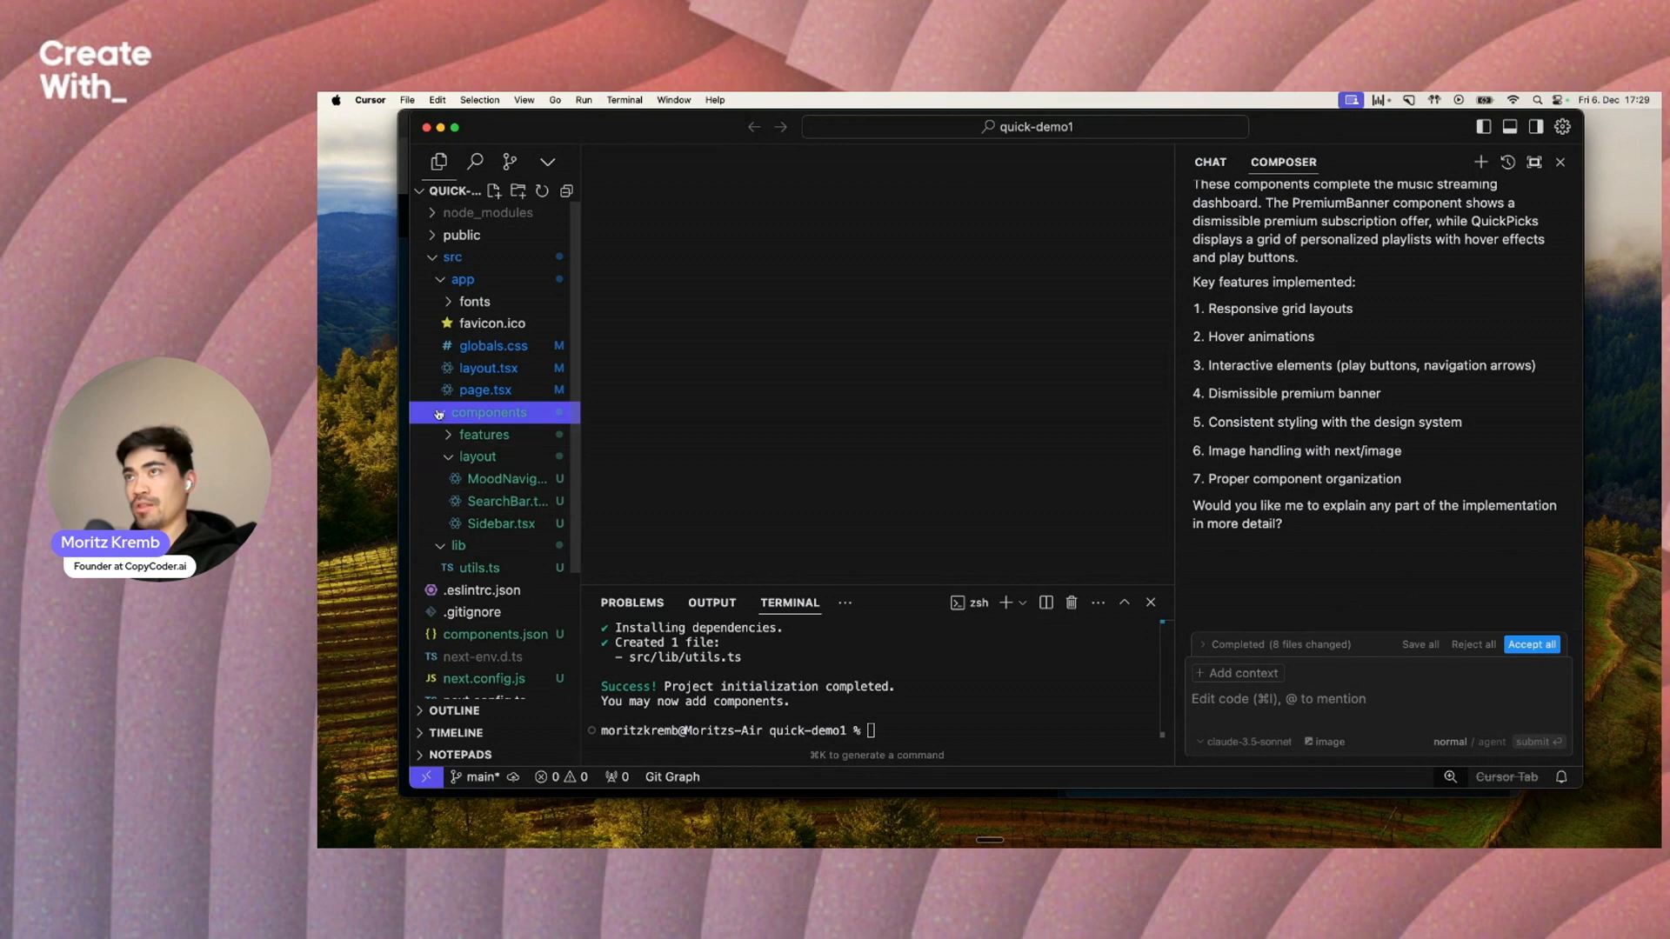
click(488, 413)
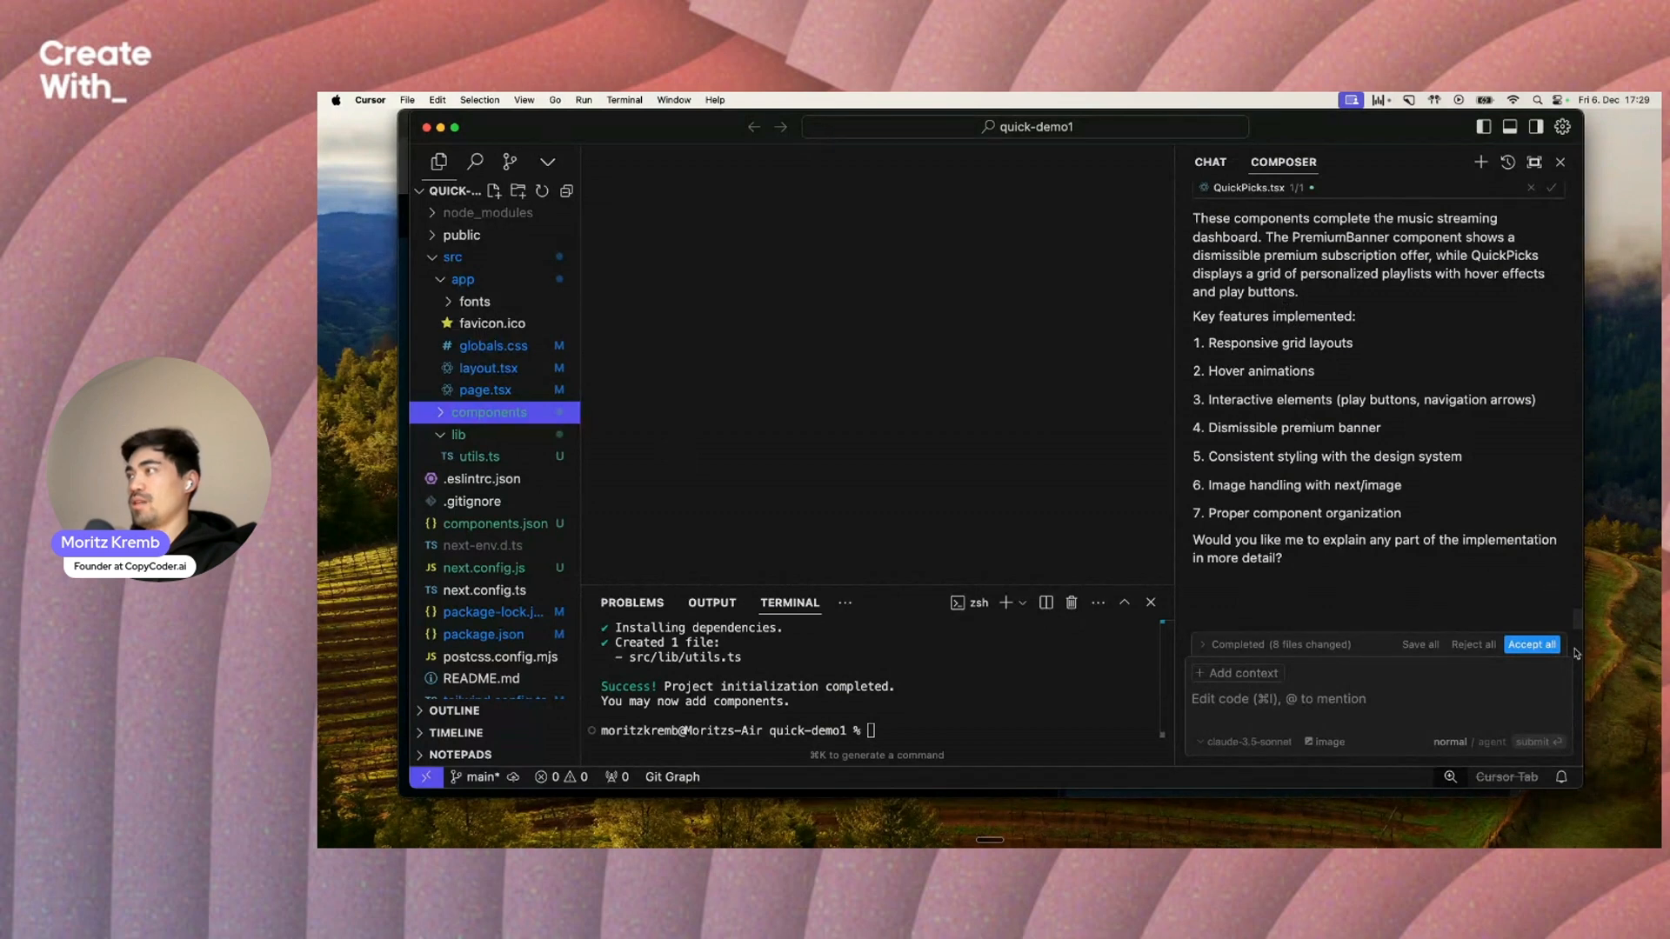
- Accept all Composer changes and start the dev server with 'npm run dev'
click(1532, 644)
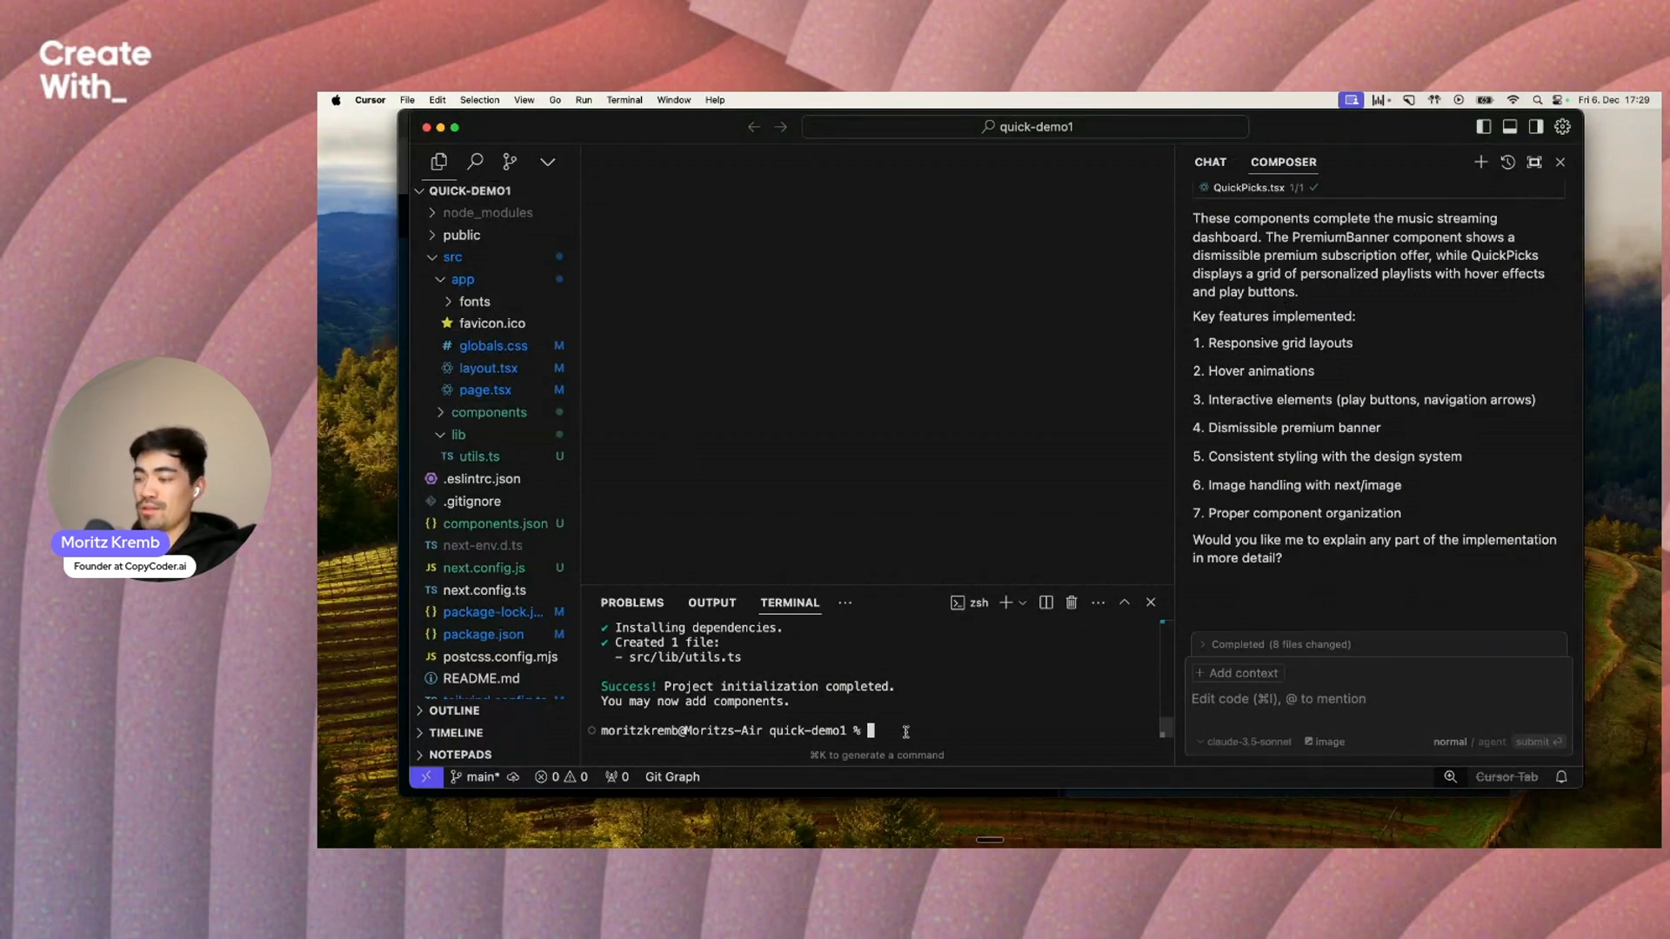
text(npm run)
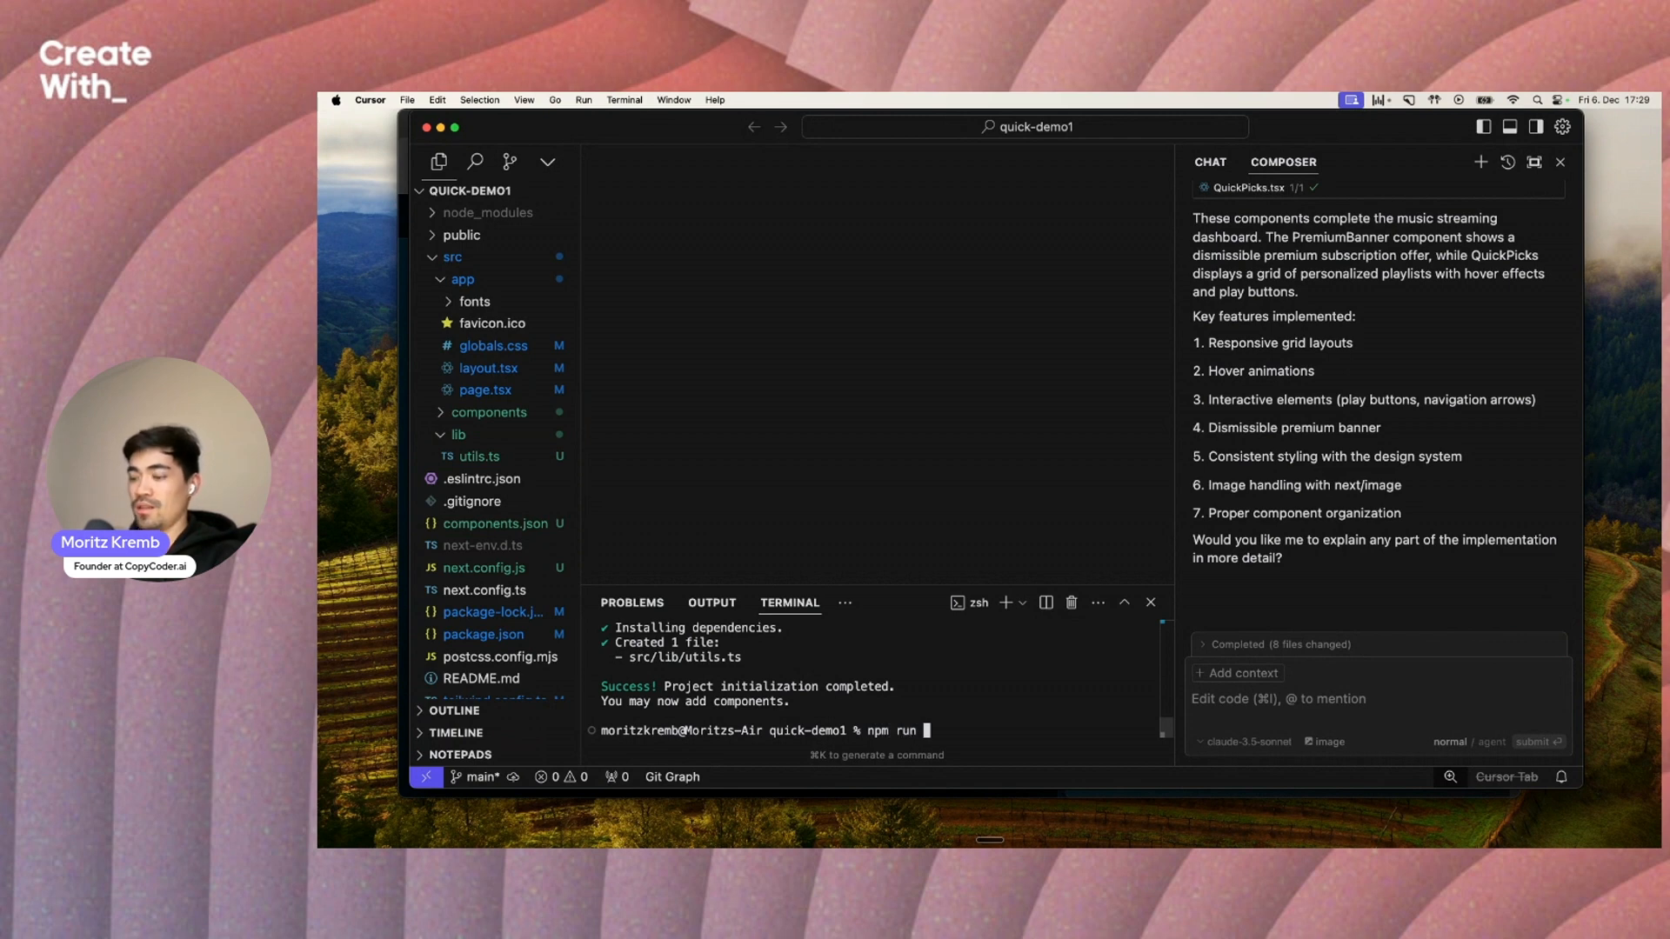
text(dev)
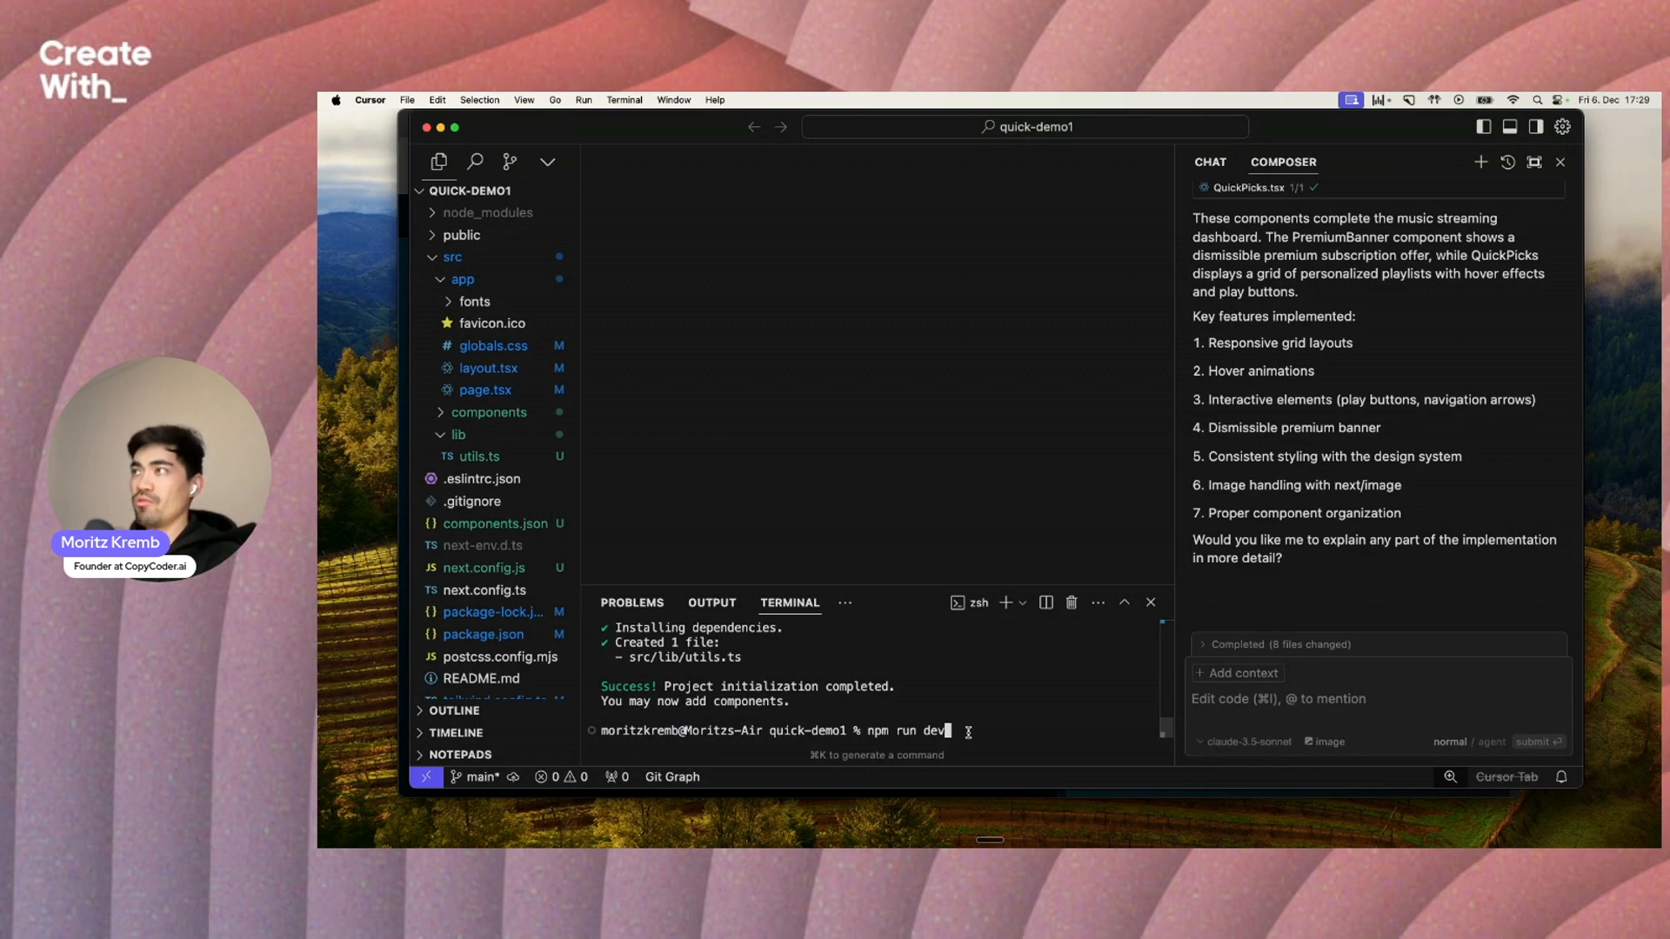
key(Enter)
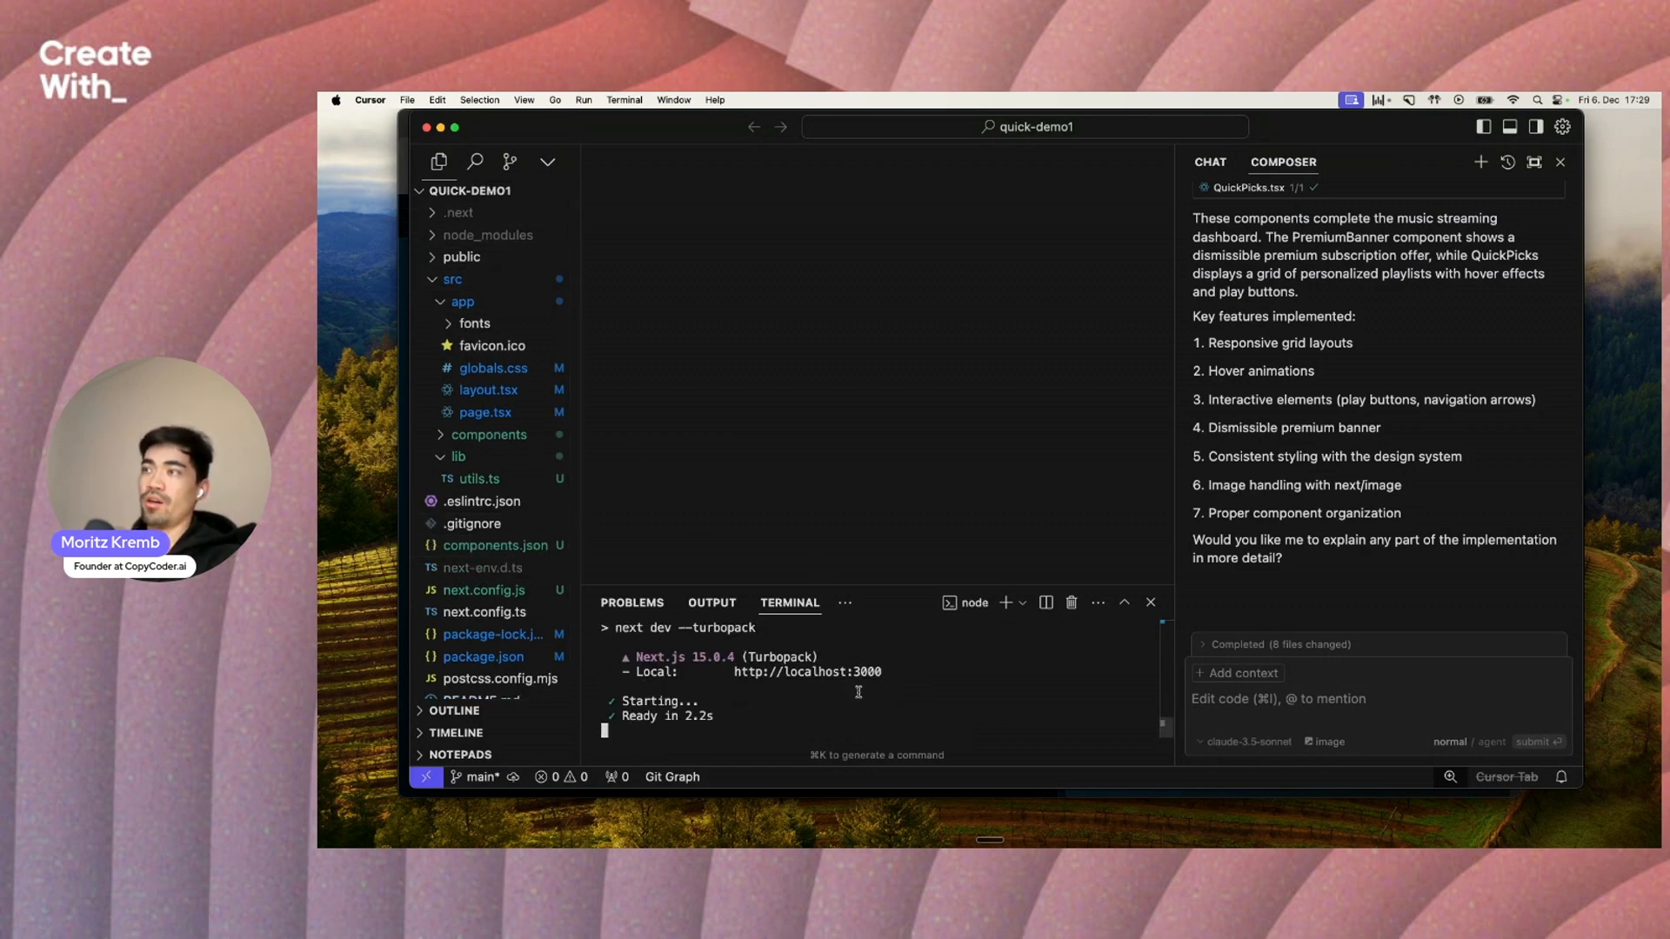
mouse_move(843, 675)
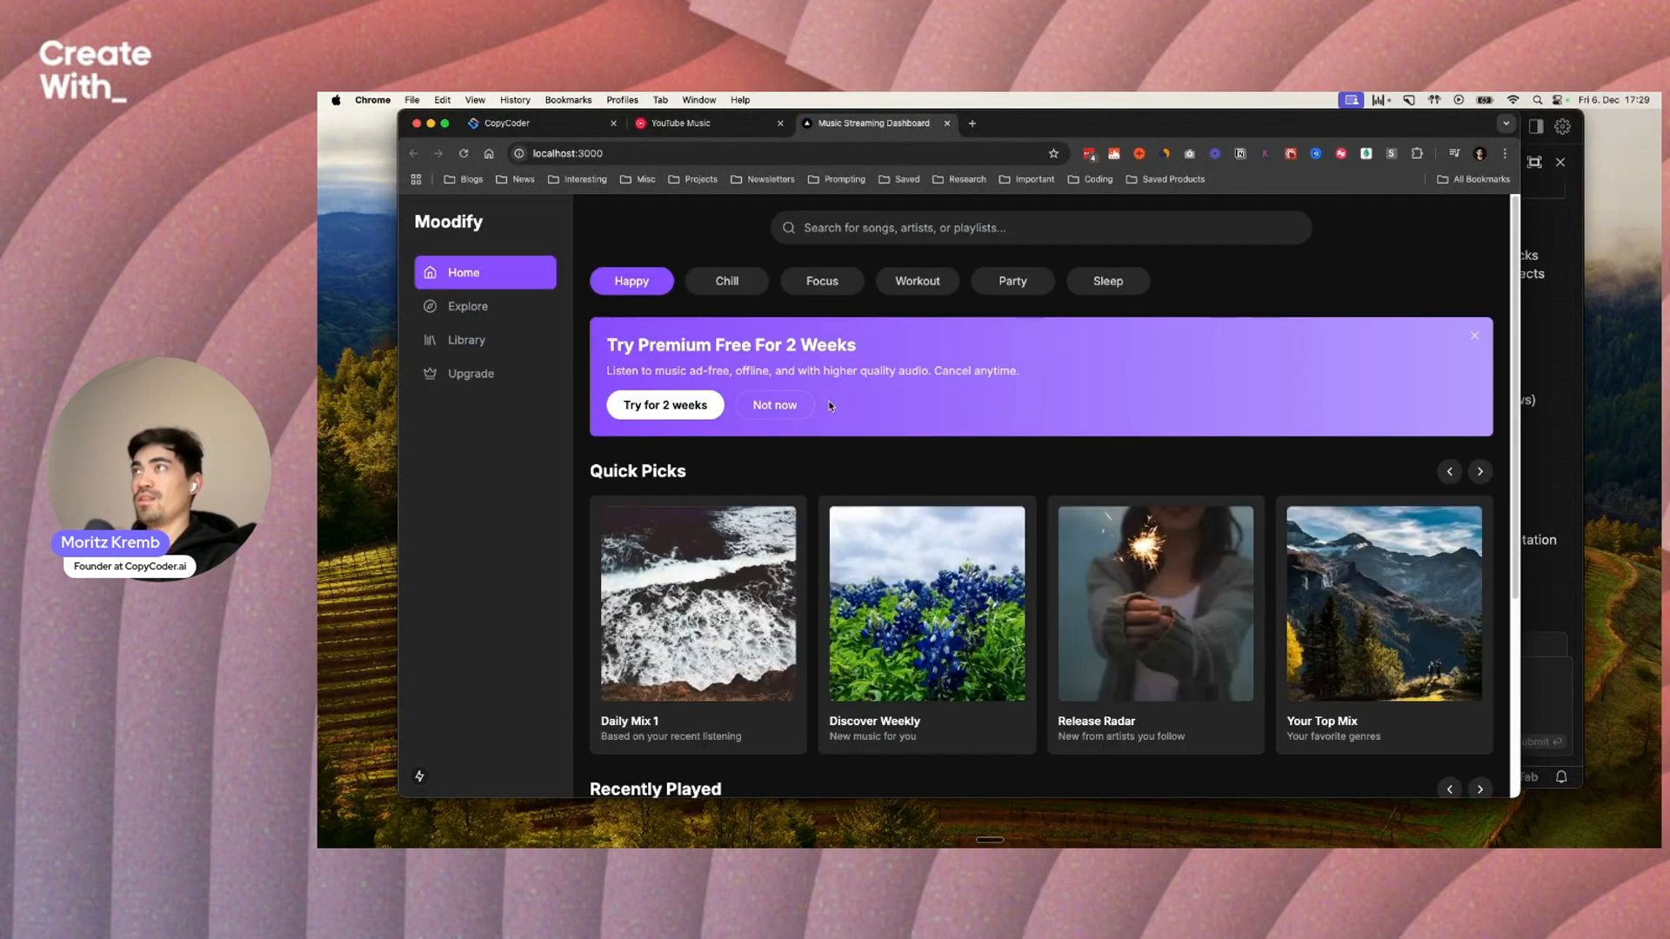
mouse_move(692, 465)
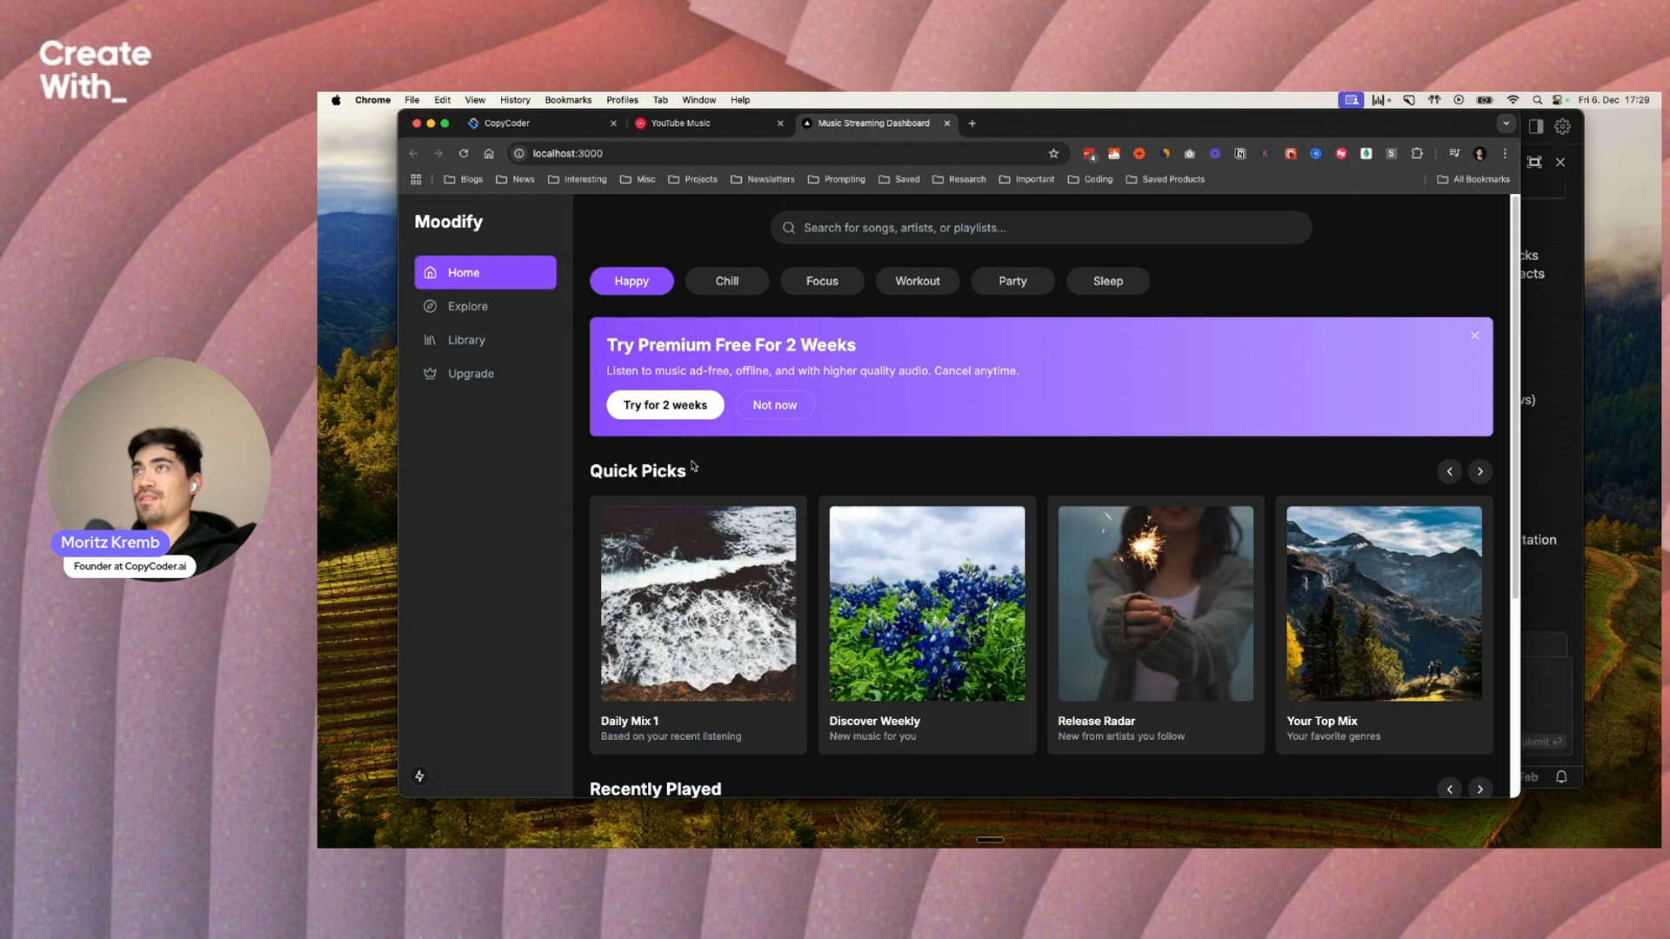
mouse_move(787, 261)
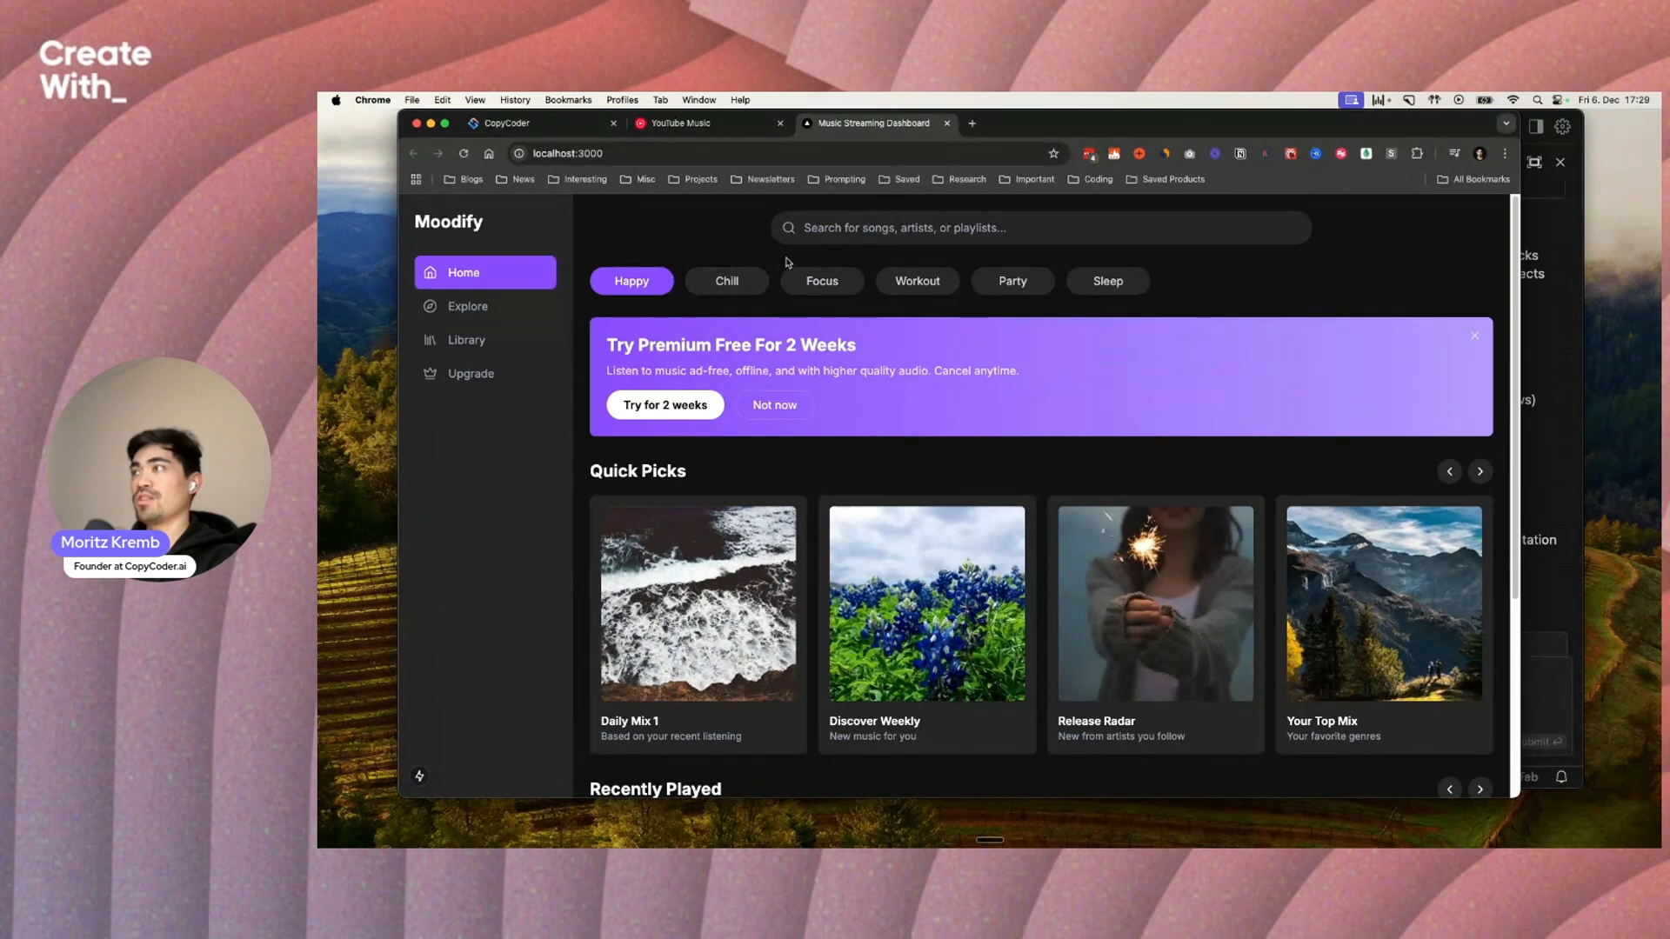
mouse_move(815, 318)
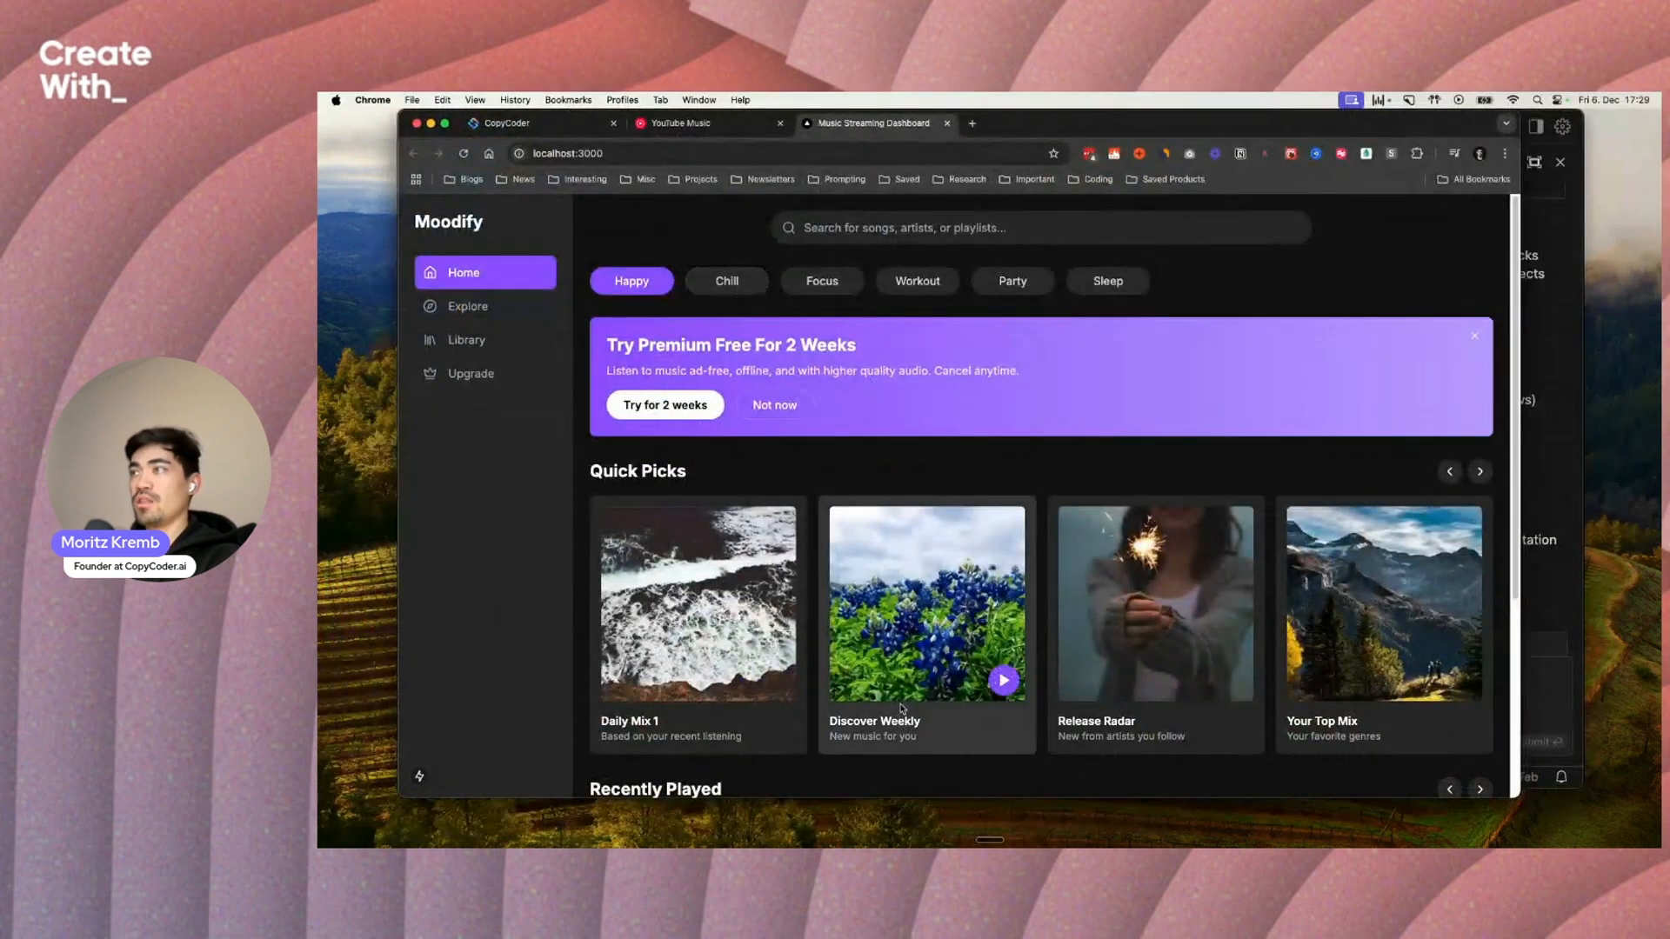
- Scroll the Moodify home page, then check the Explore, Library and Upgrade sidebar pages
scroll(down, 3)
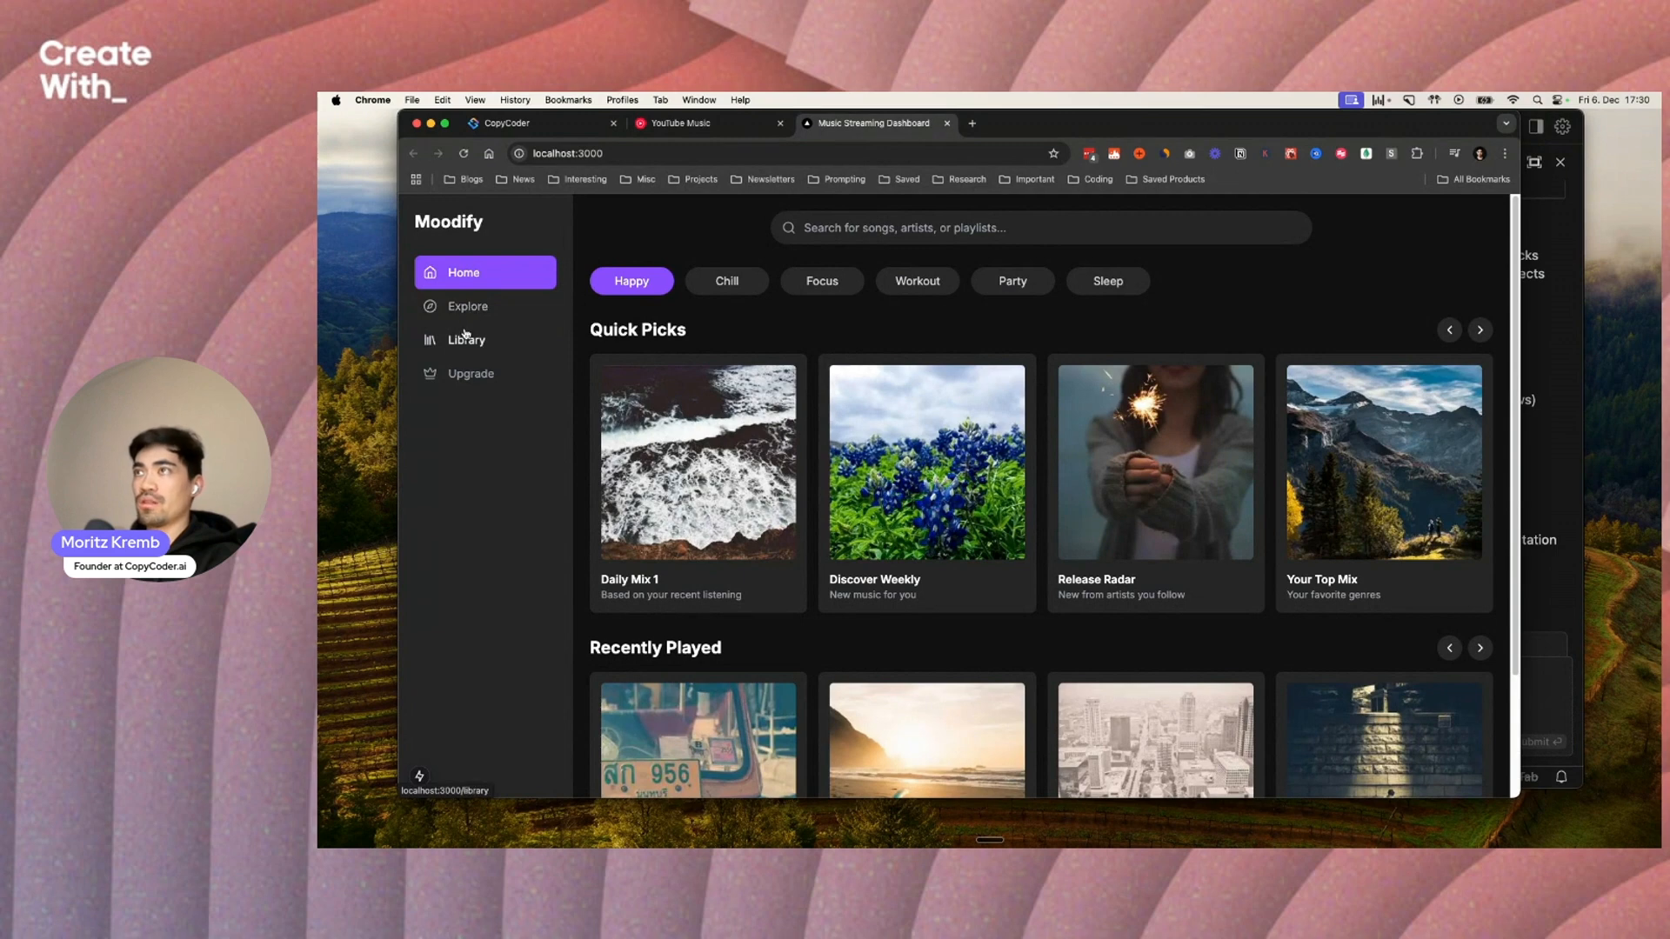
click(468, 306)
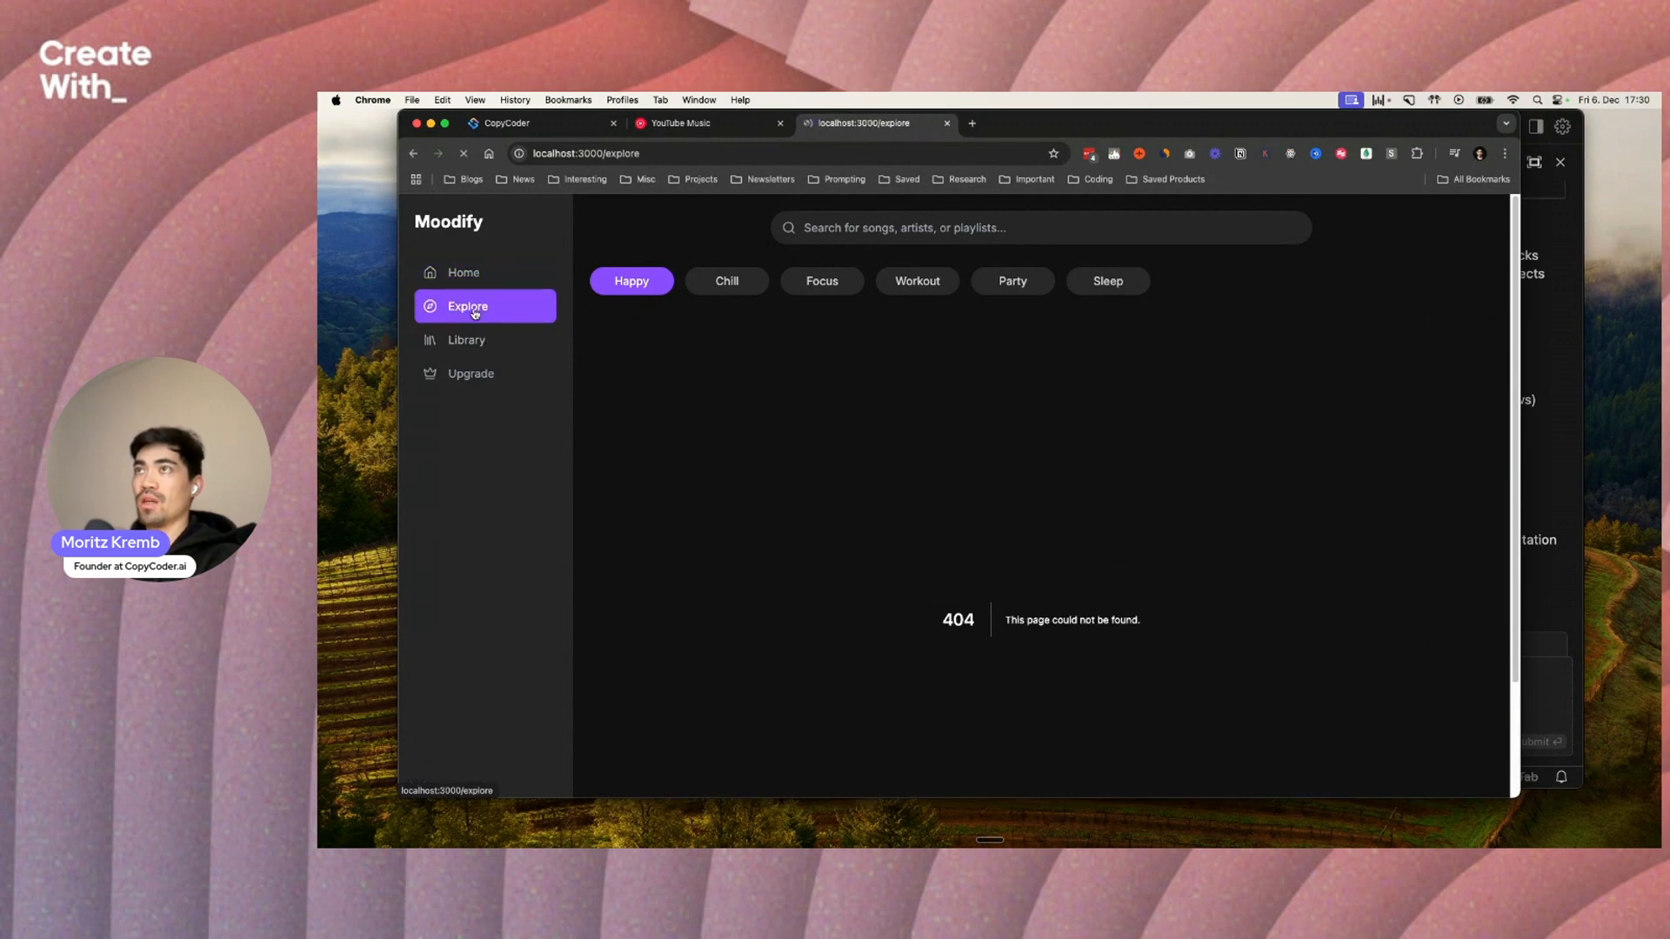
click(466, 340)
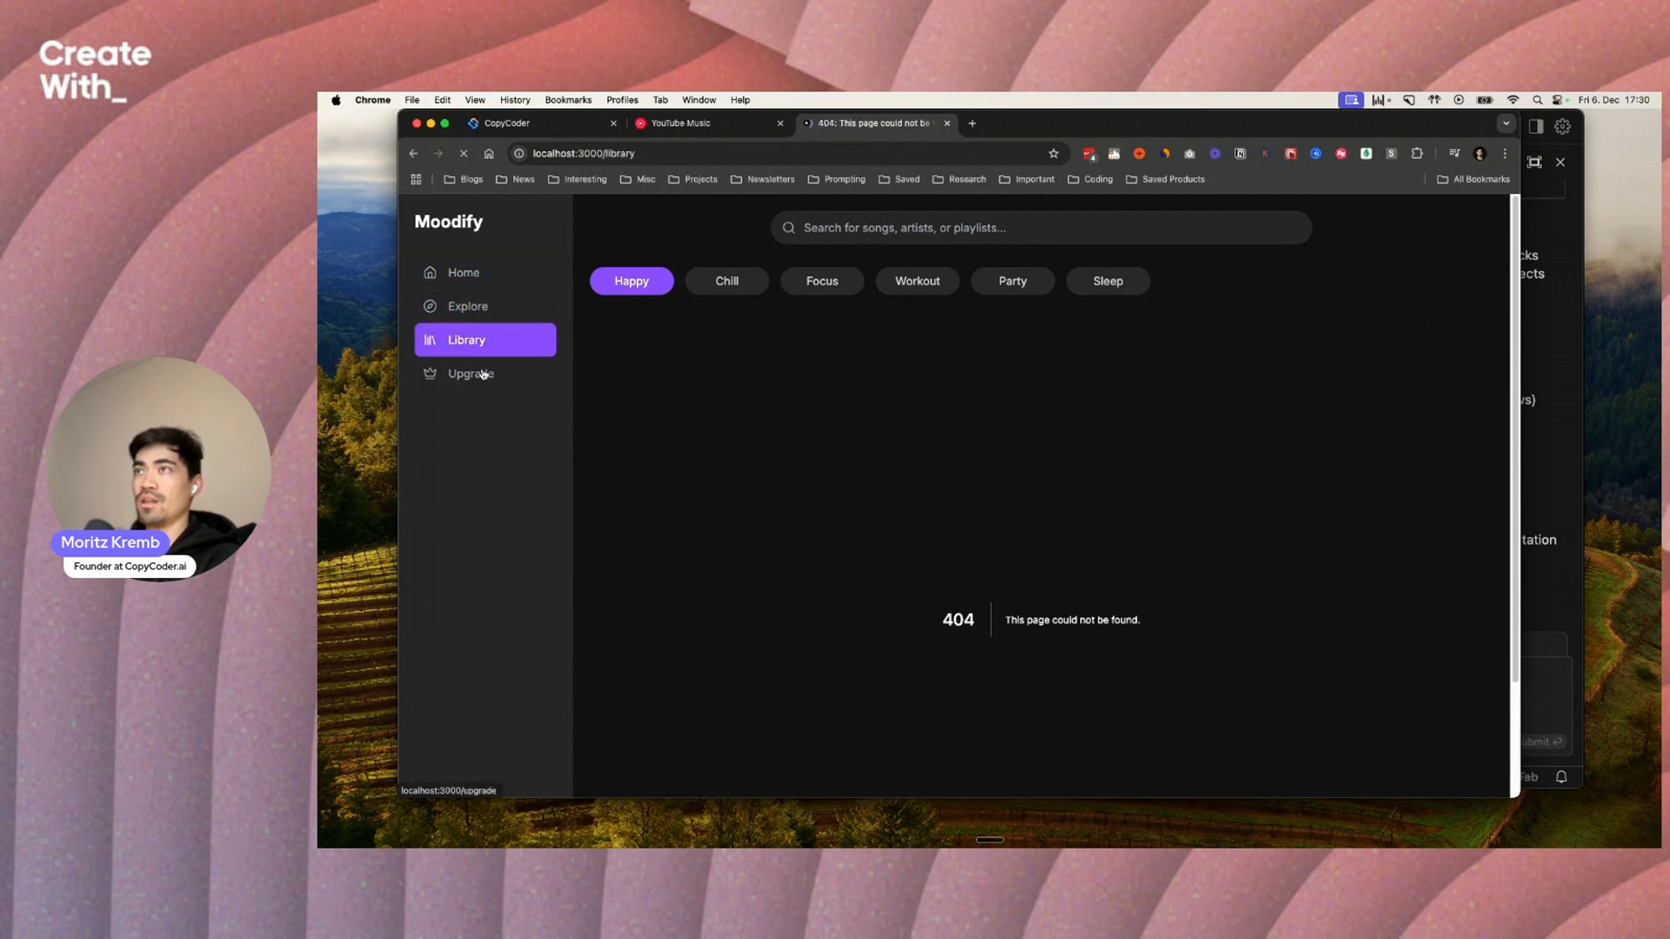
click(464, 272)
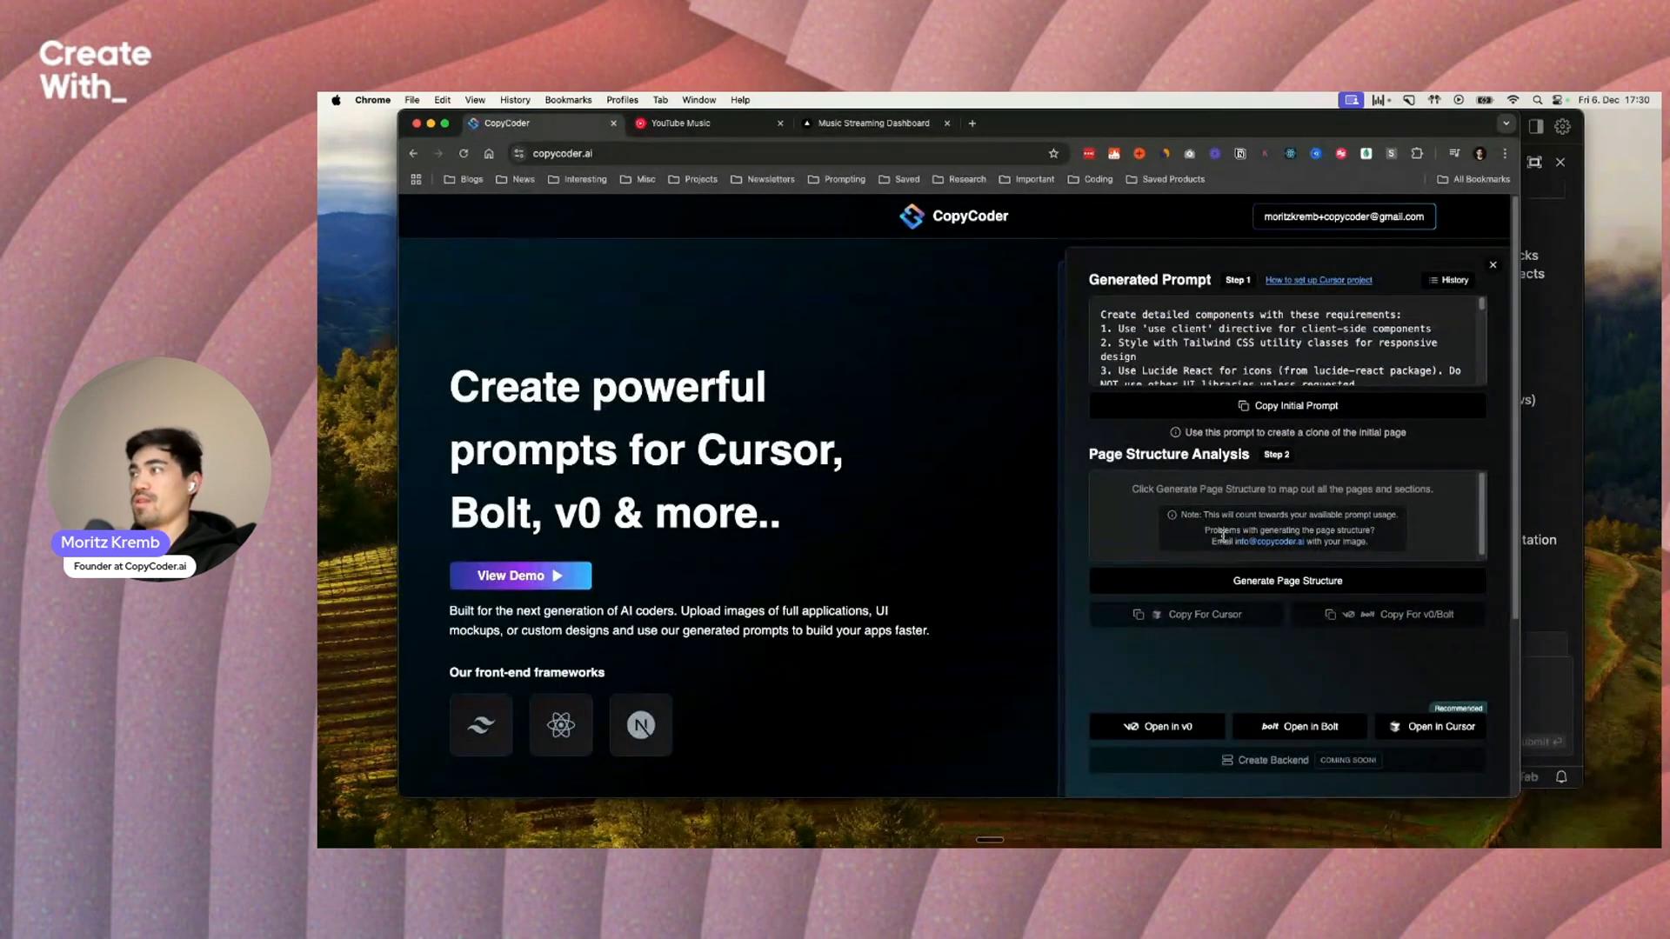
- Generate the Next.js route structure analysis and copy its prompt for Cursor
click(1287, 581)
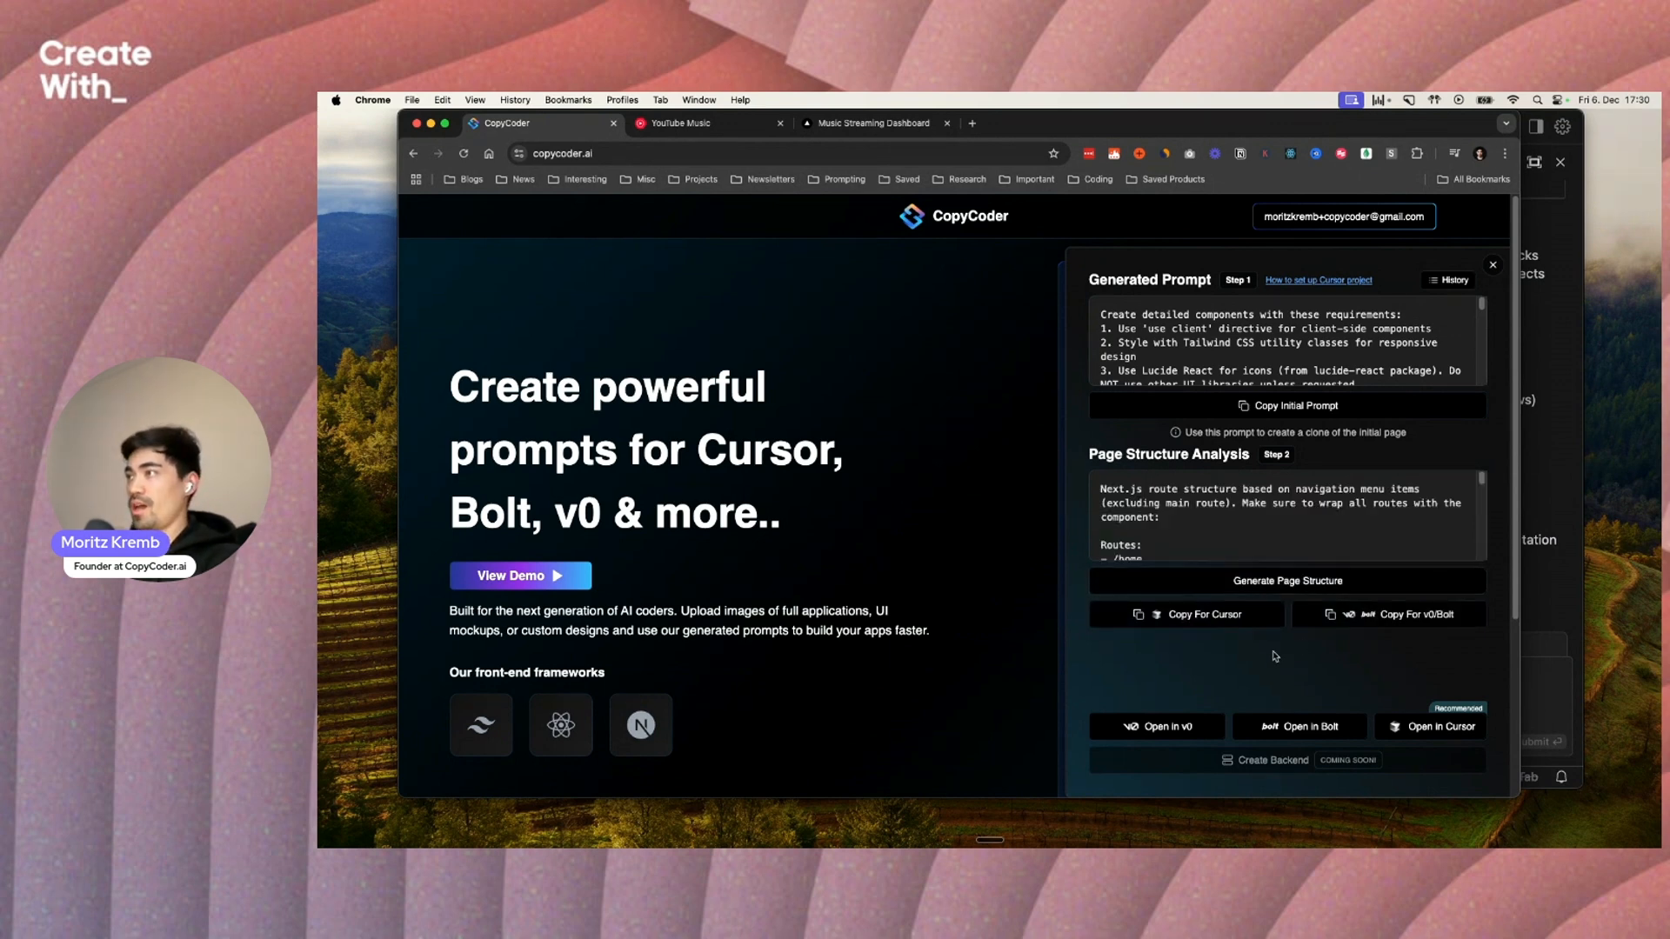
click(1187, 614)
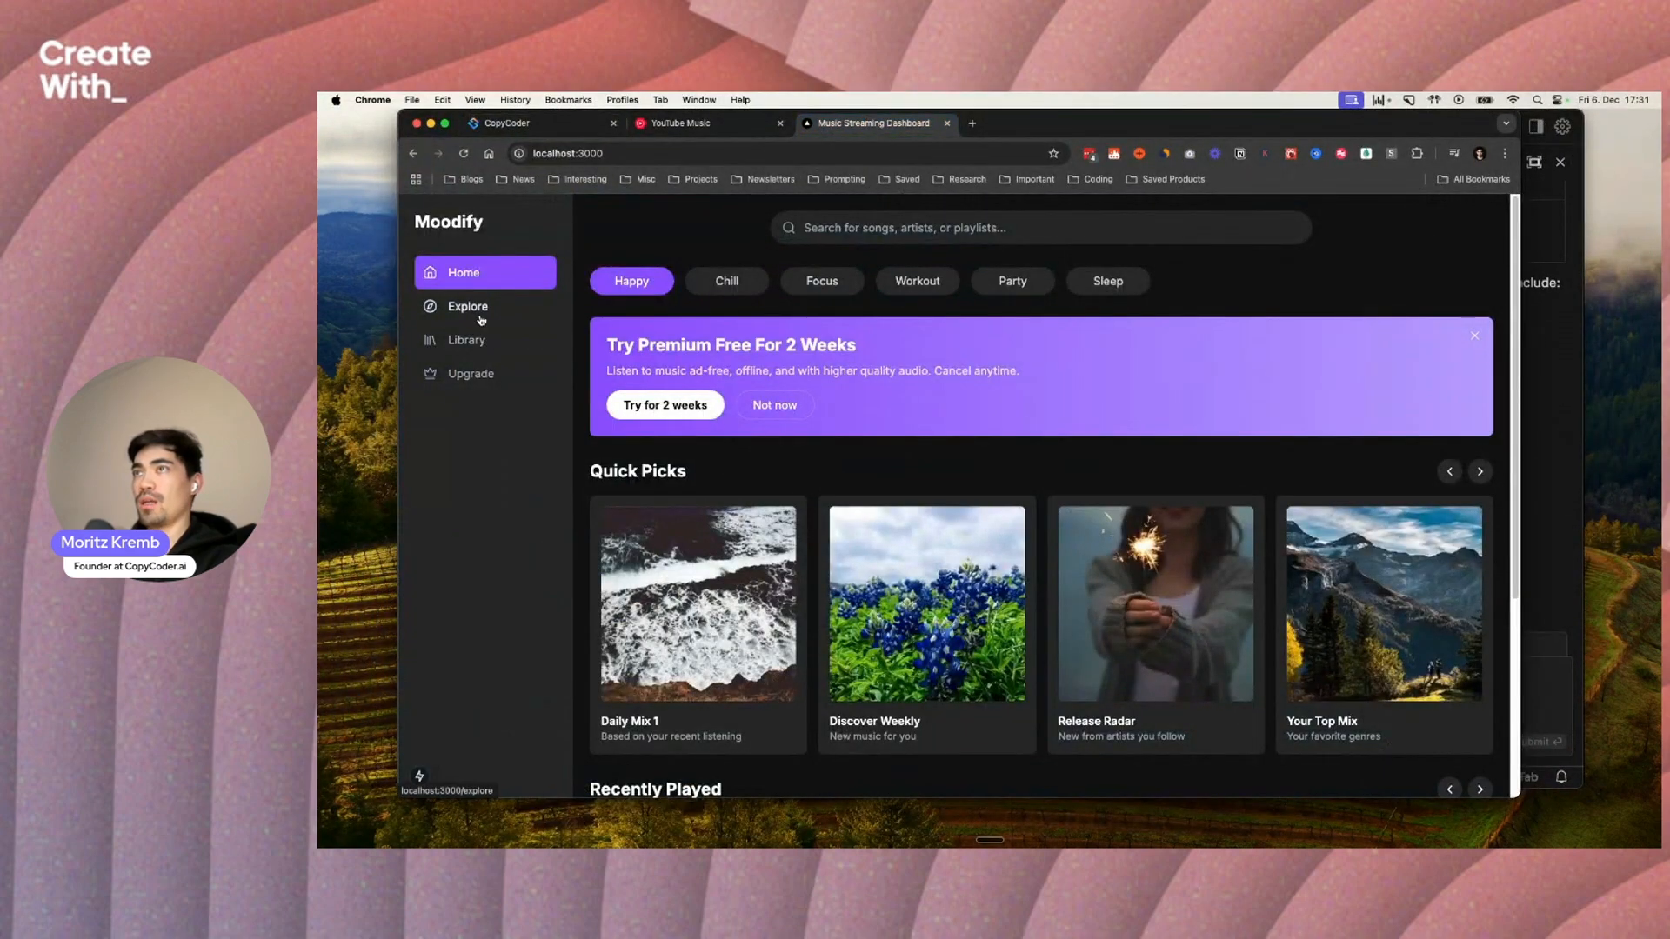
click(468, 306)
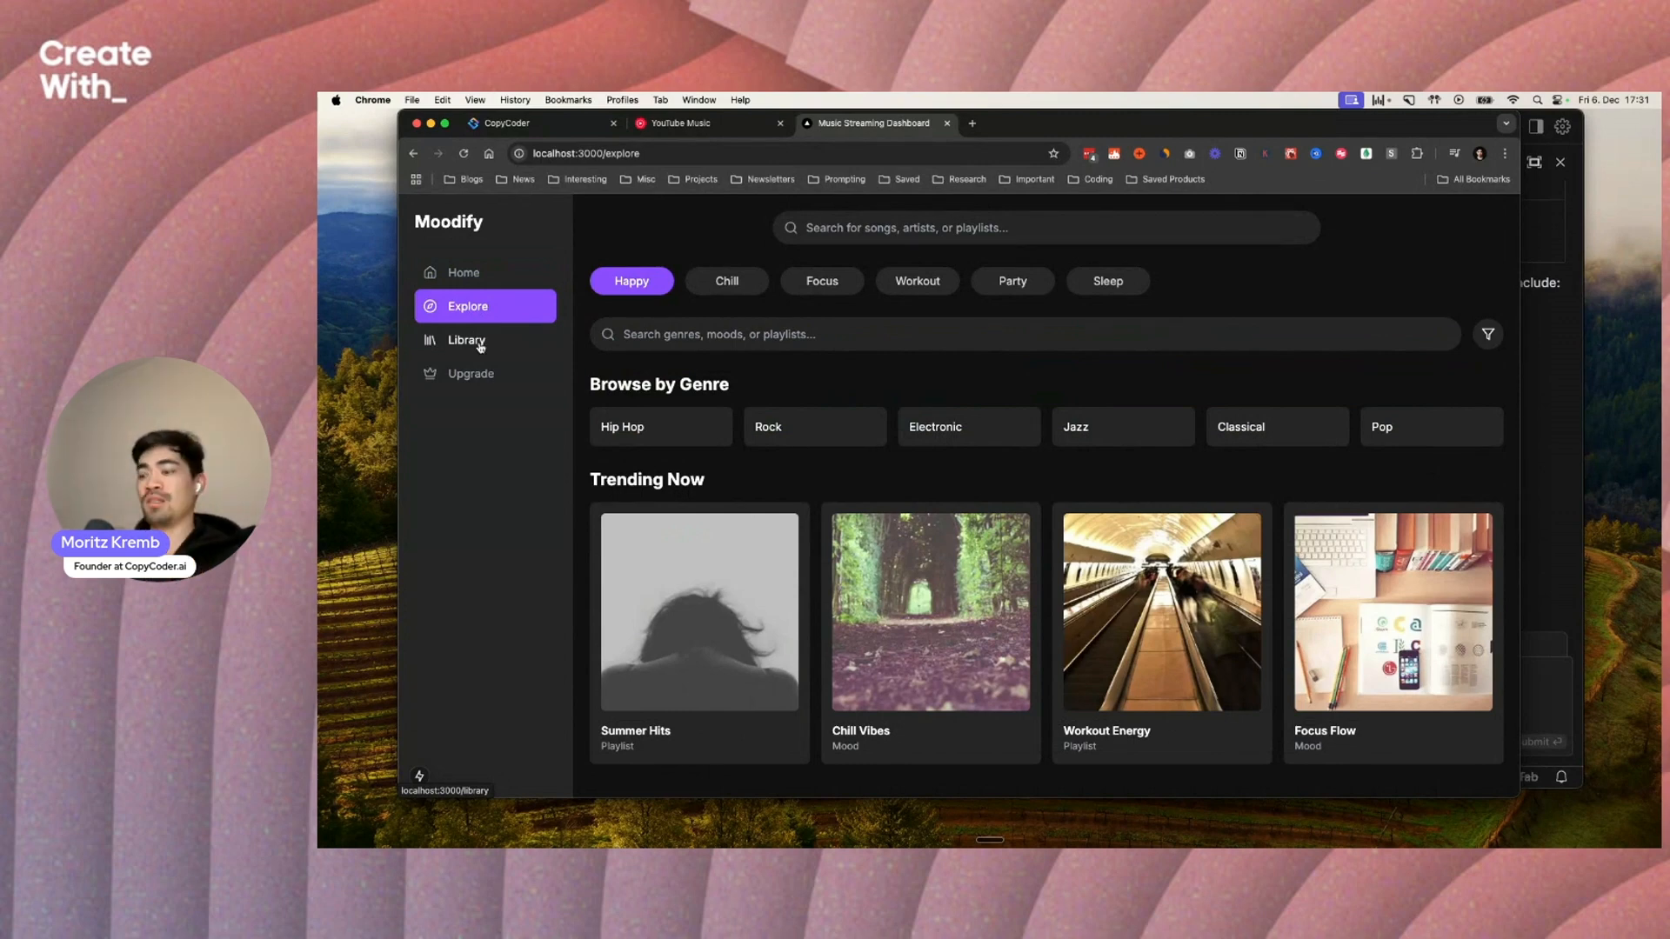
click(466, 340)
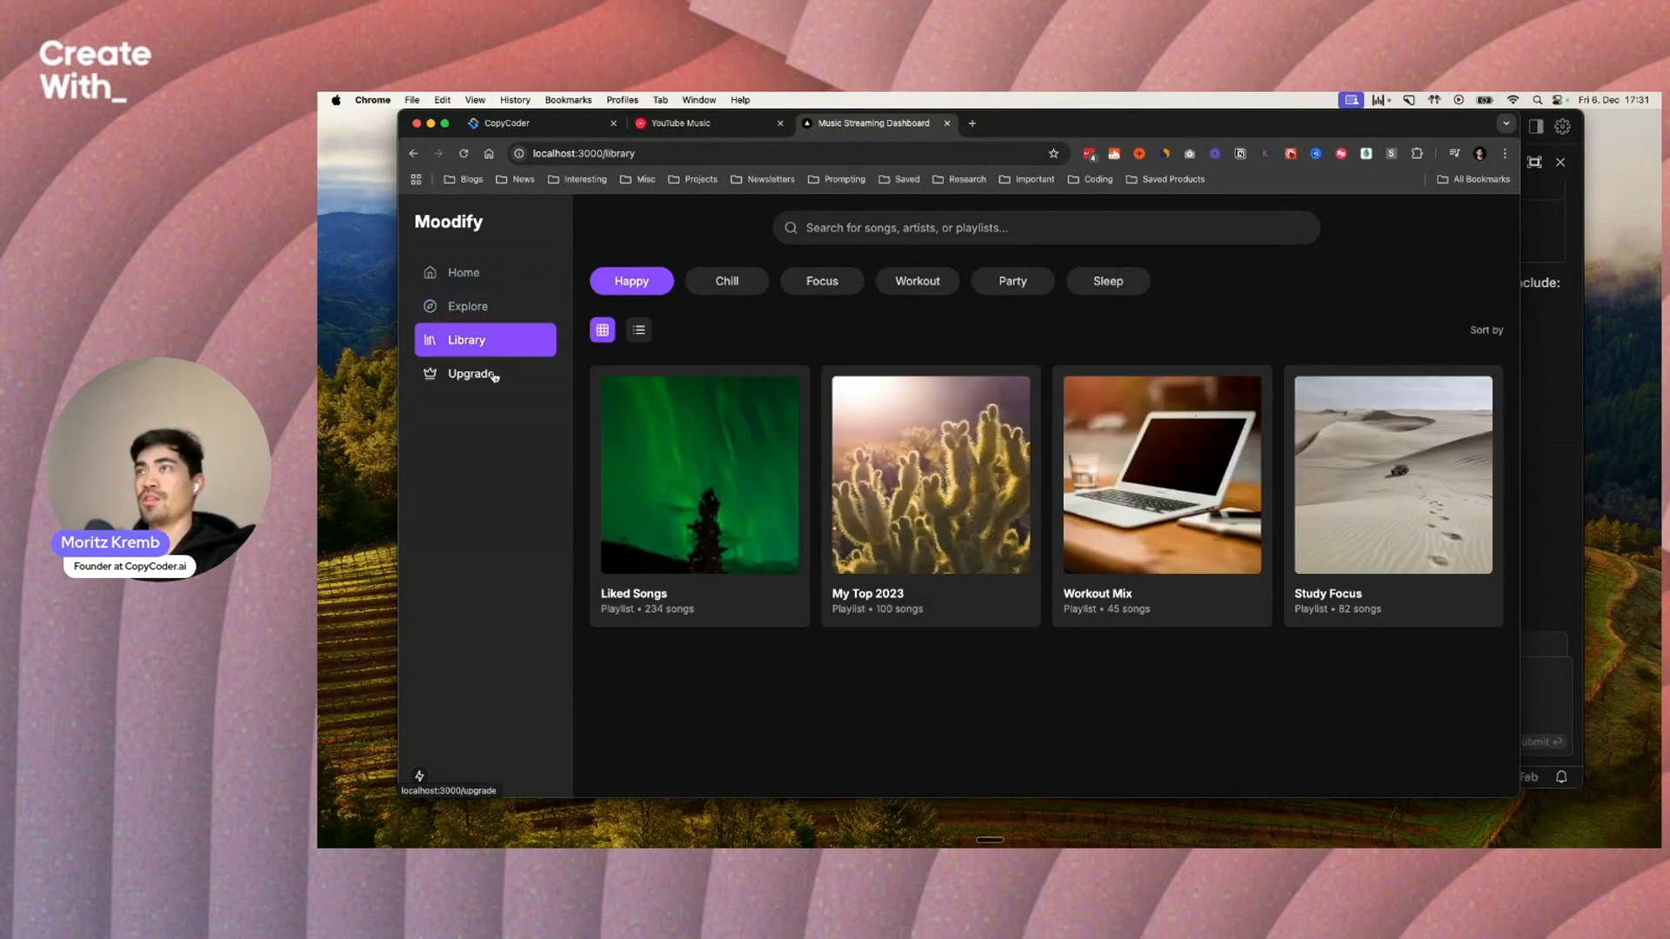
click(471, 374)
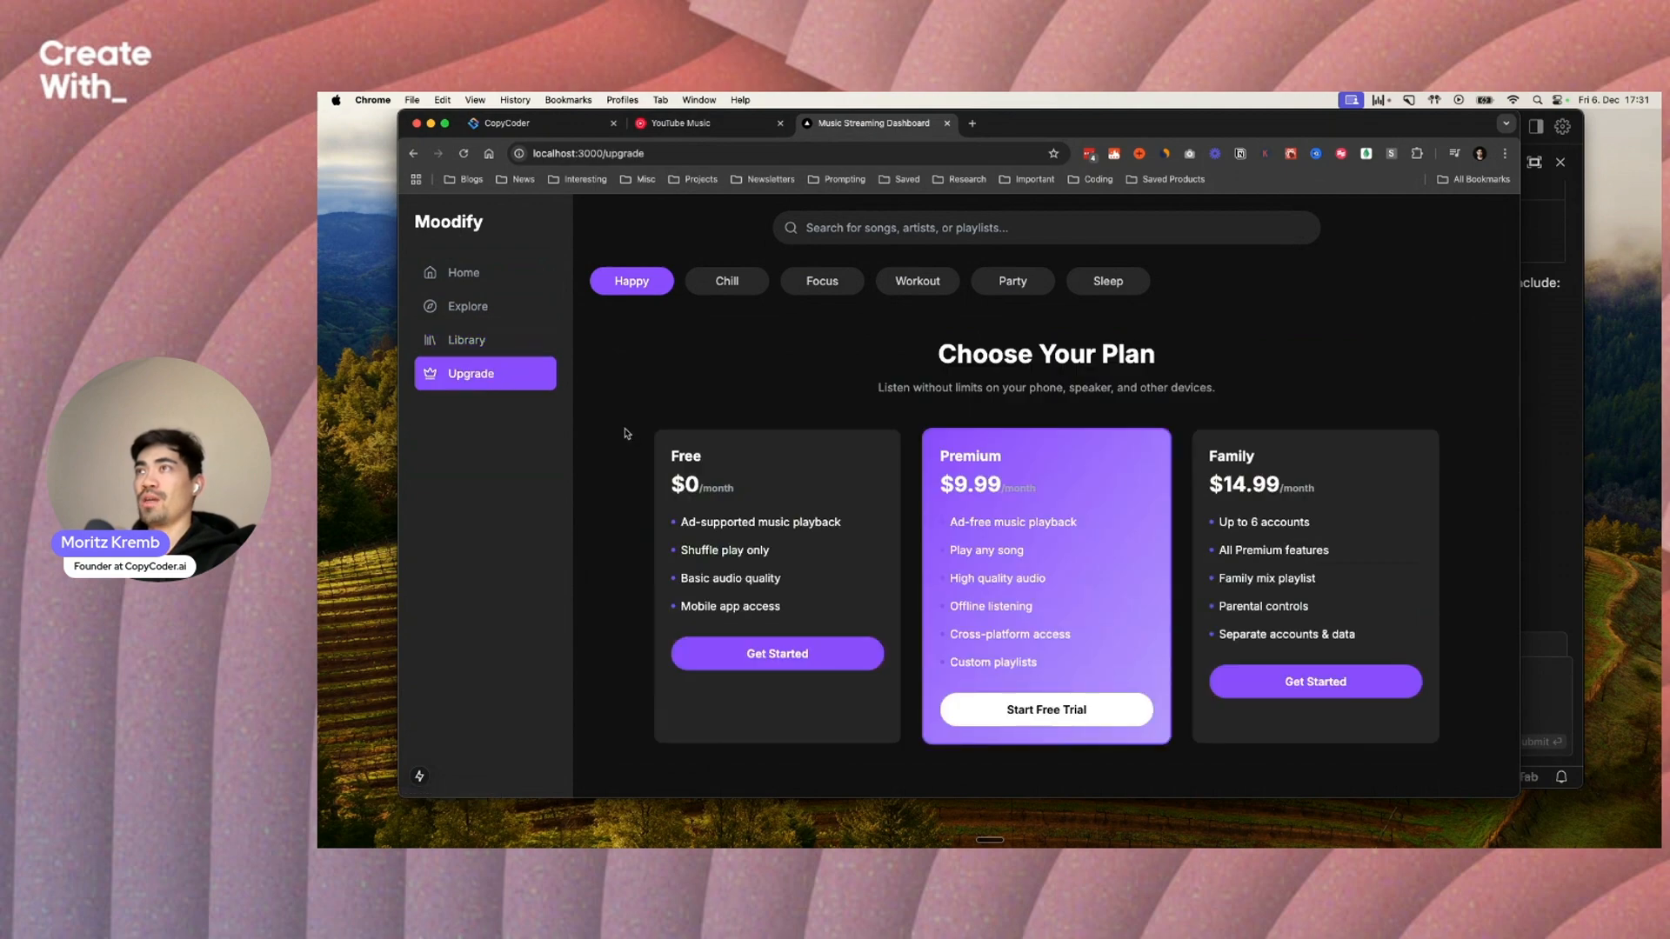
mouse_move(749, 336)
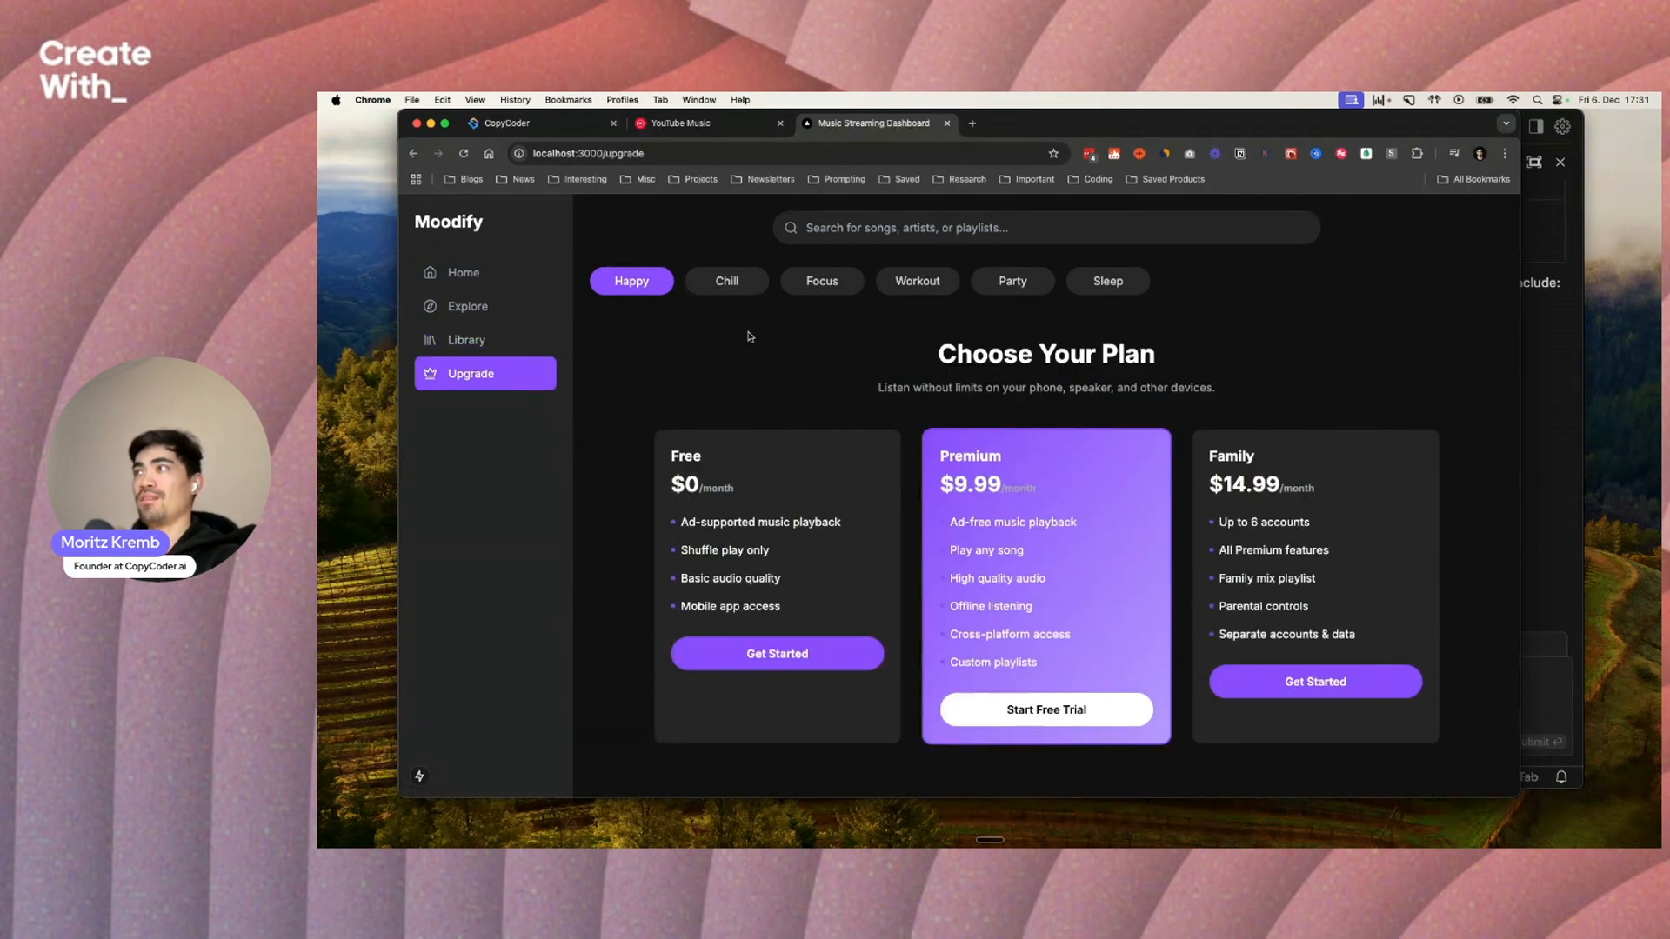
click(462, 272)
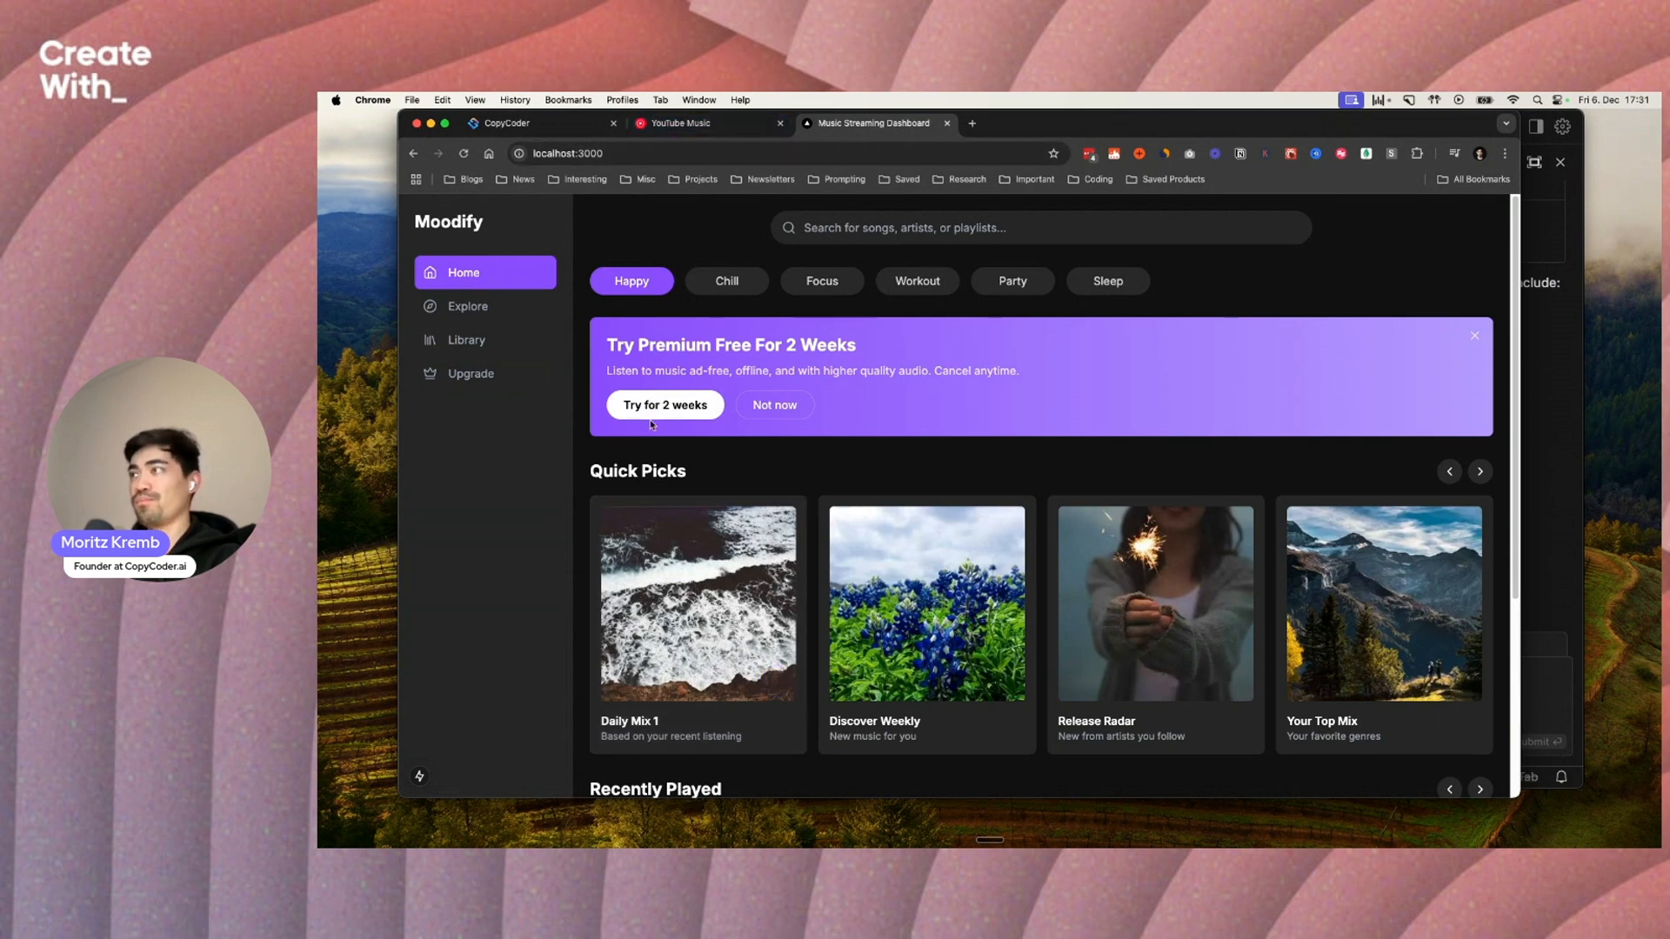
mouse_move(466, 321)
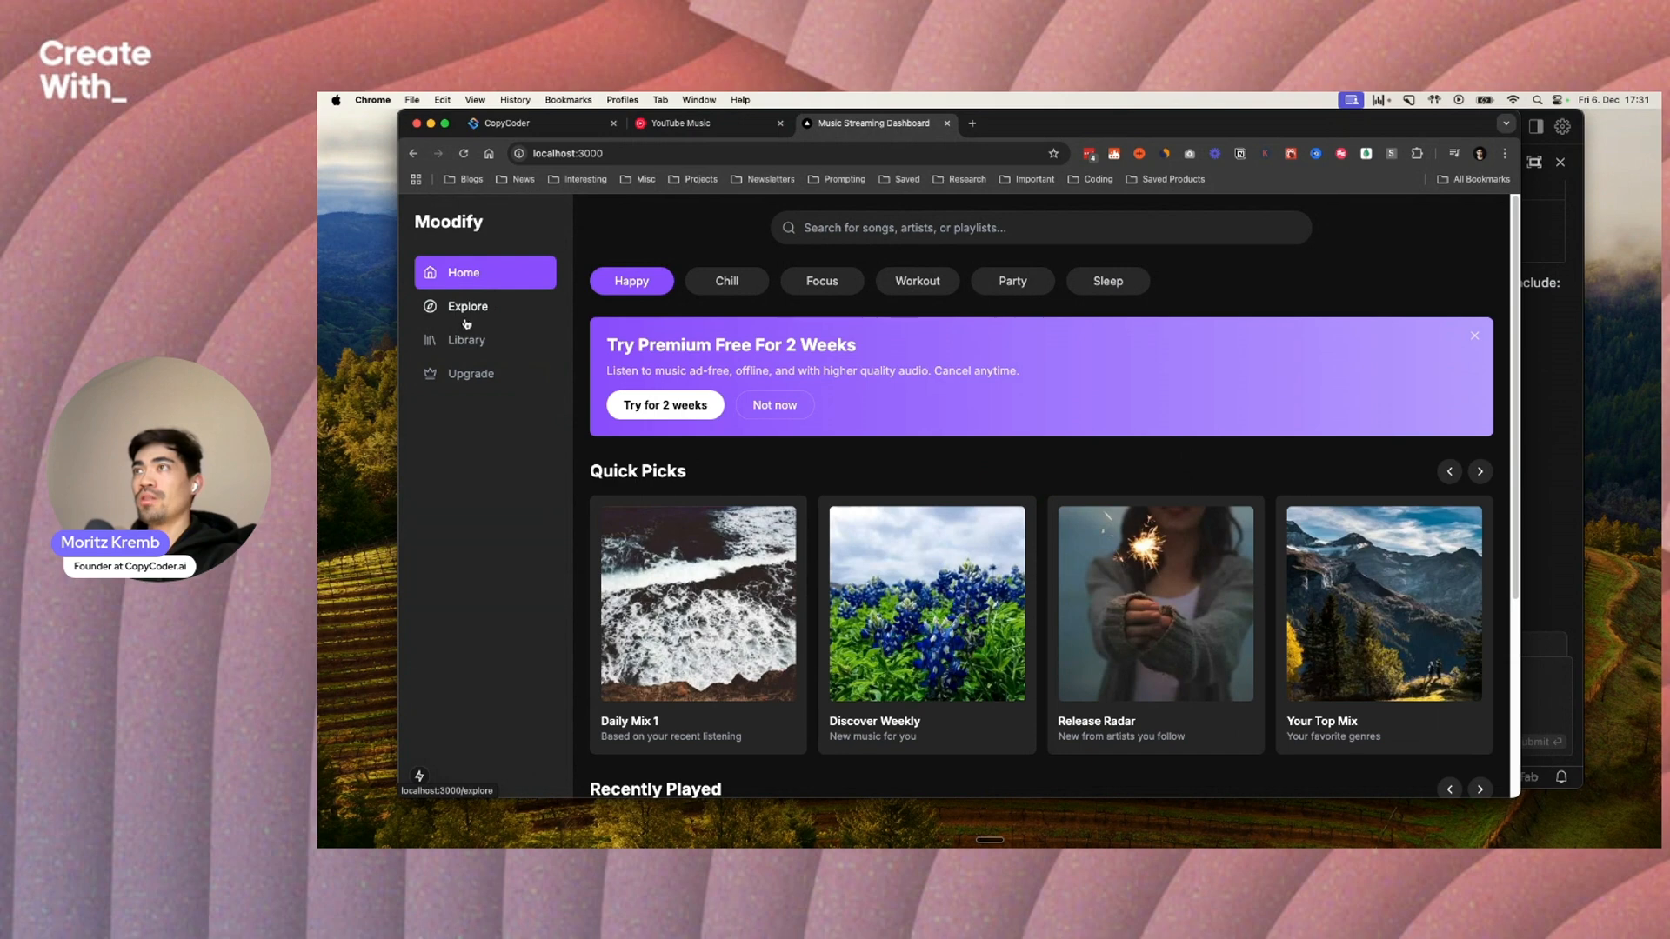
mouse_move(852, 379)
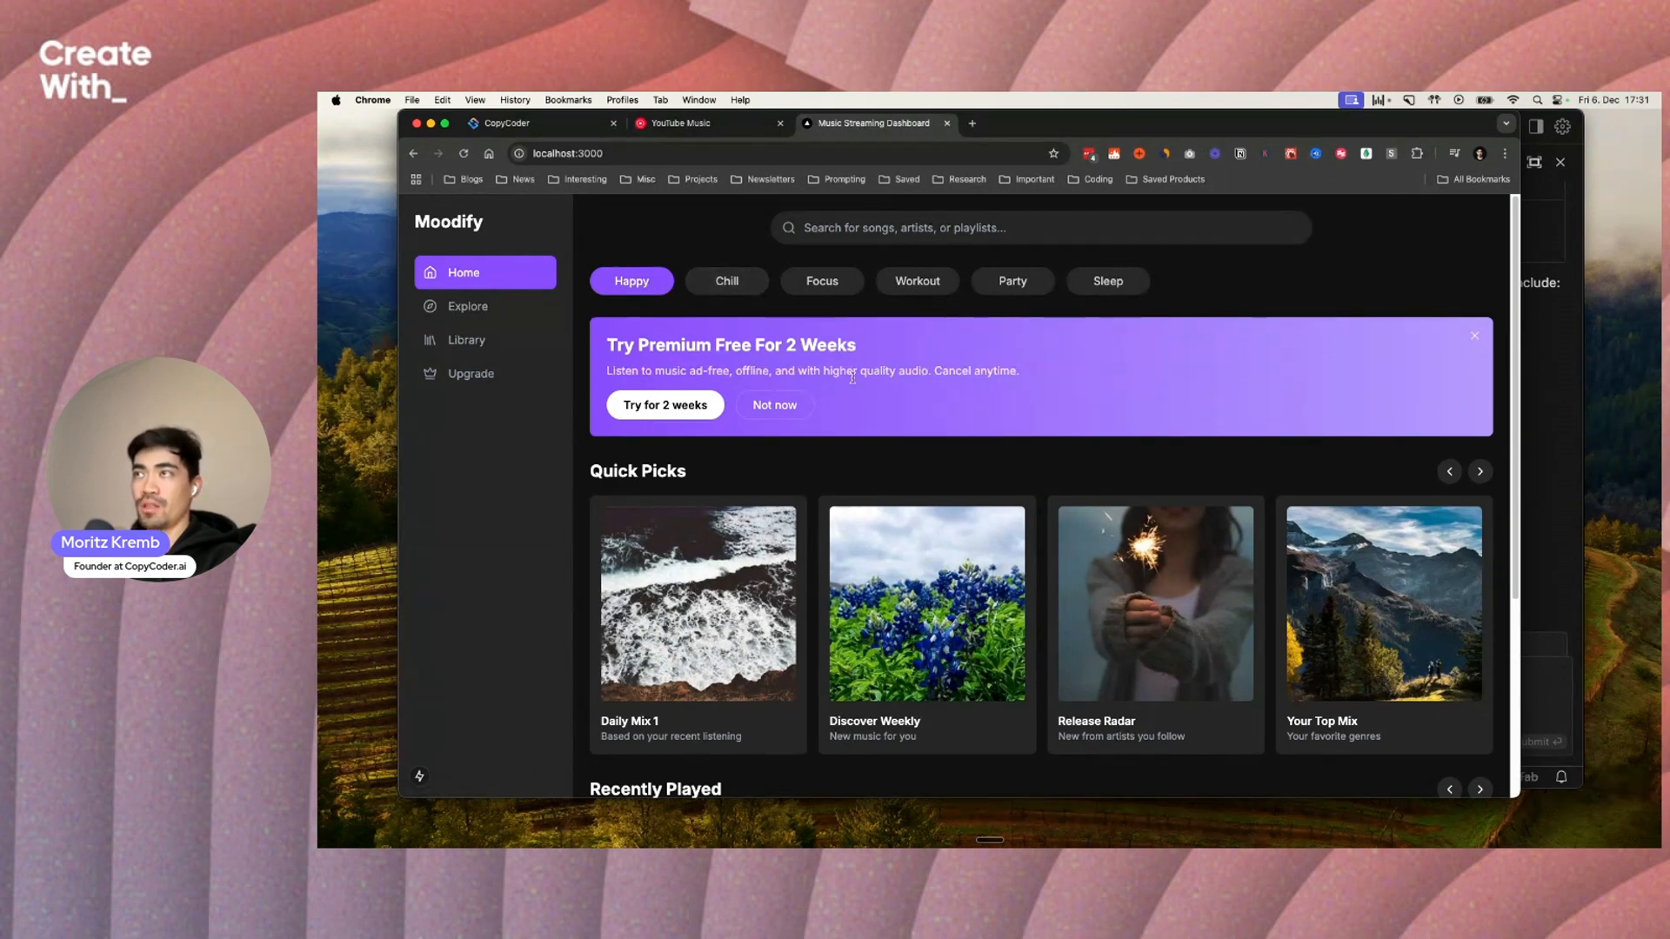